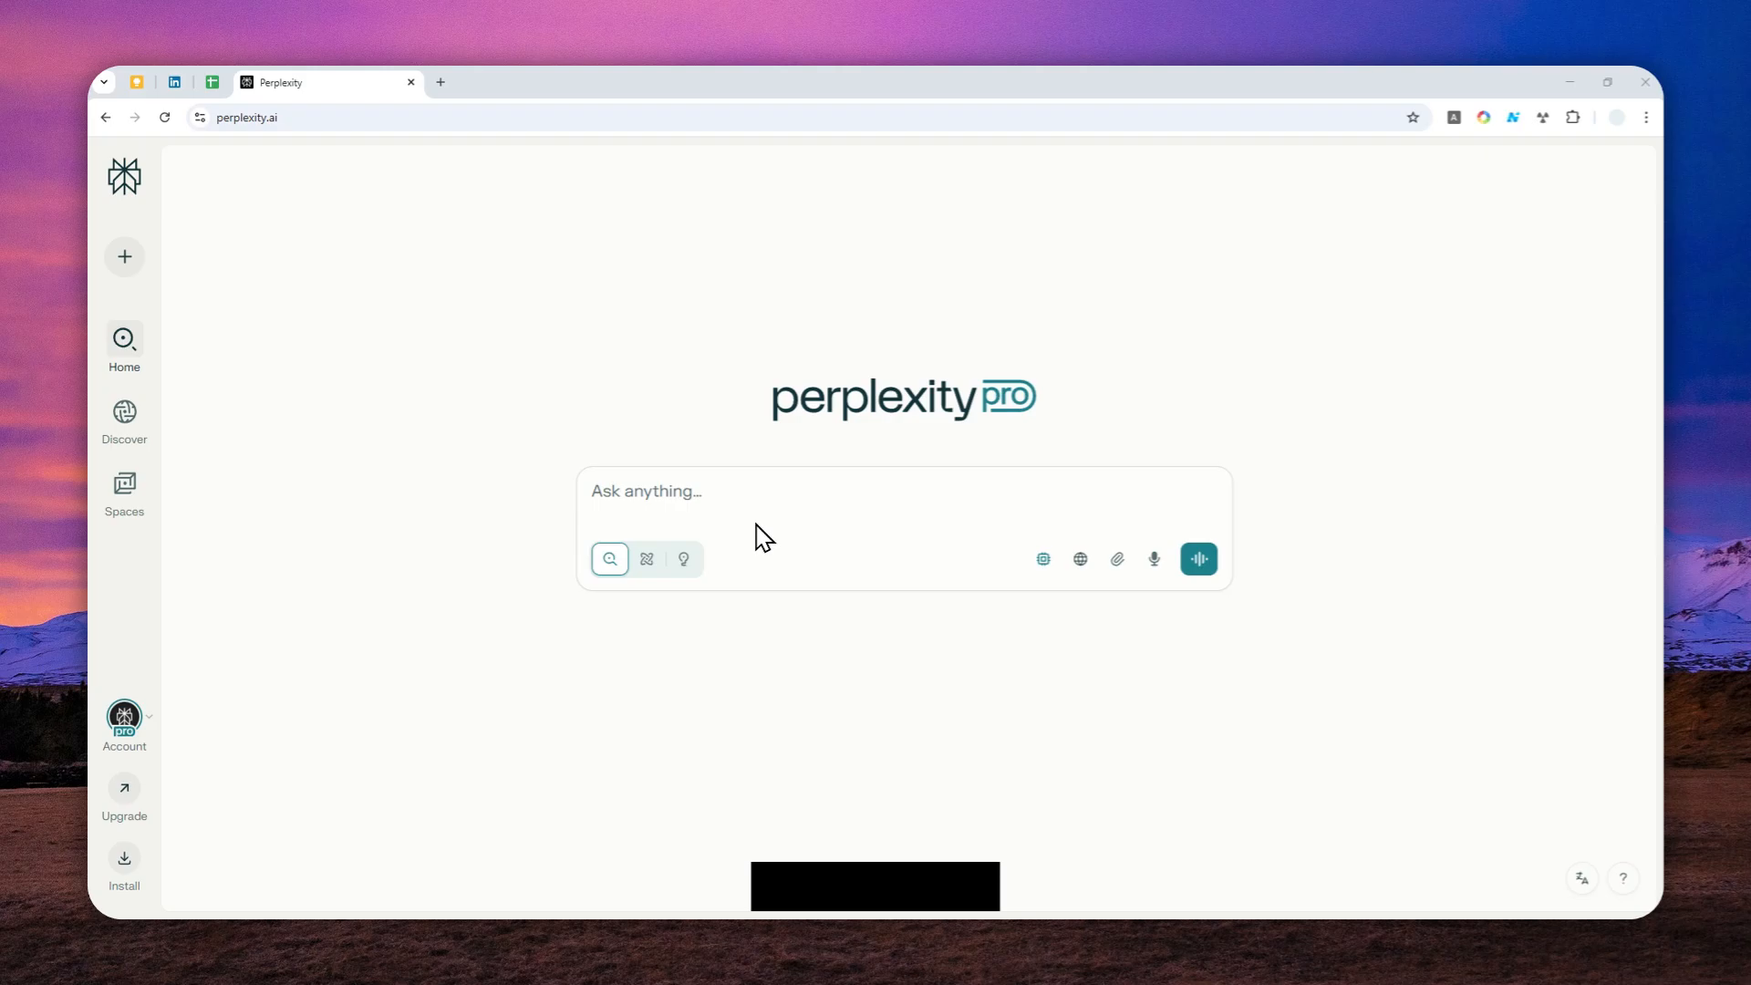
pyautogui.moveTo(761, 525)
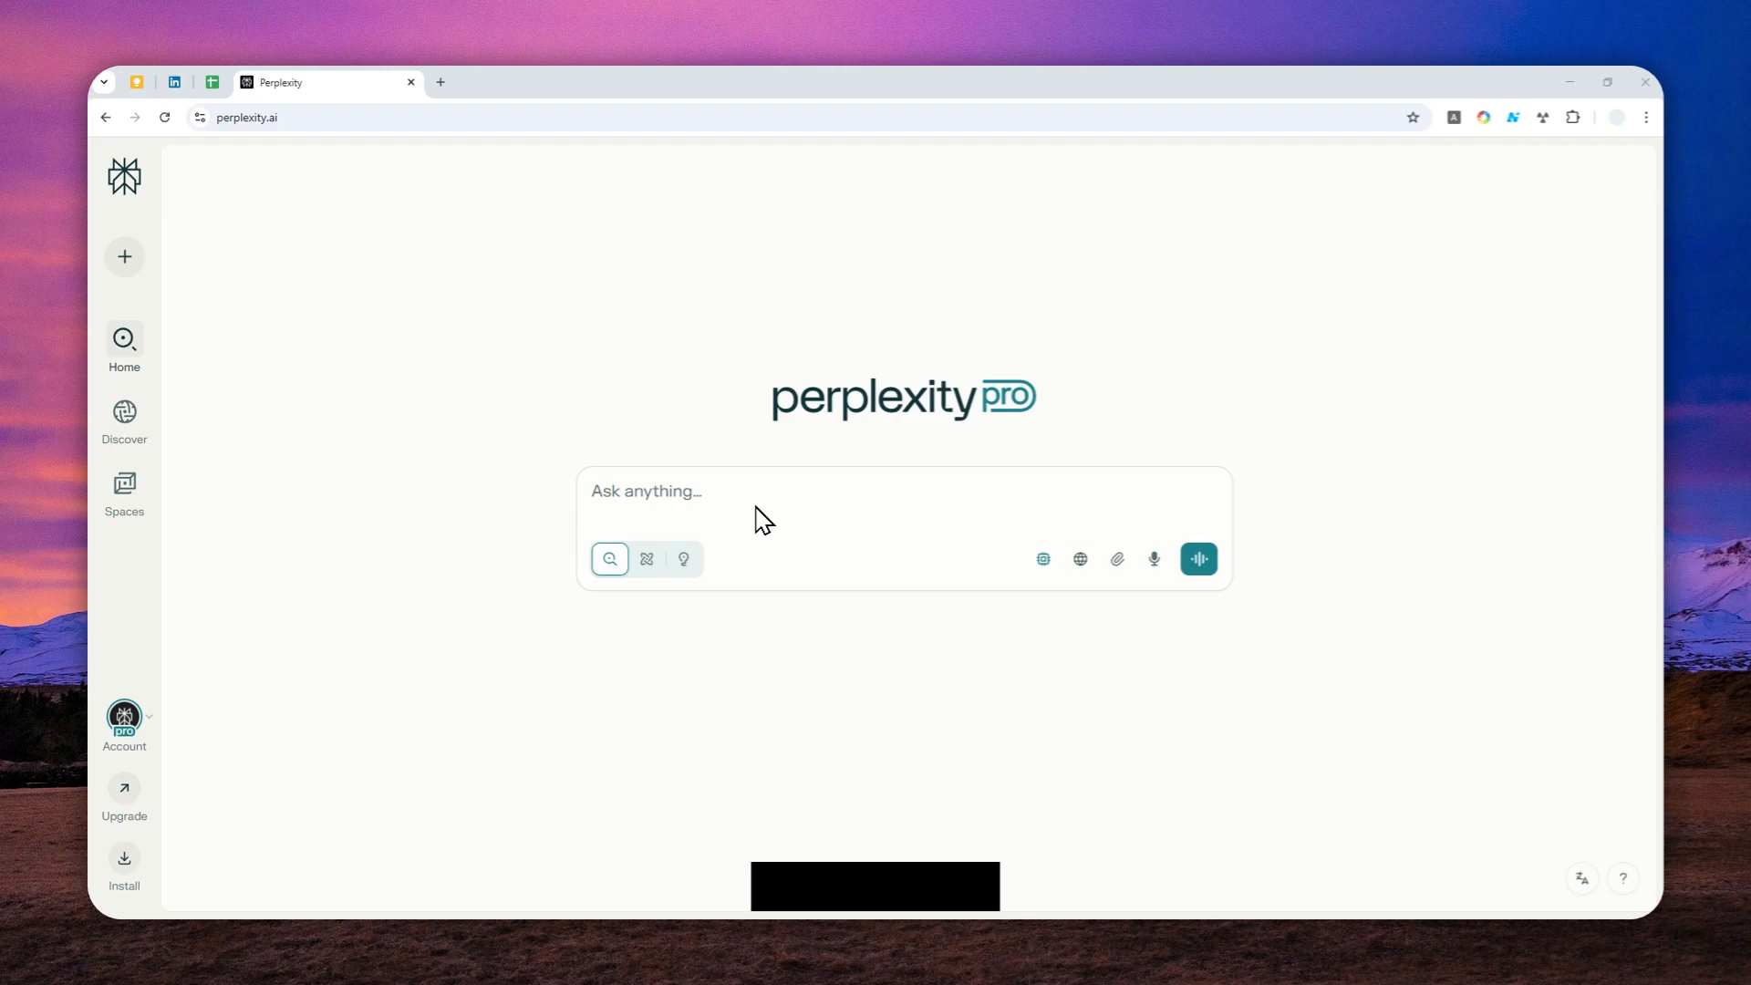
pyautogui.moveTo(755, 503)
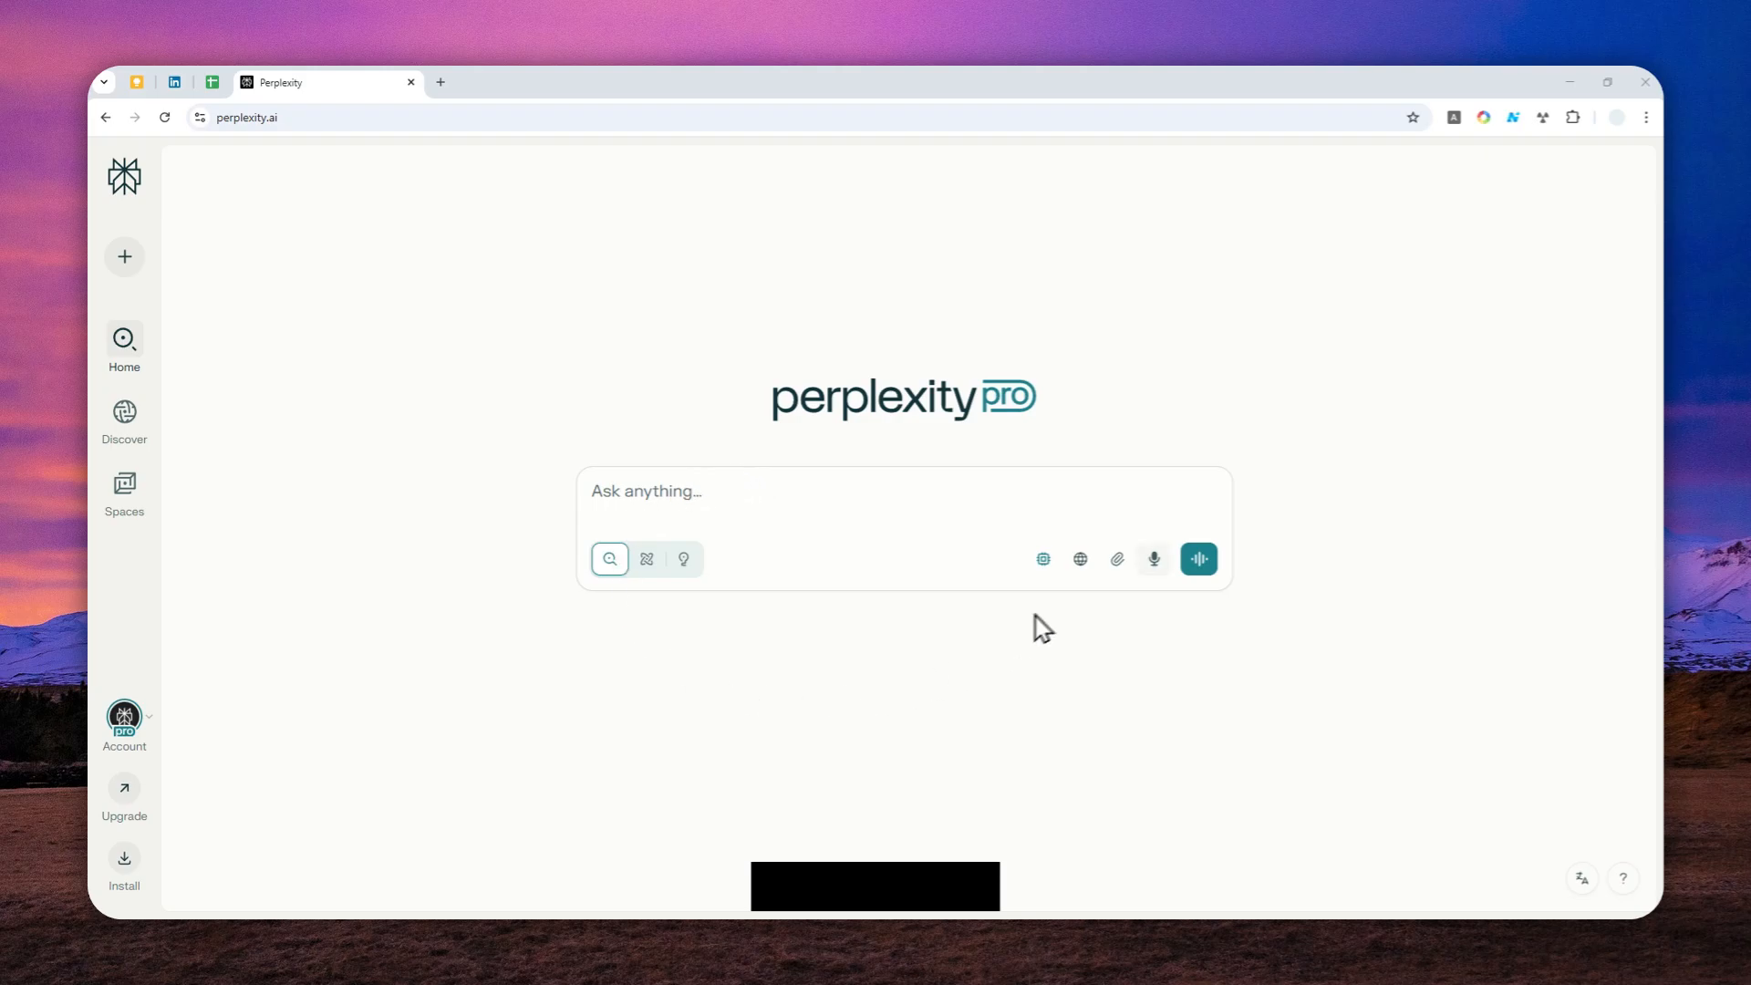
pyautogui.moveTo(583, 544)
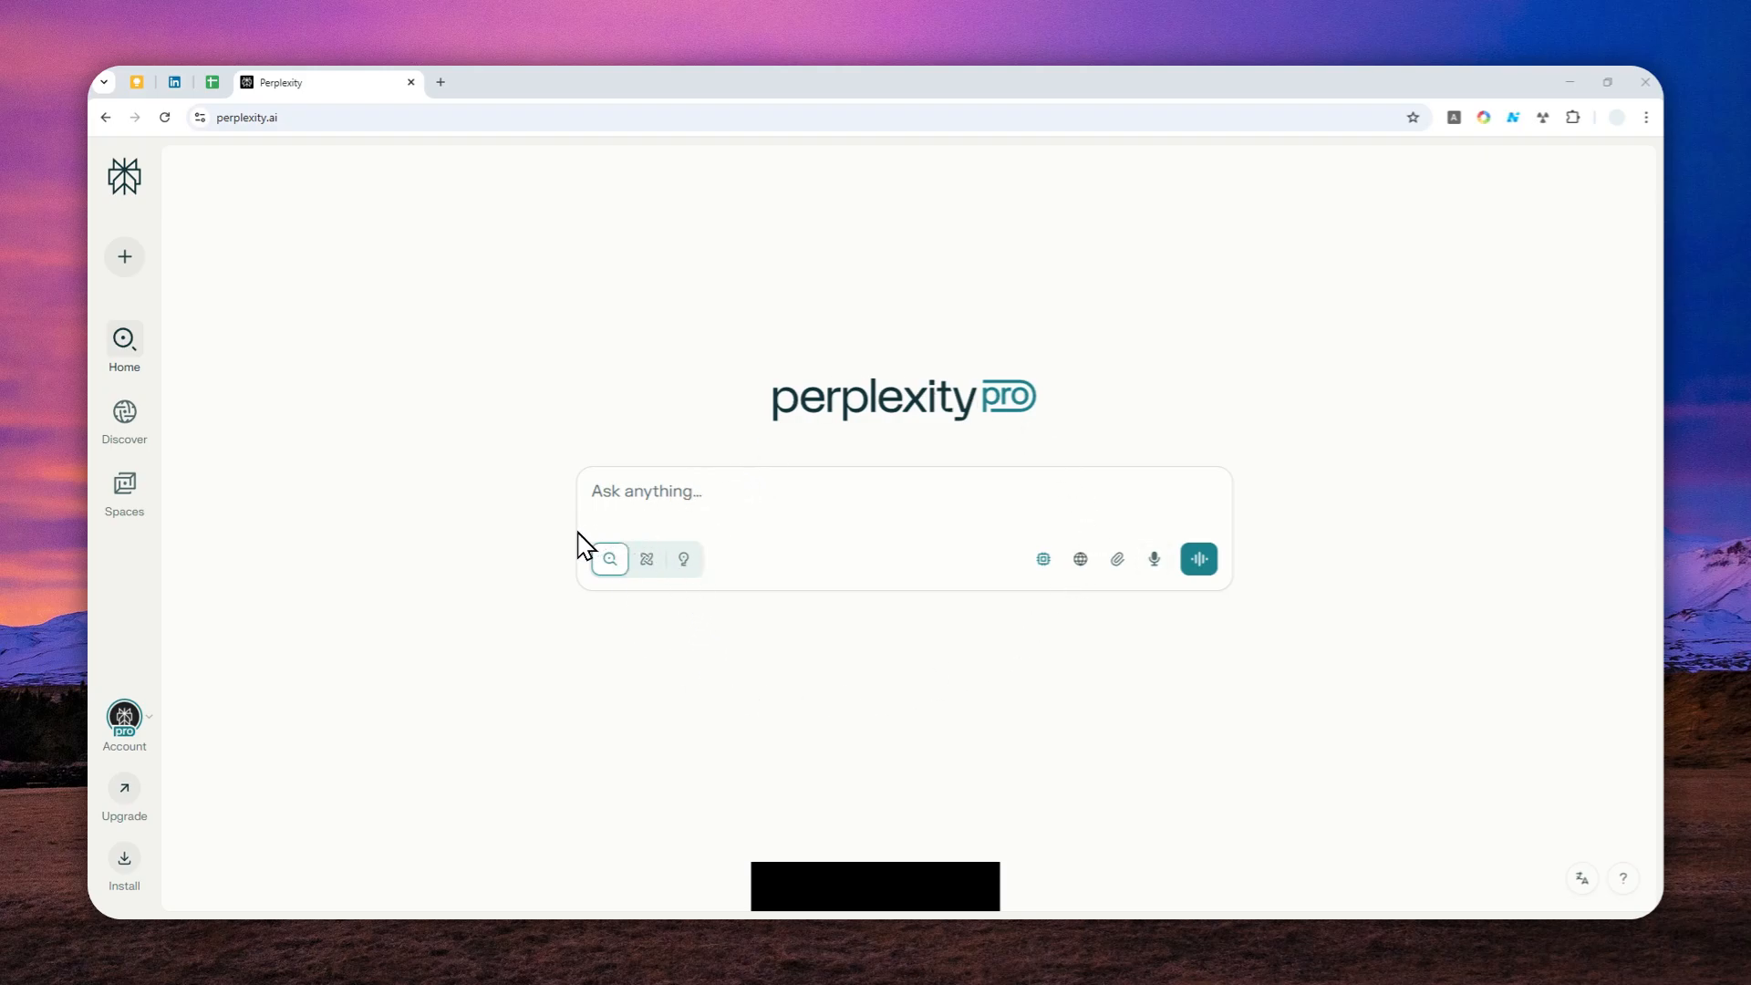
pyautogui.moveTo(556, 501)
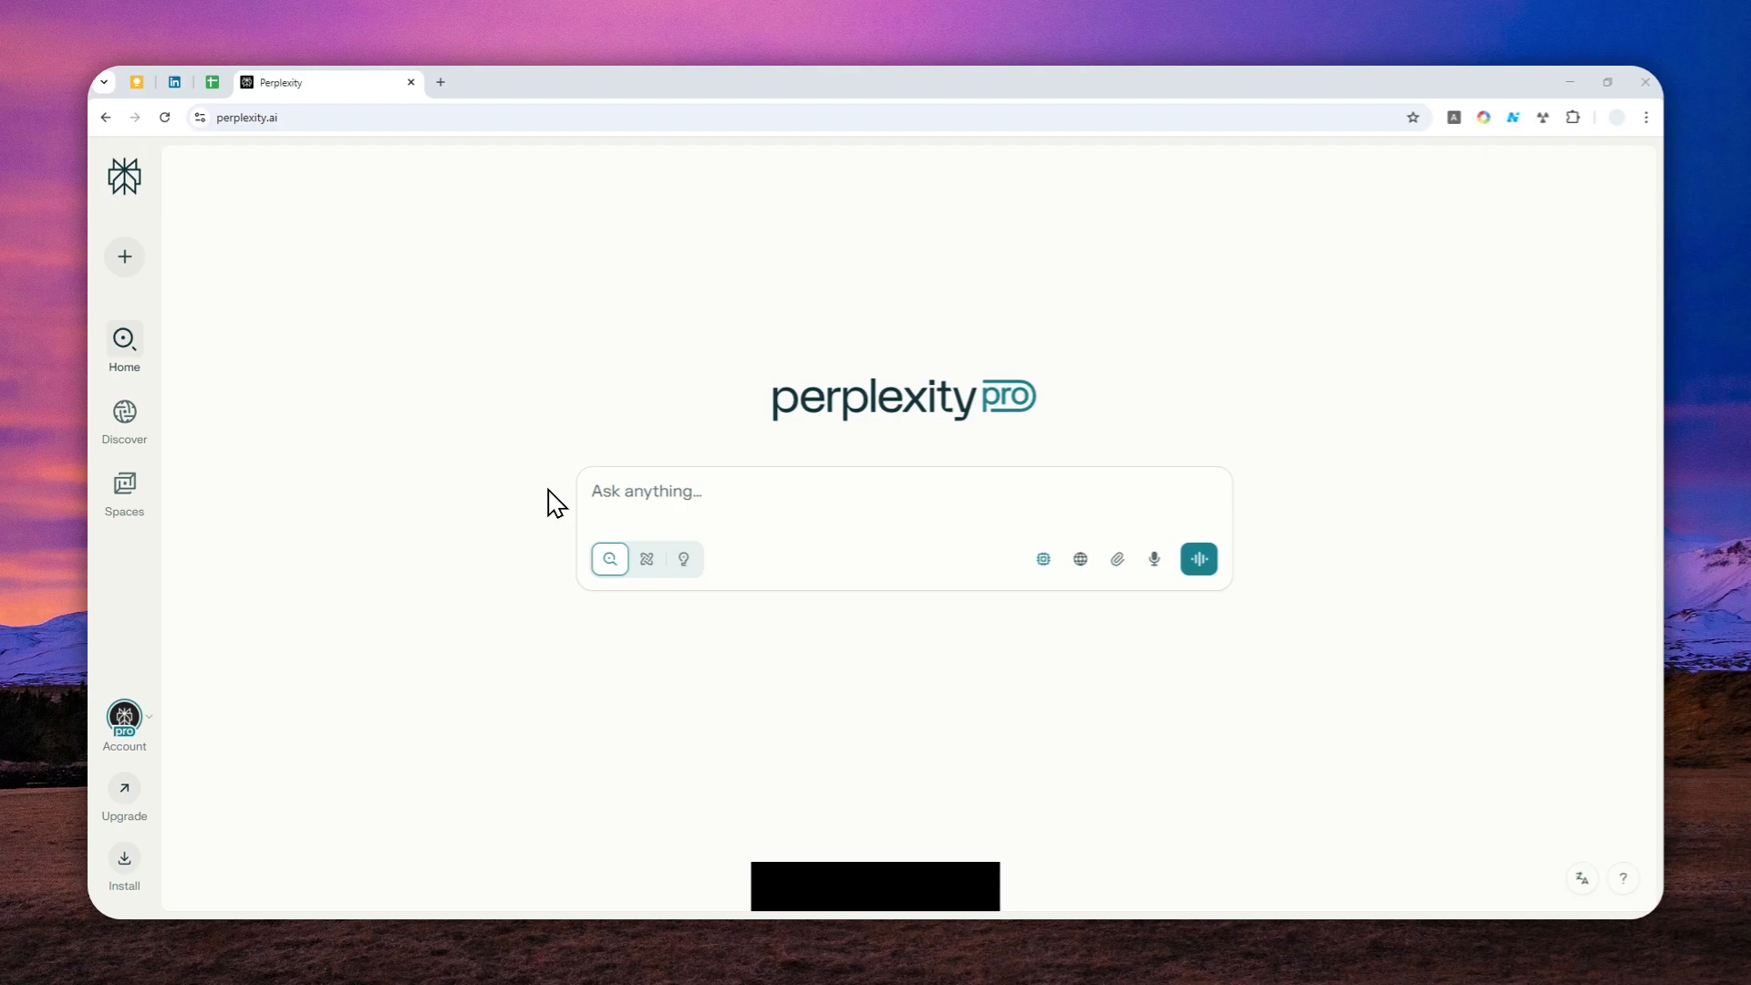
# Step: Open the account menu and go to Connectors, listing Google Drive, Dropbox and WhatsApp
pyautogui.click(439, 81)
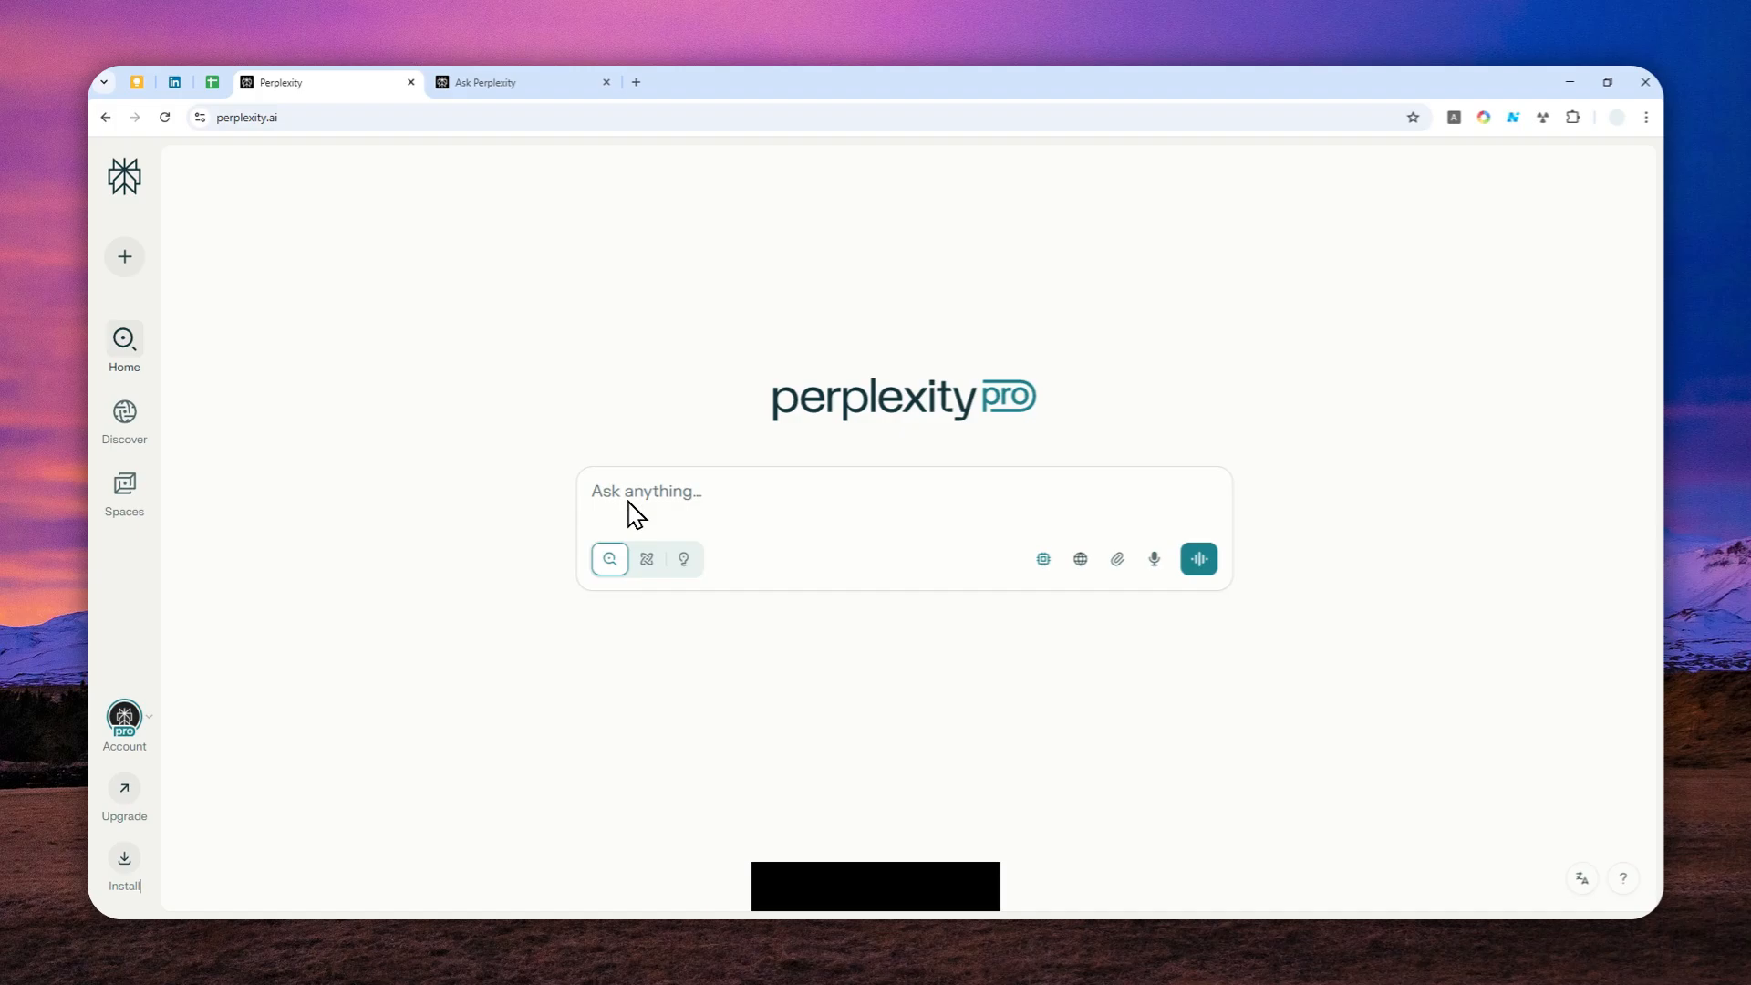
pyautogui.moveTo(715, 503)
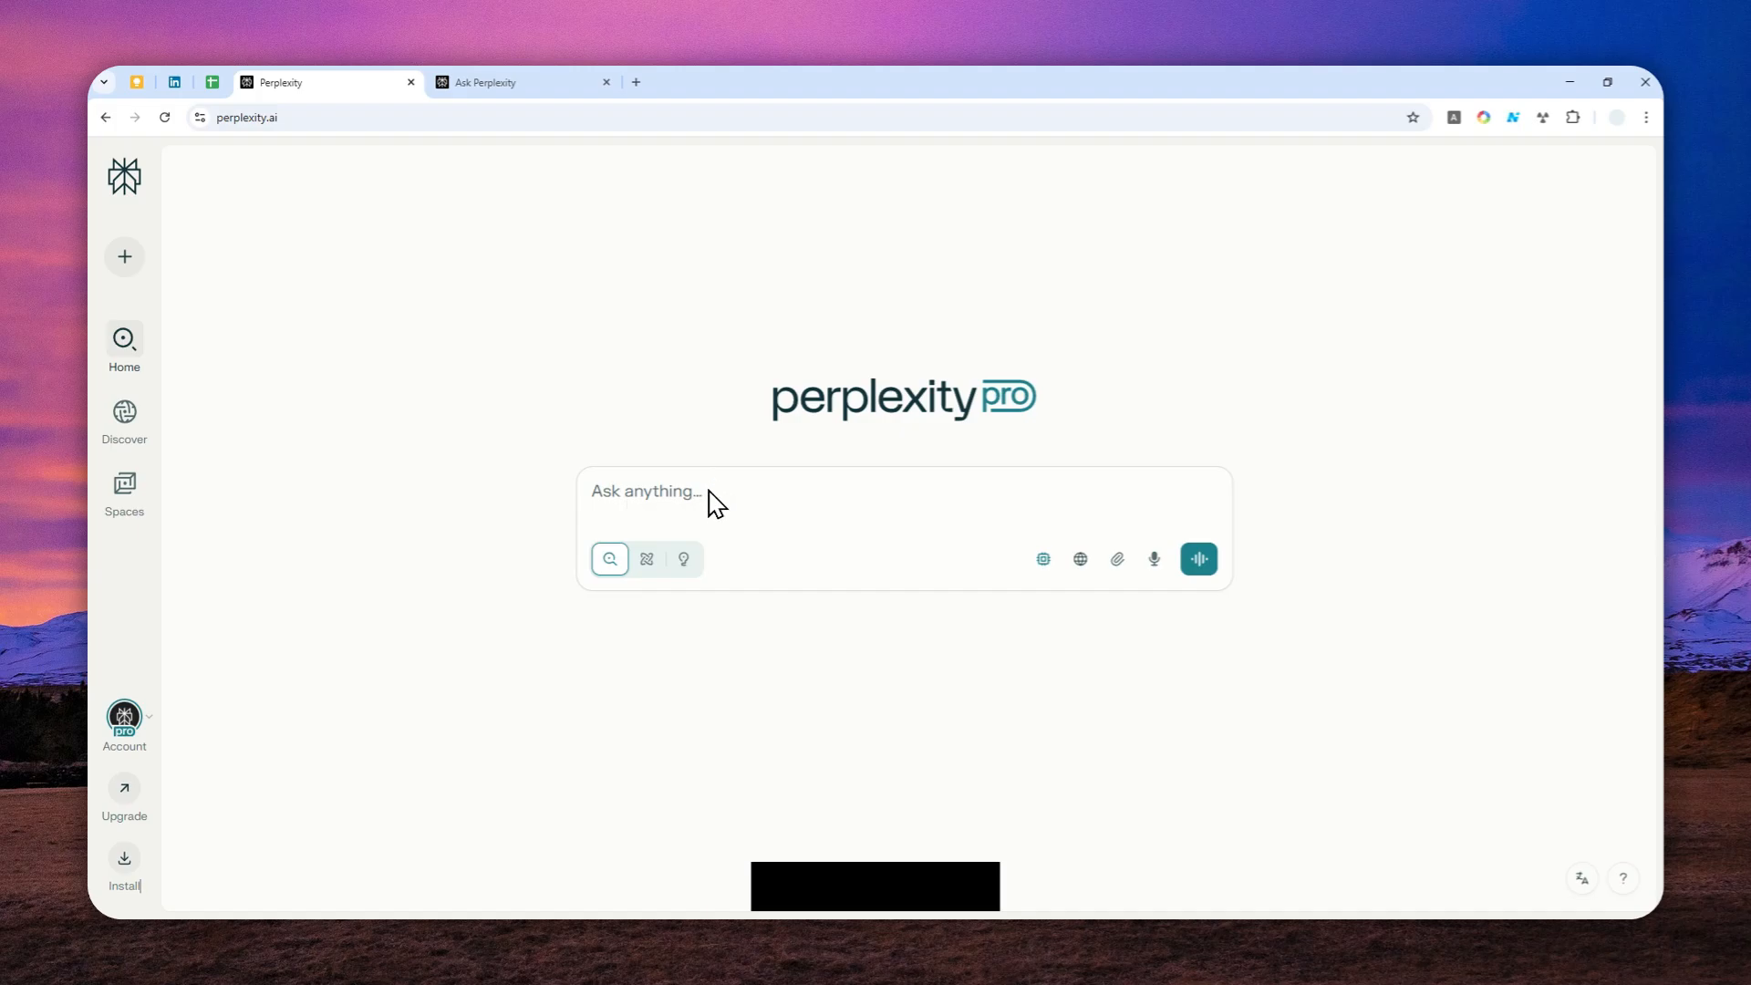
pyautogui.moveTo(732, 515)
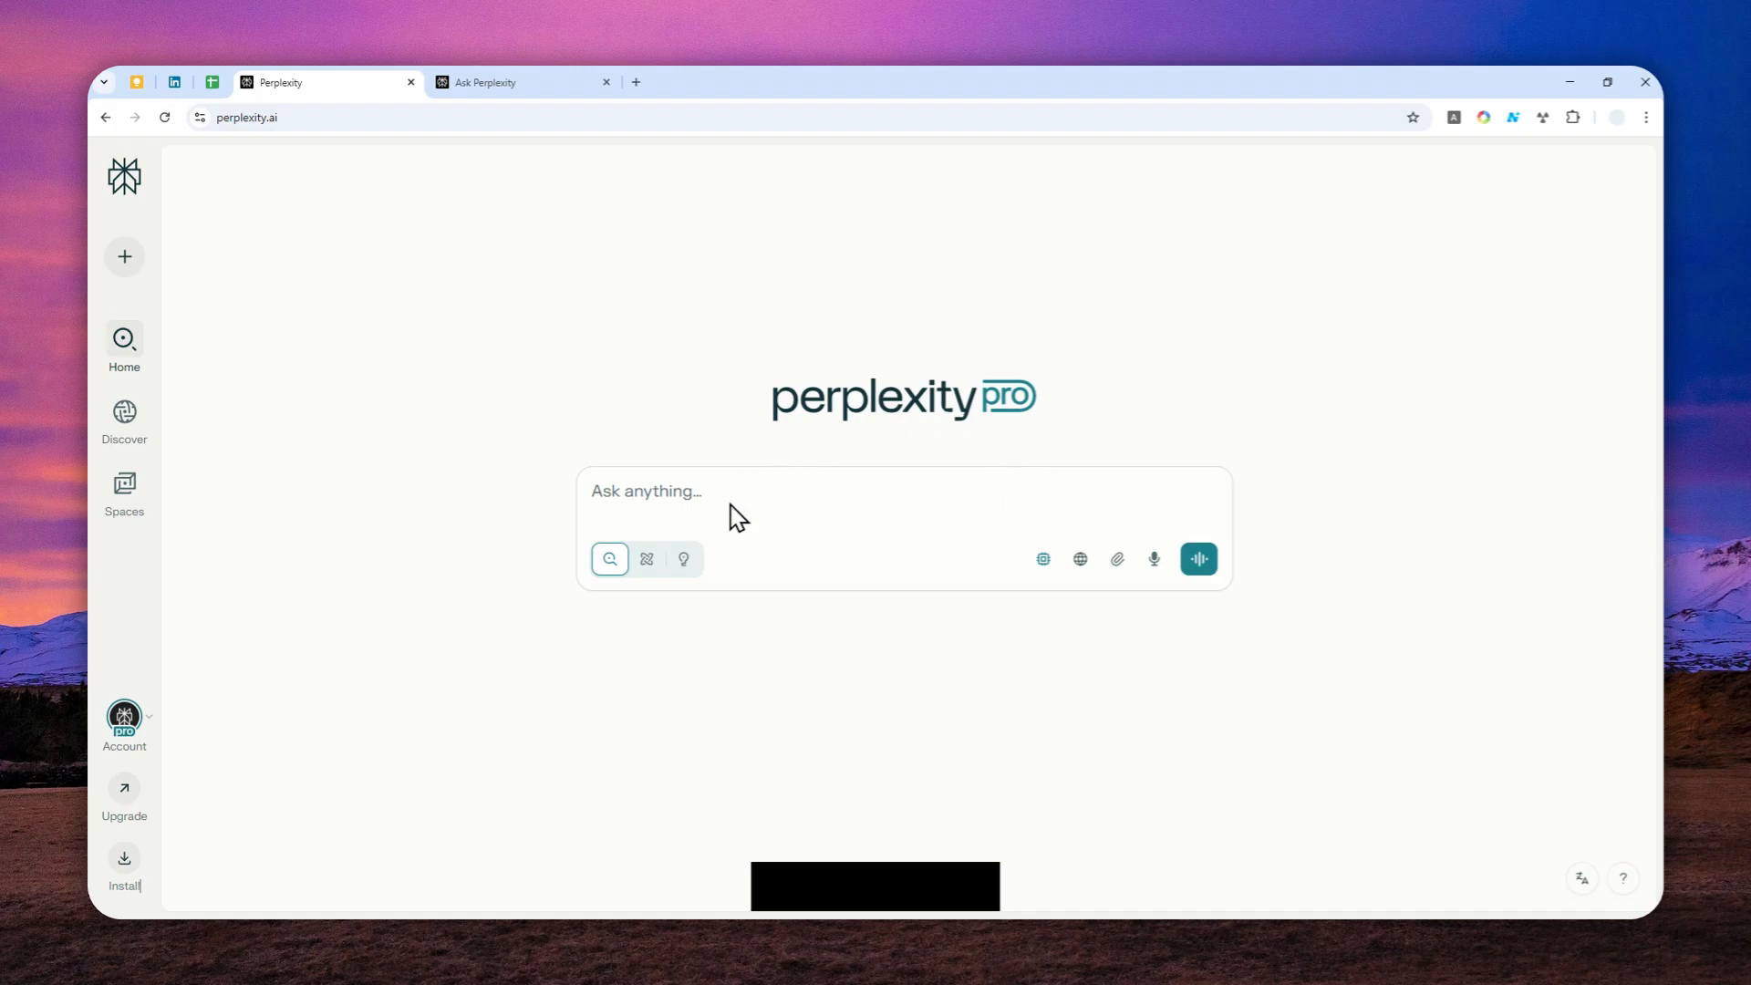
pyautogui.moveTo(631, 603)
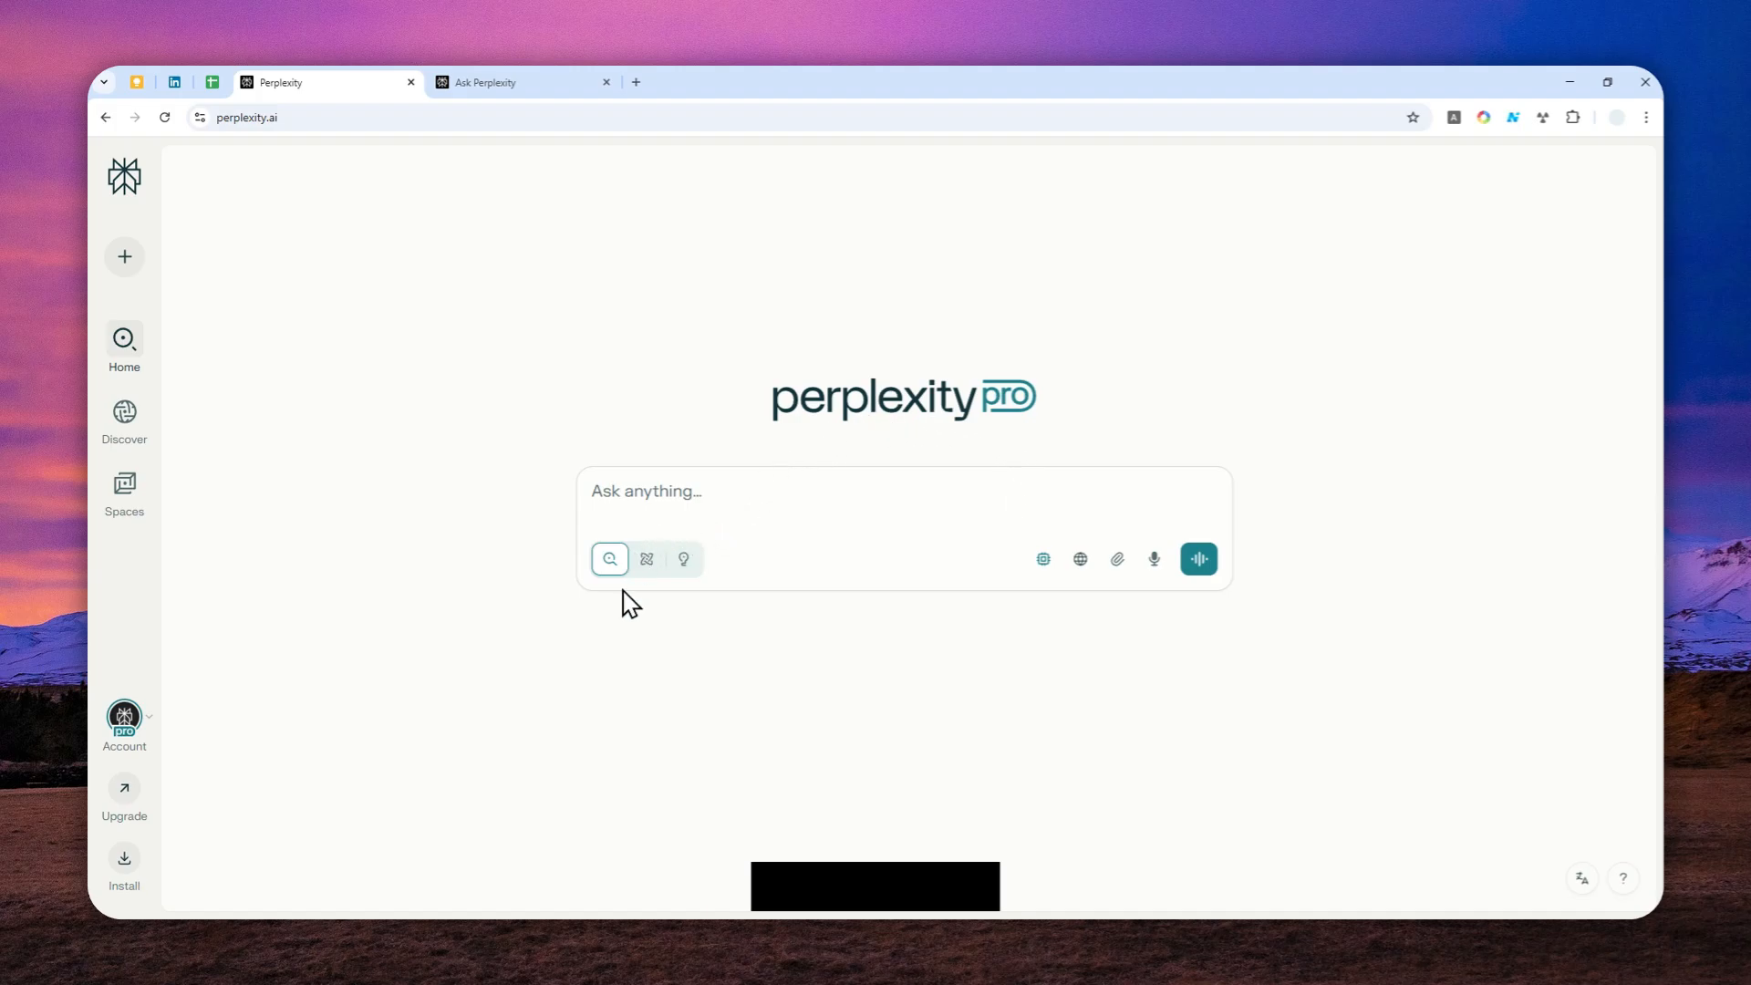
pyautogui.moveTo(716, 772)
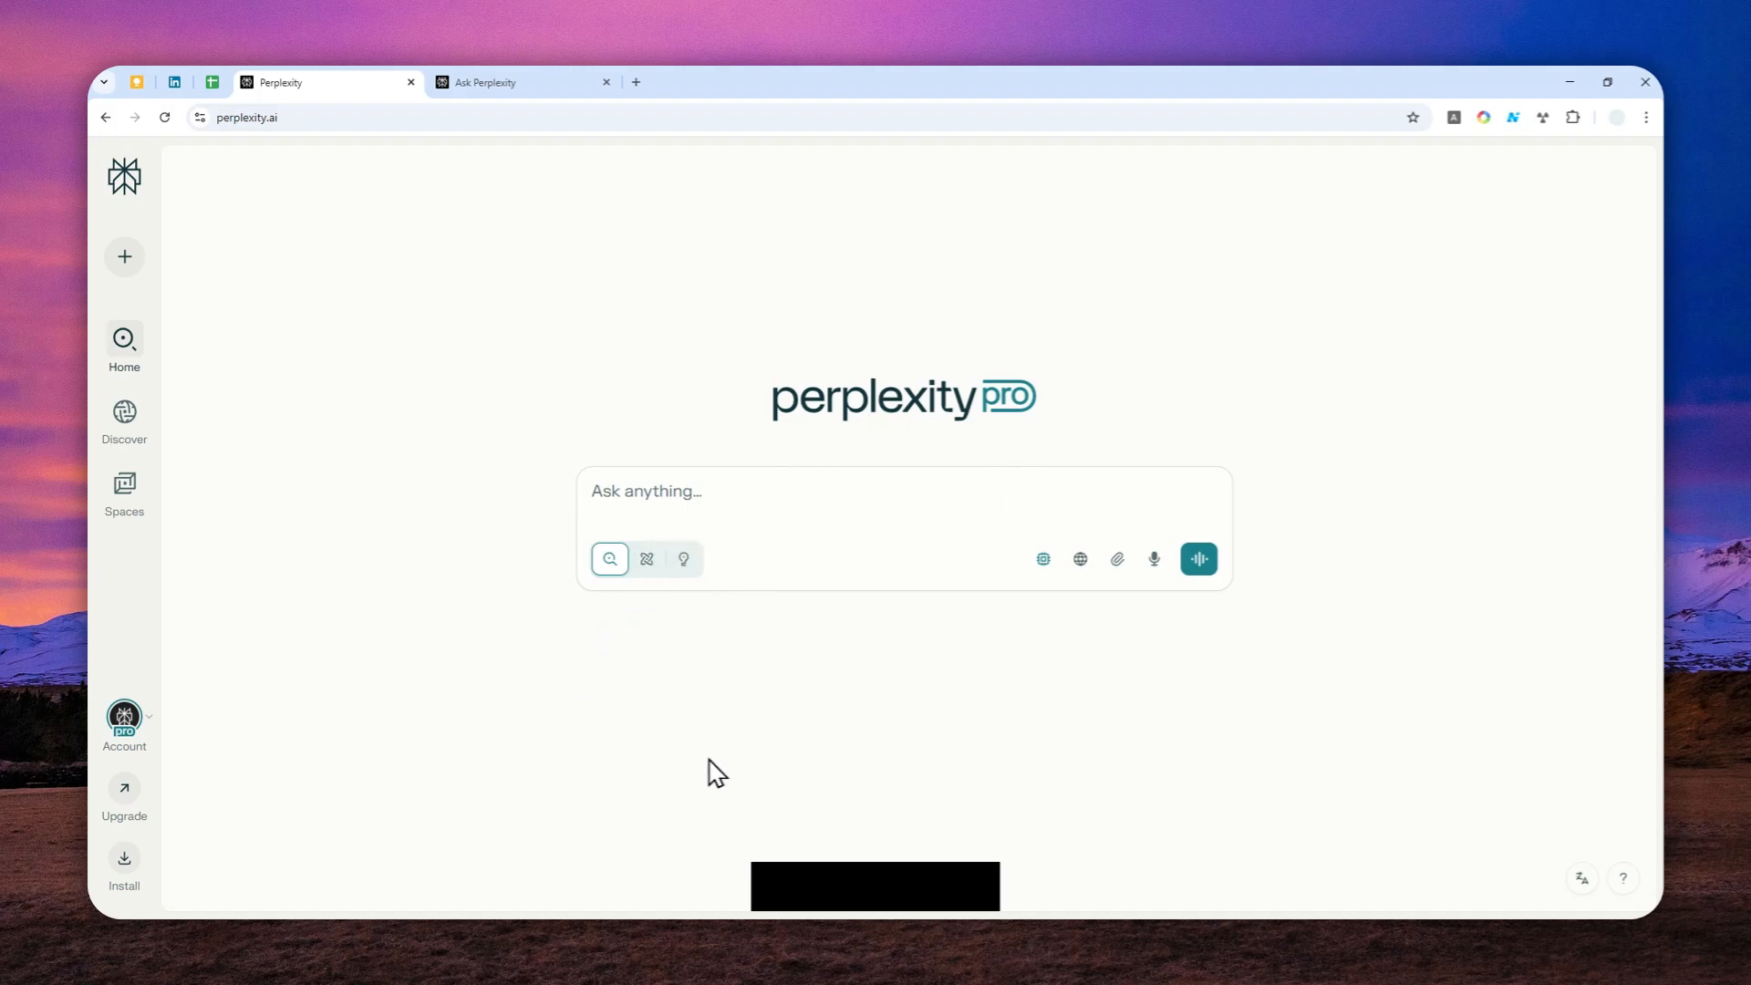
pyautogui.moveTo(543, 712)
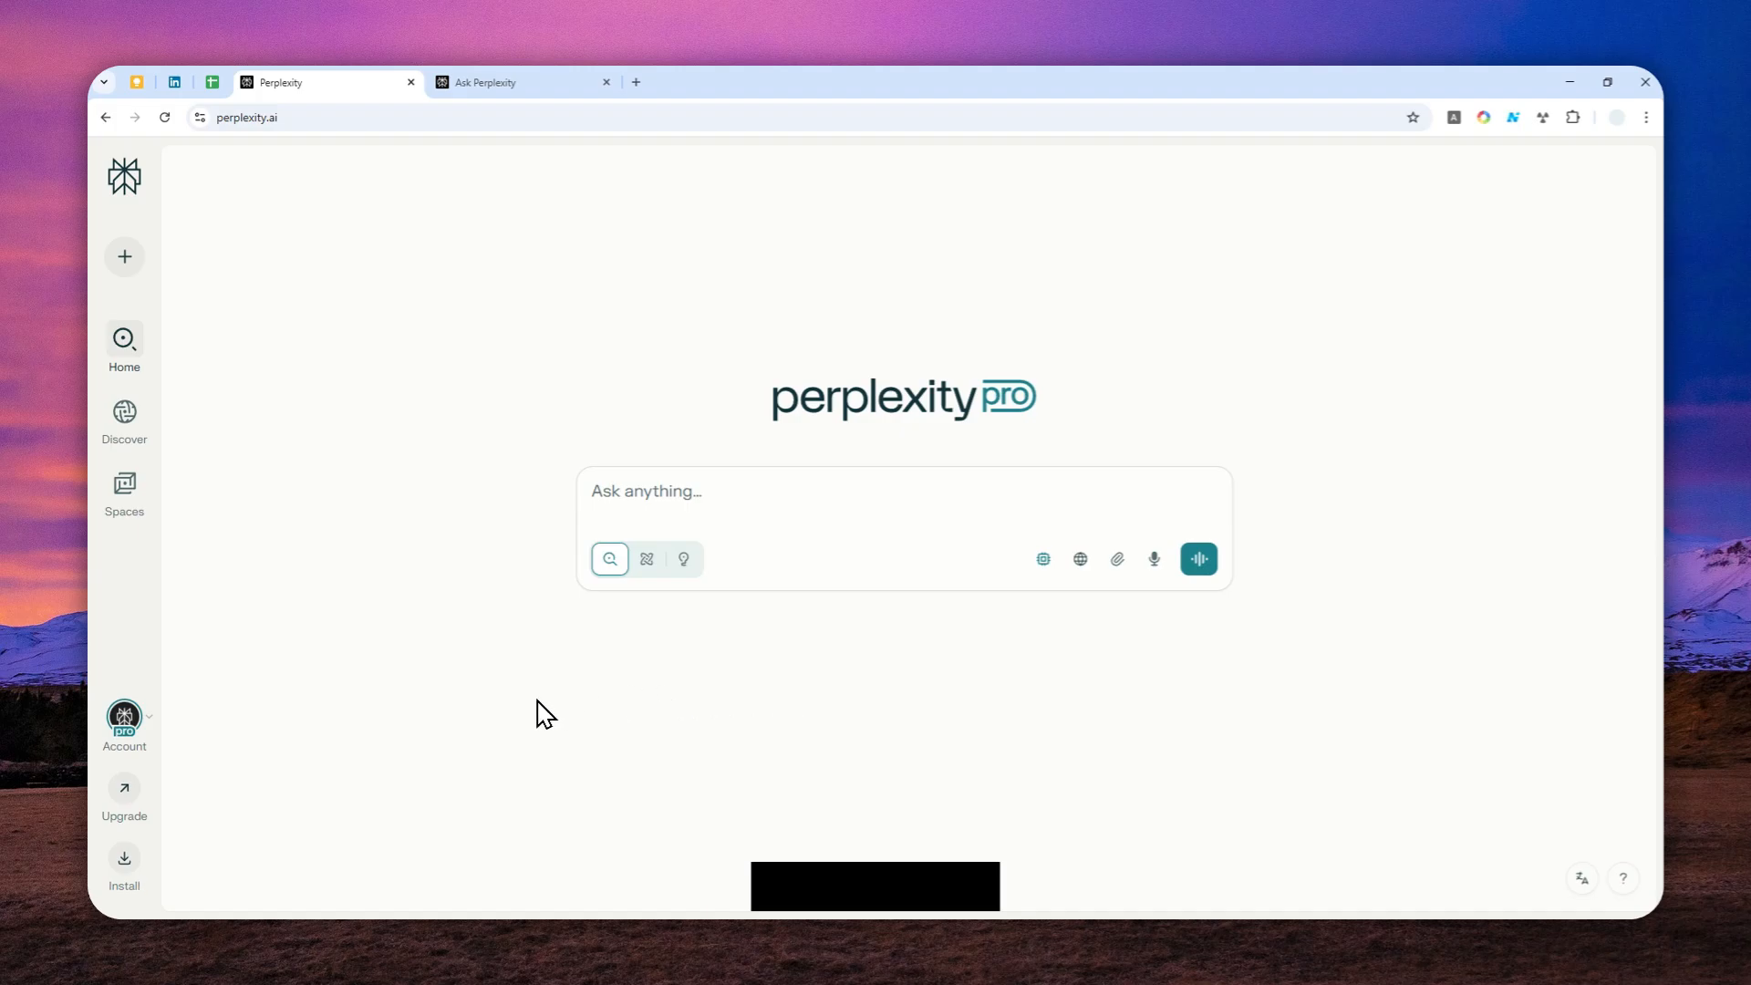
pyautogui.moveTo(736, 412)
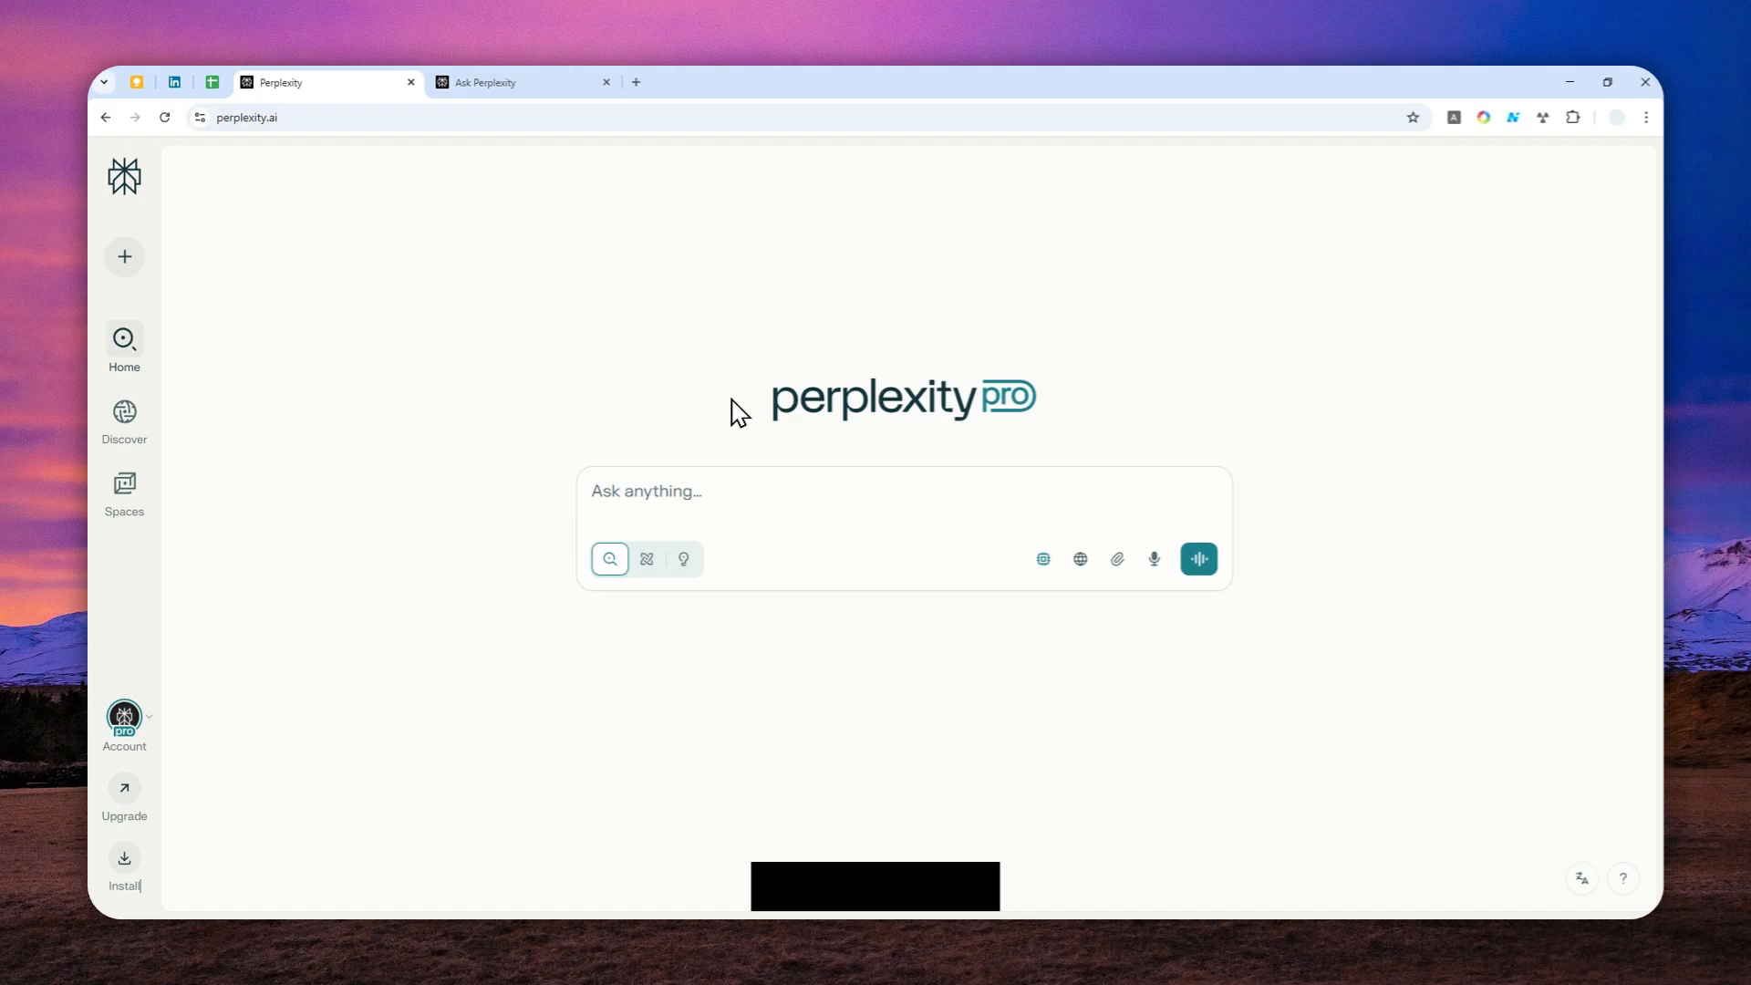
pyautogui.moveTo(633, 527)
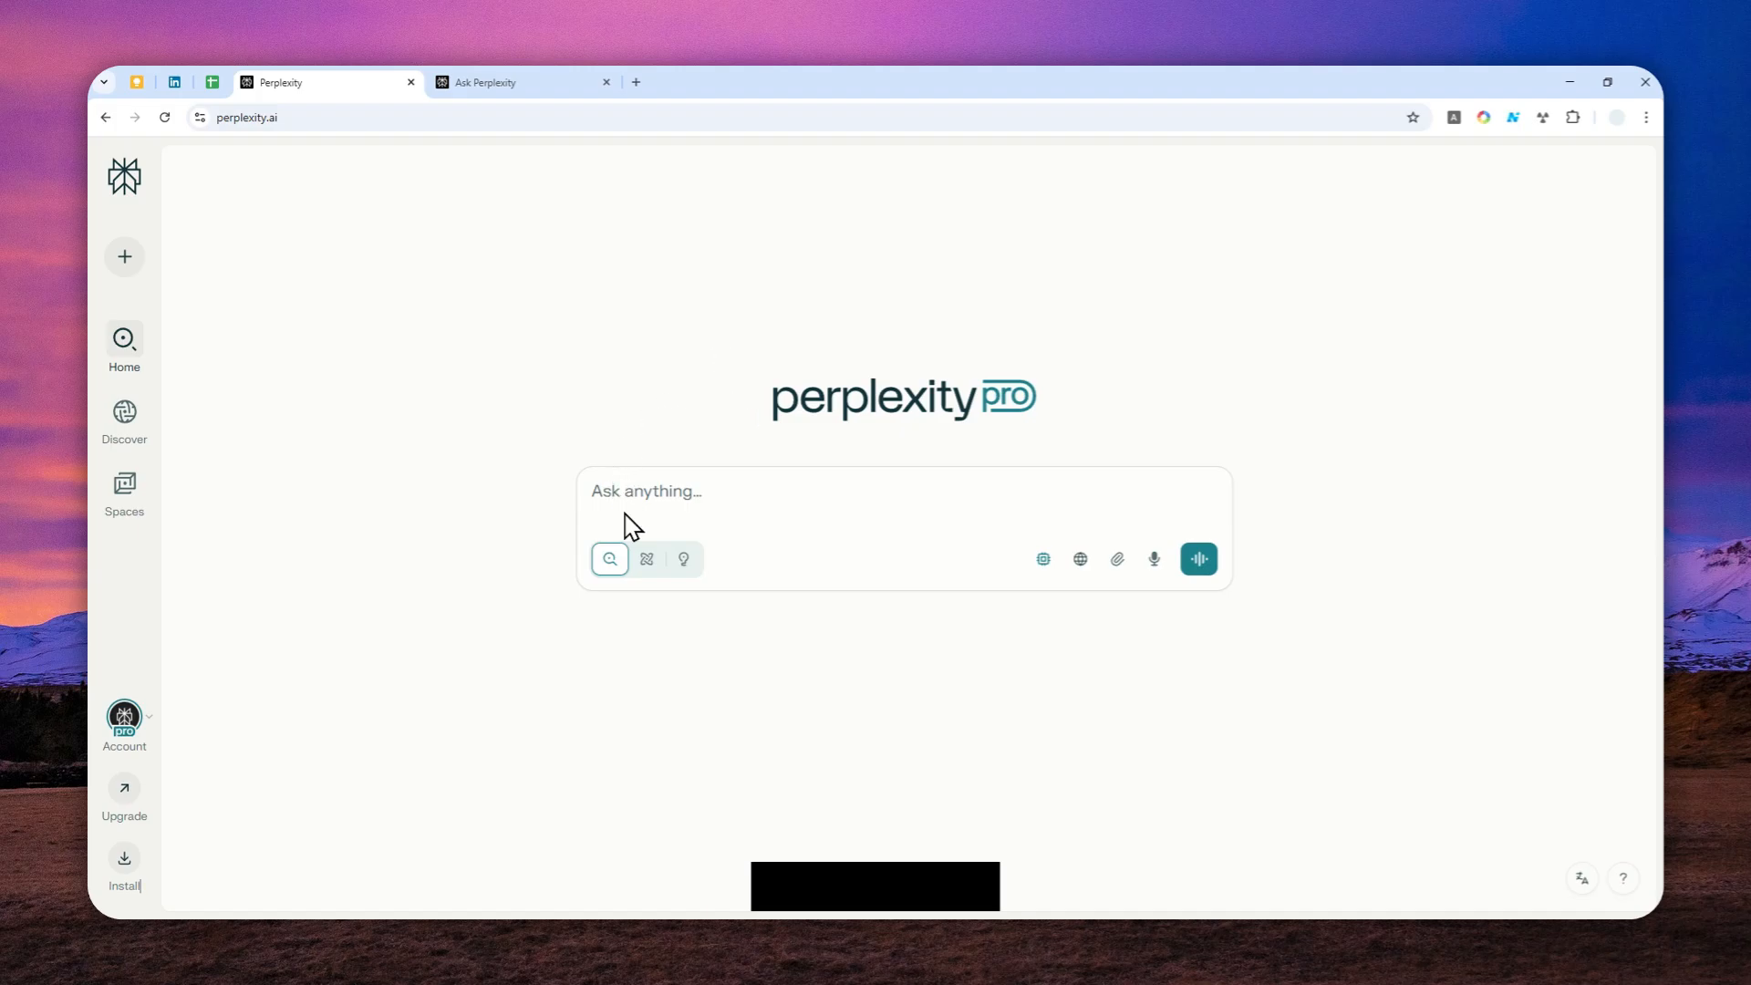
pyautogui.moveTo(661, 511)
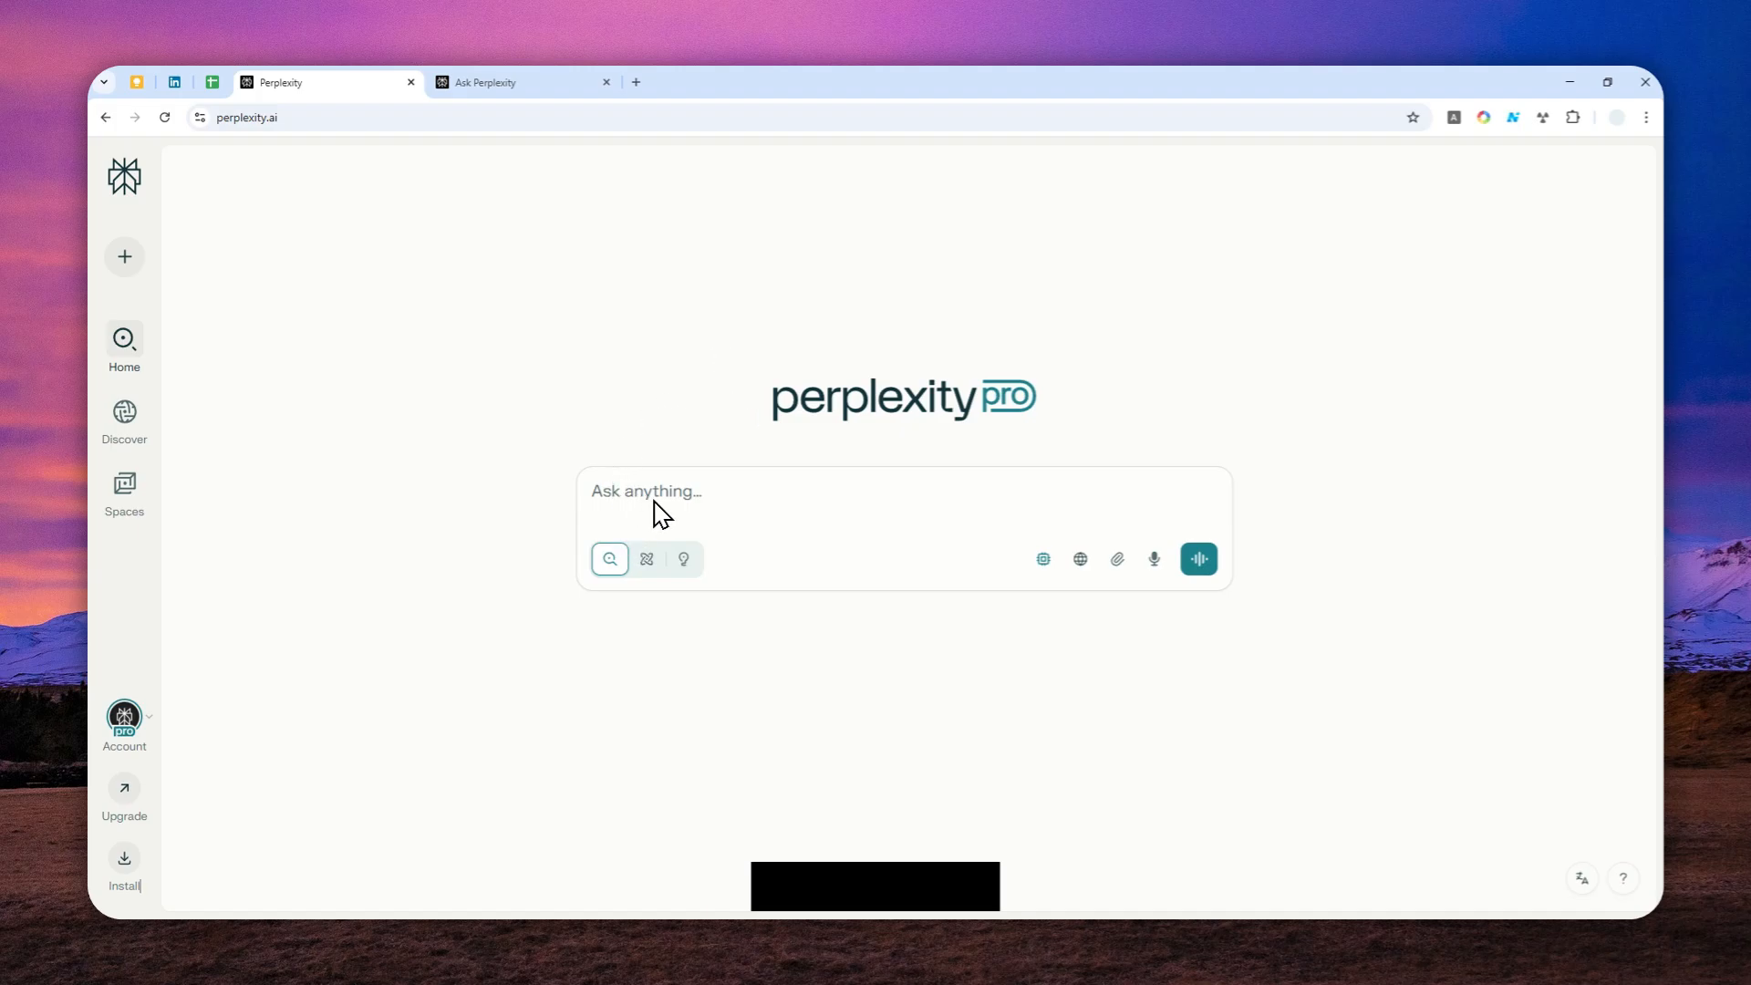
pyautogui.moveTo(662, 522)
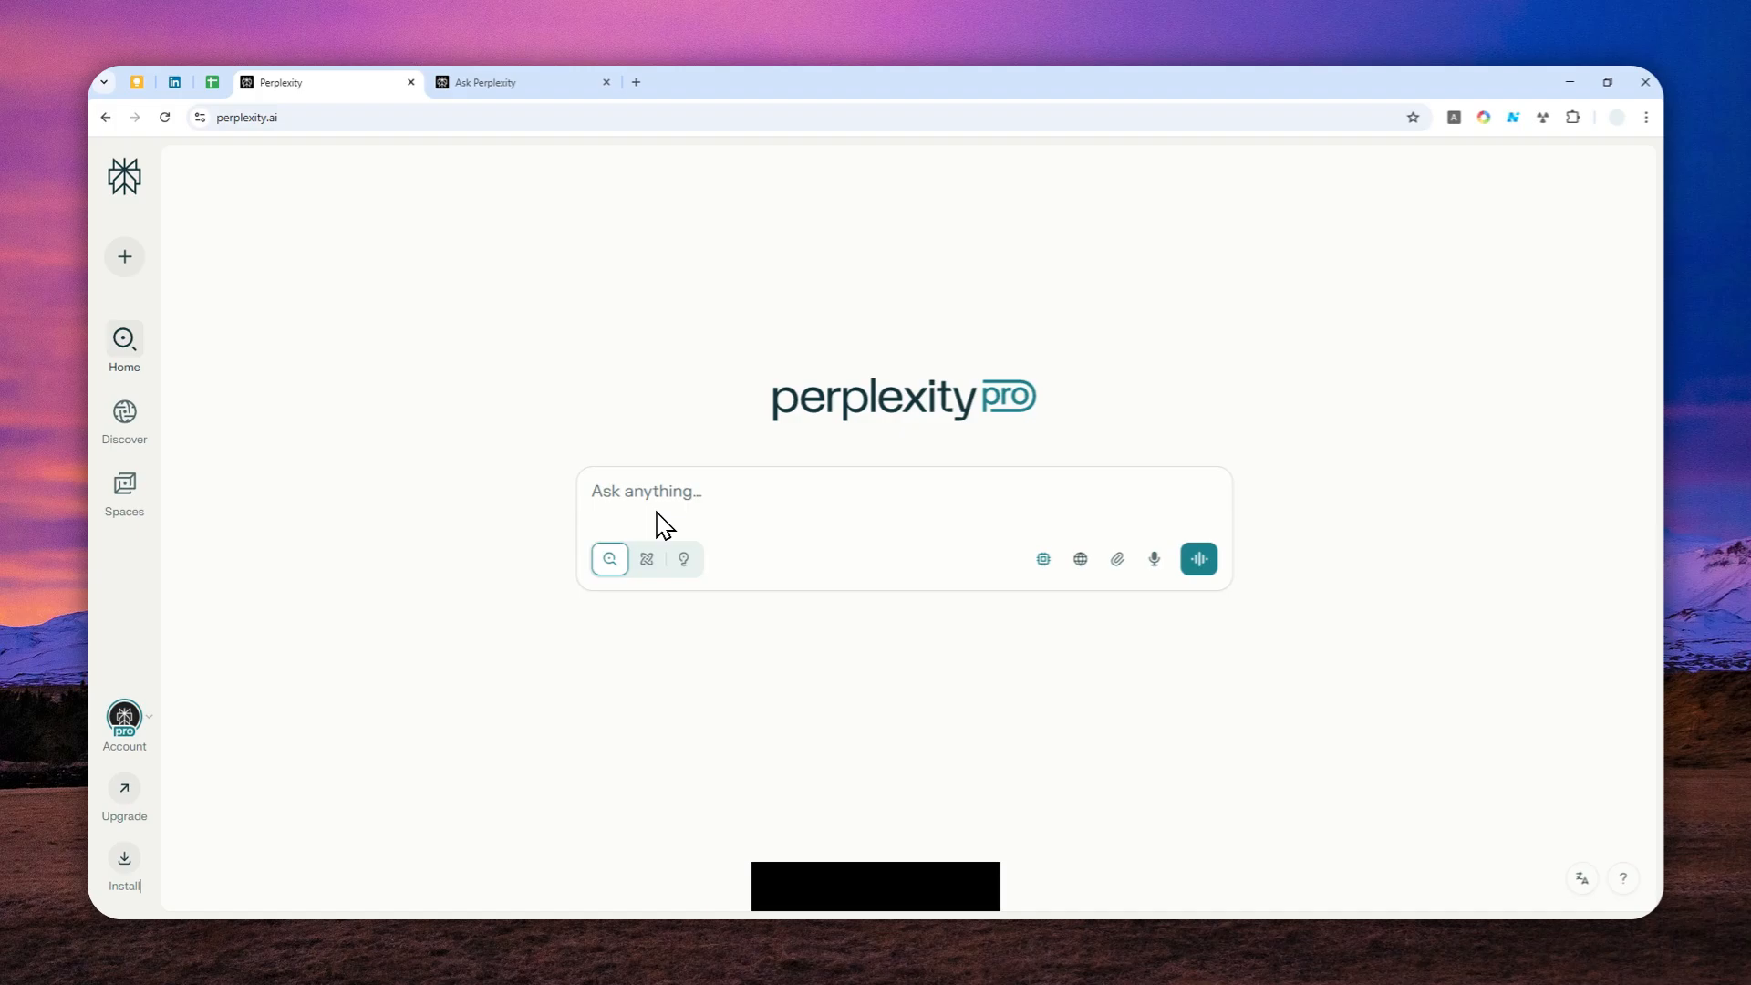
pyautogui.moveTo(665, 519)
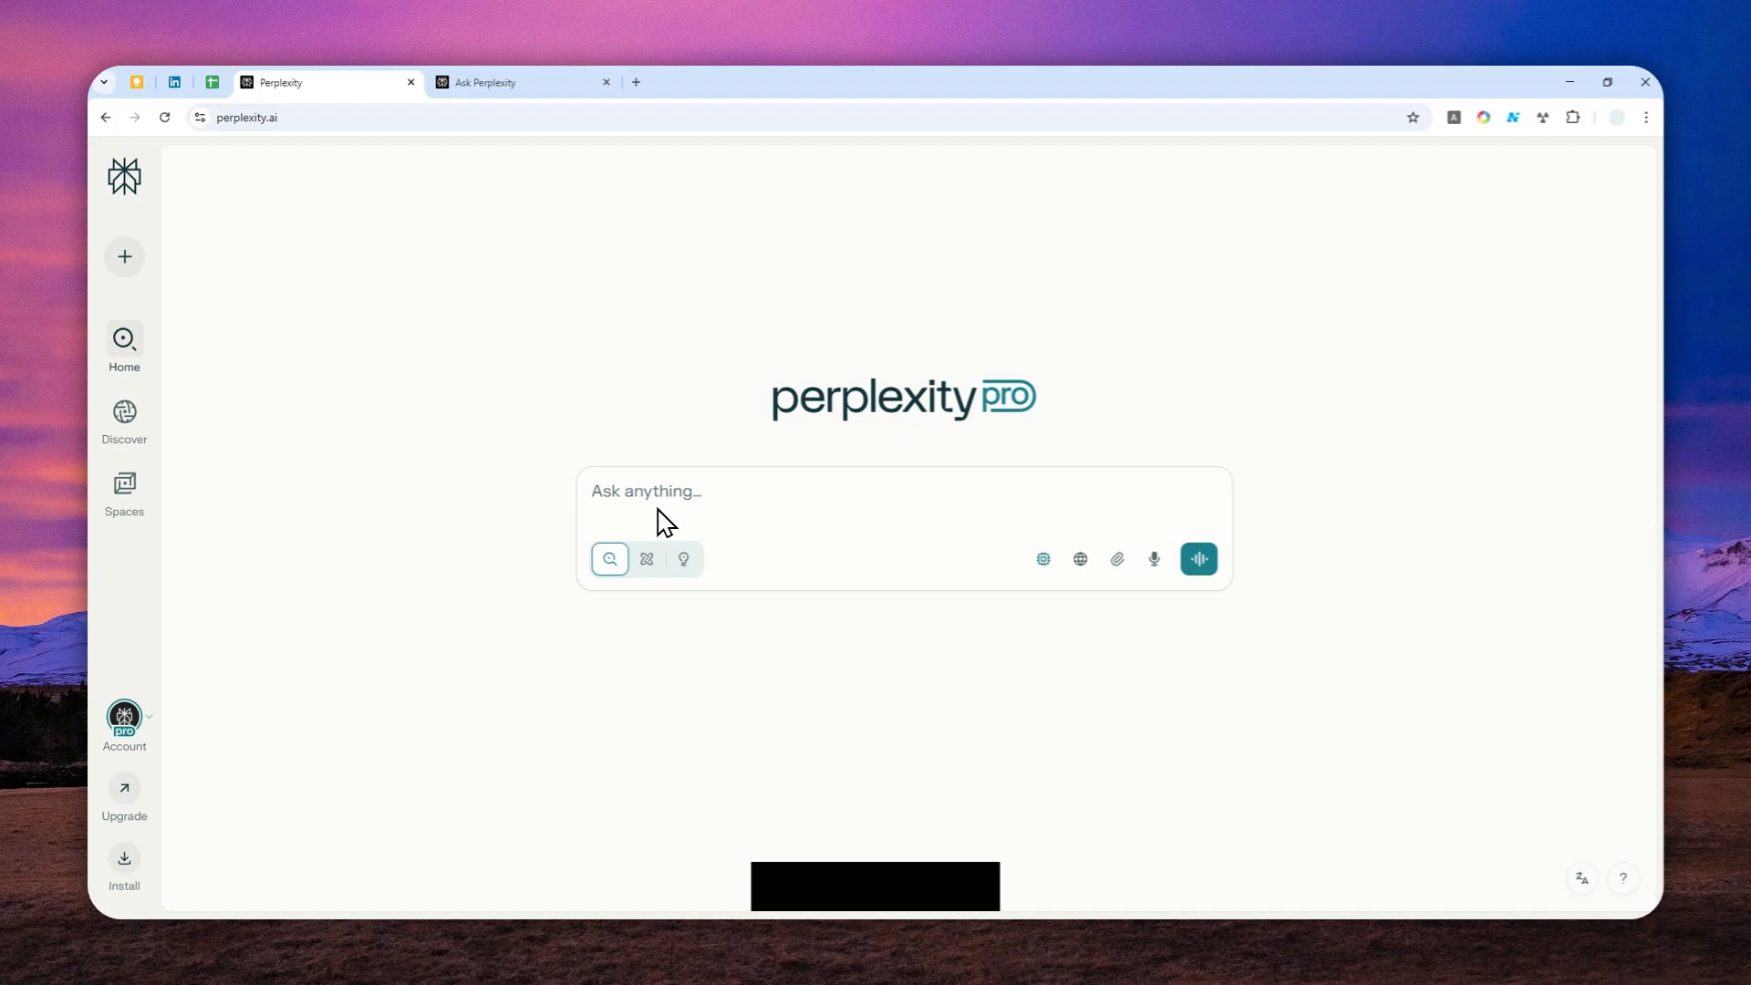
pyautogui.moveTo(637, 514)
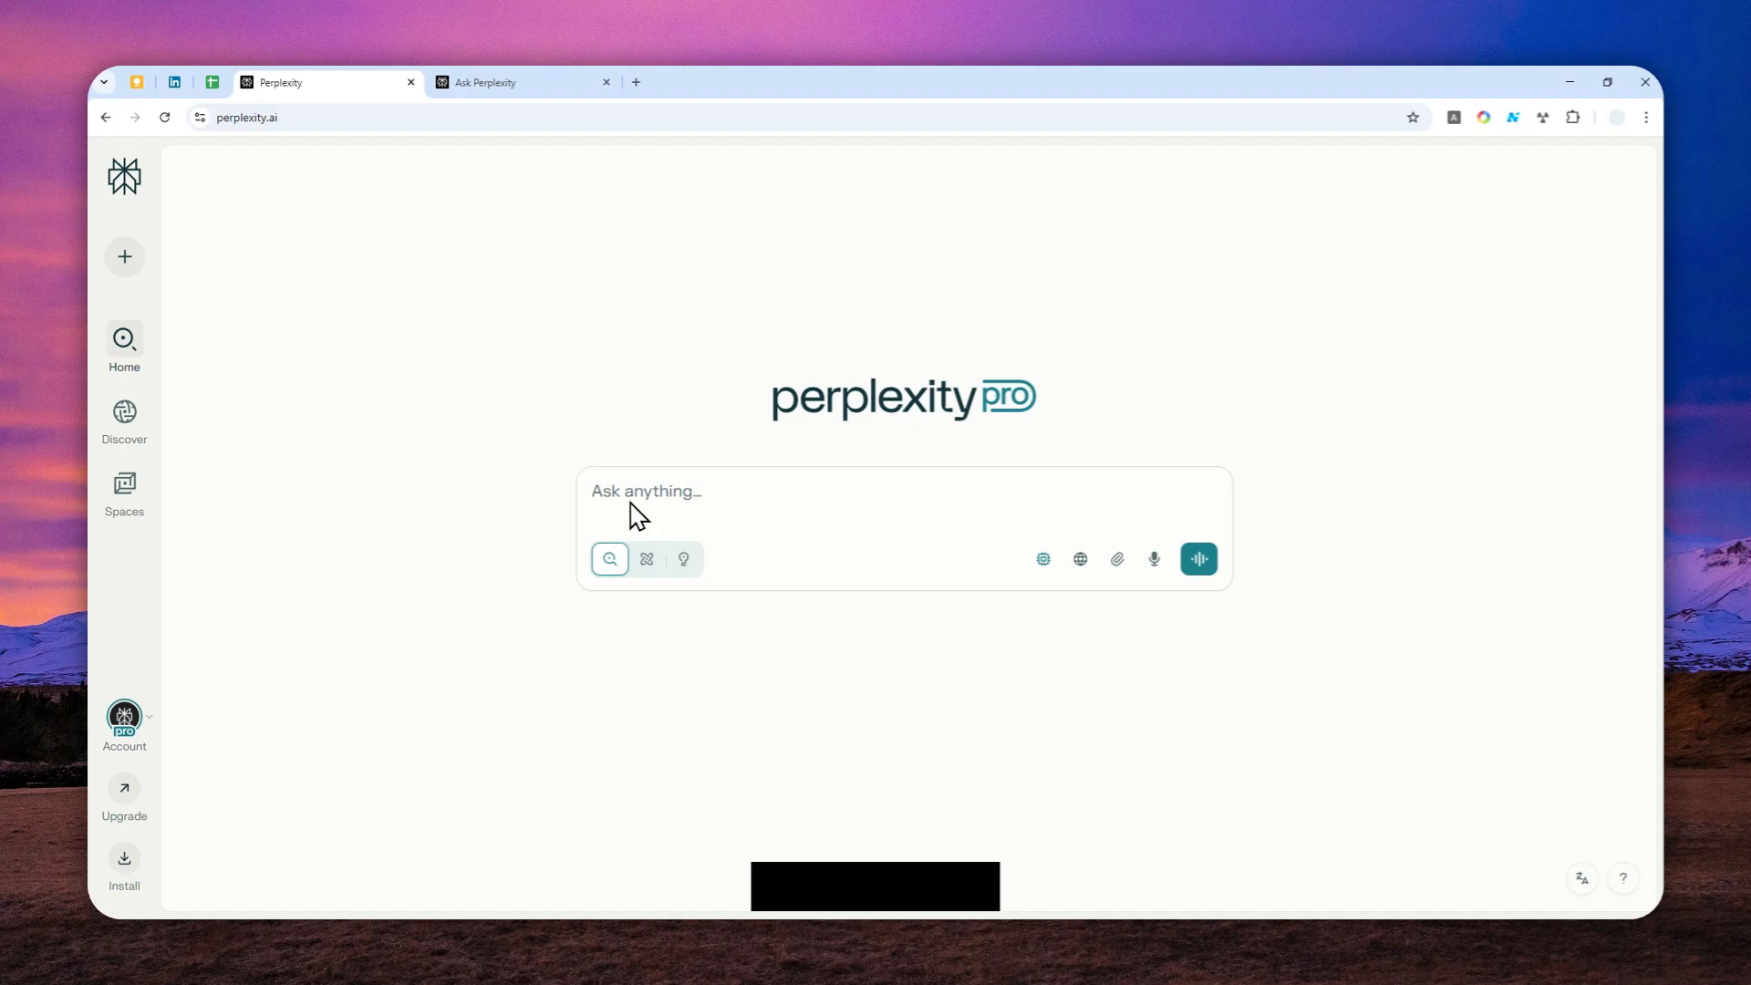
pyautogui.moveTo(682, 466)
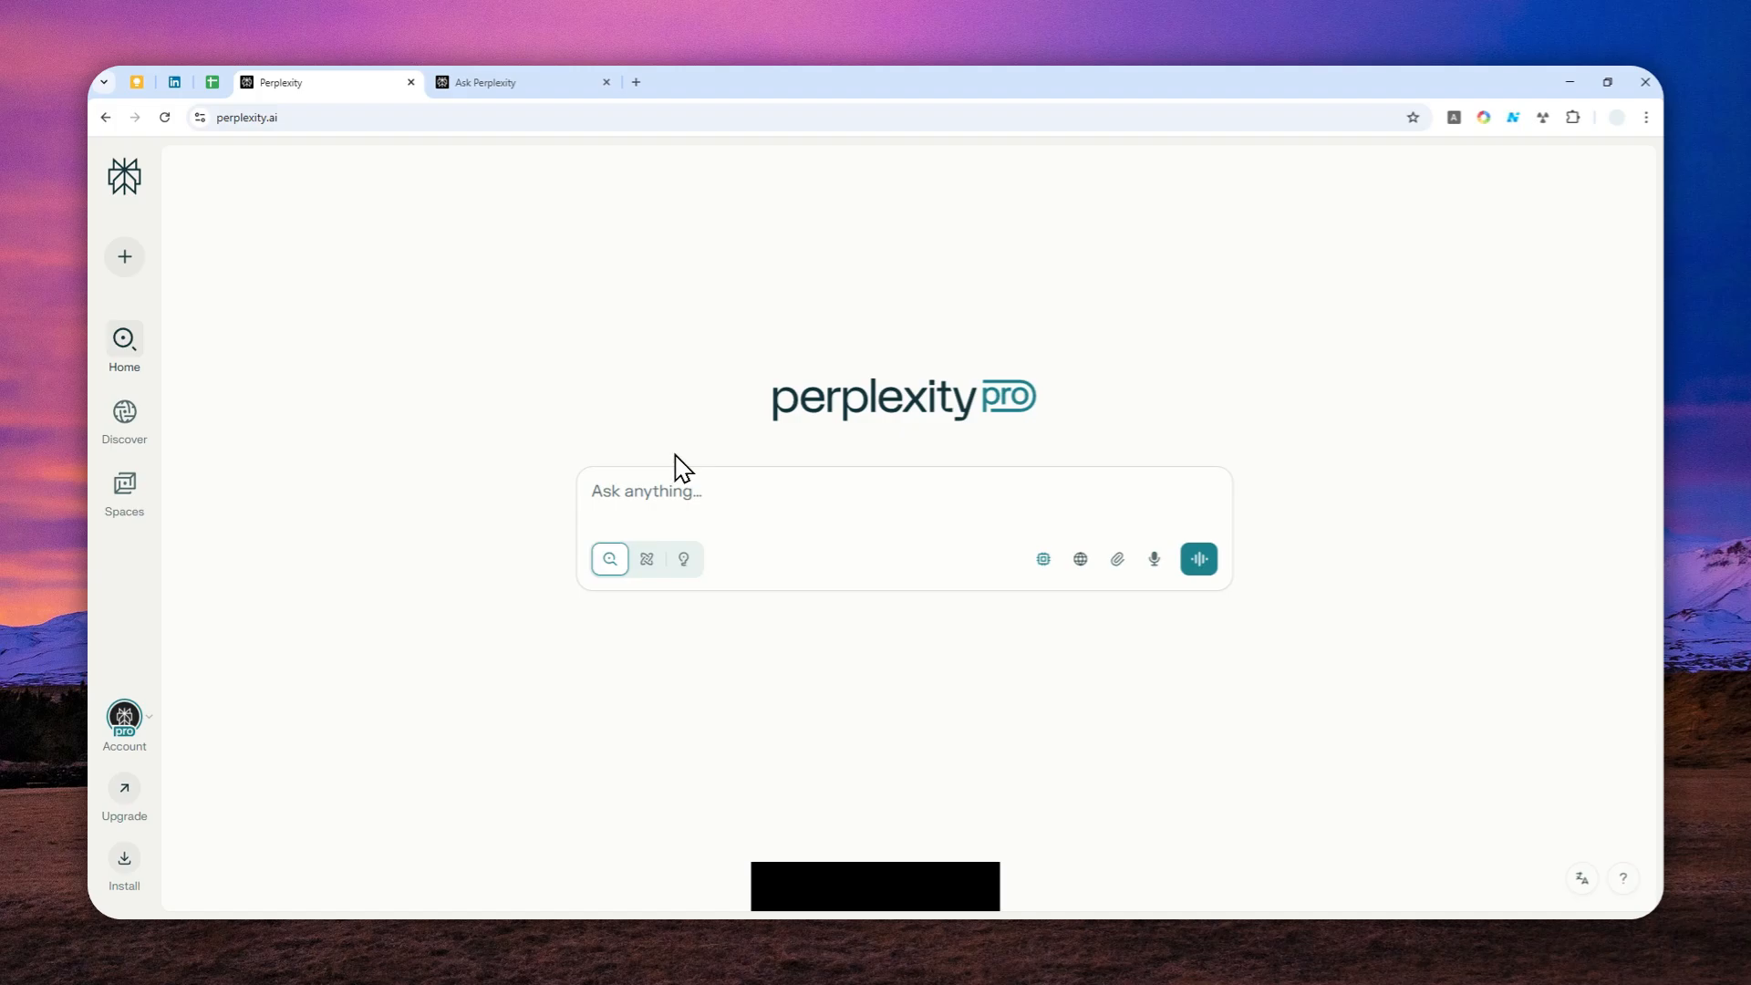
pyautogui.moveTo(670, 455)
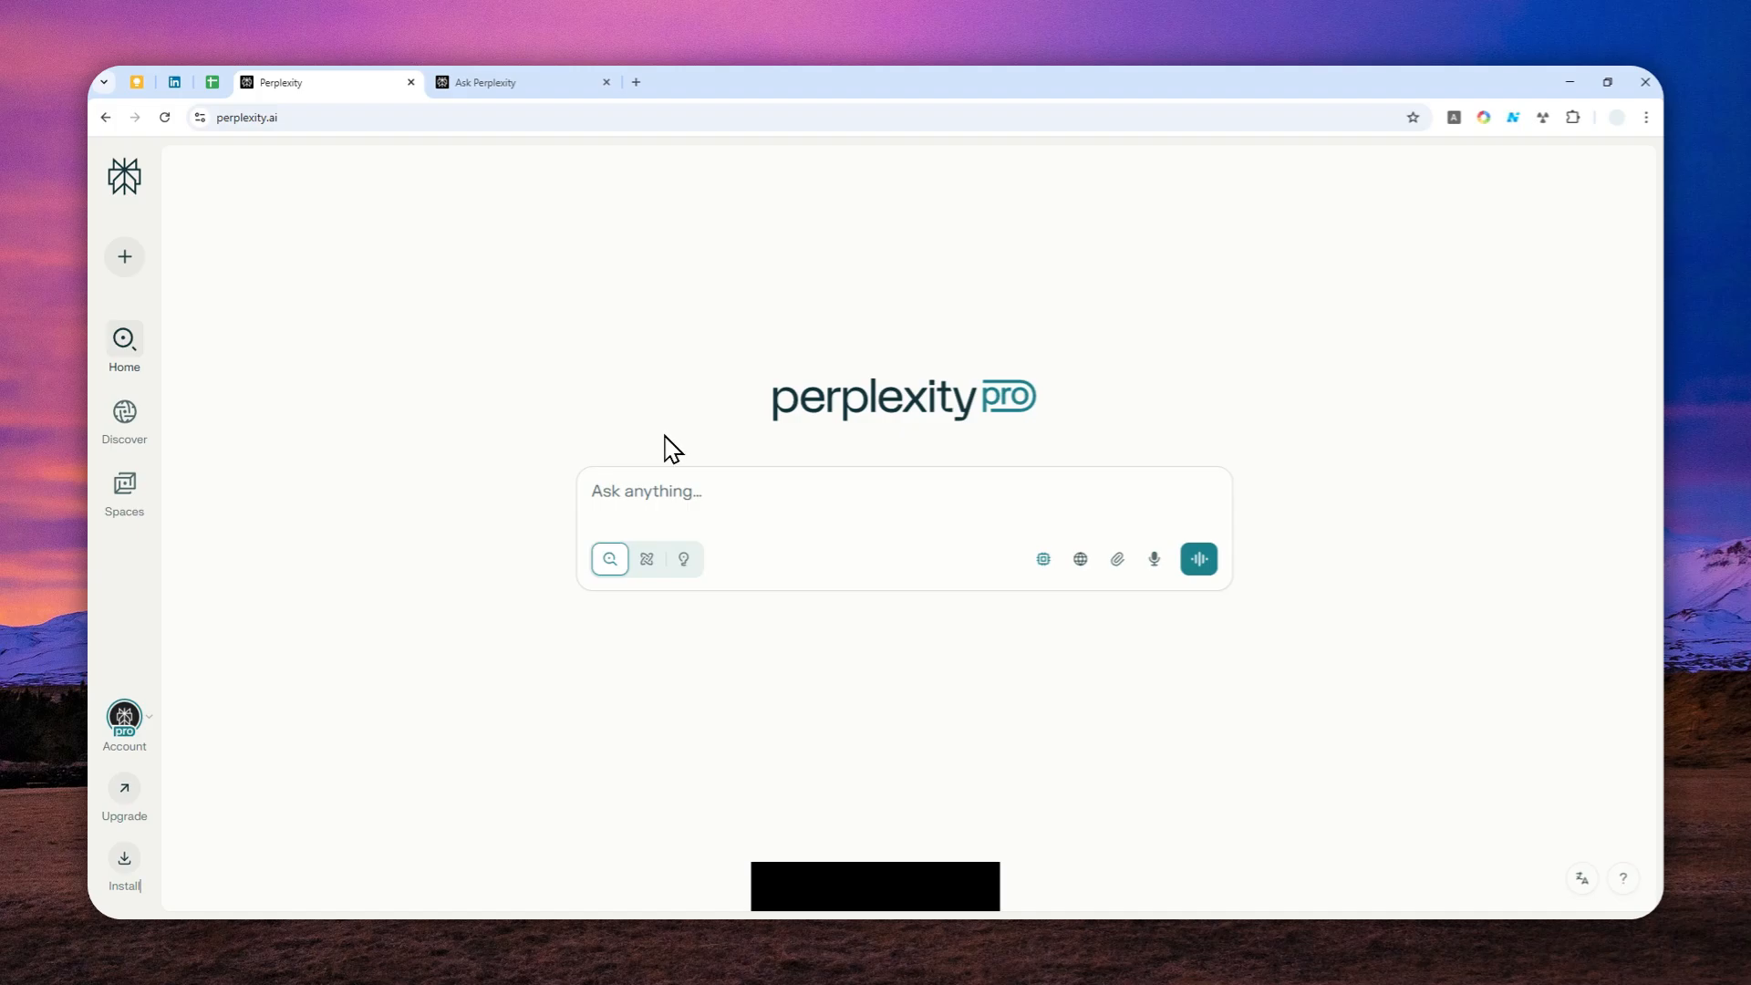
pyautogui.moveTo(635, 426)
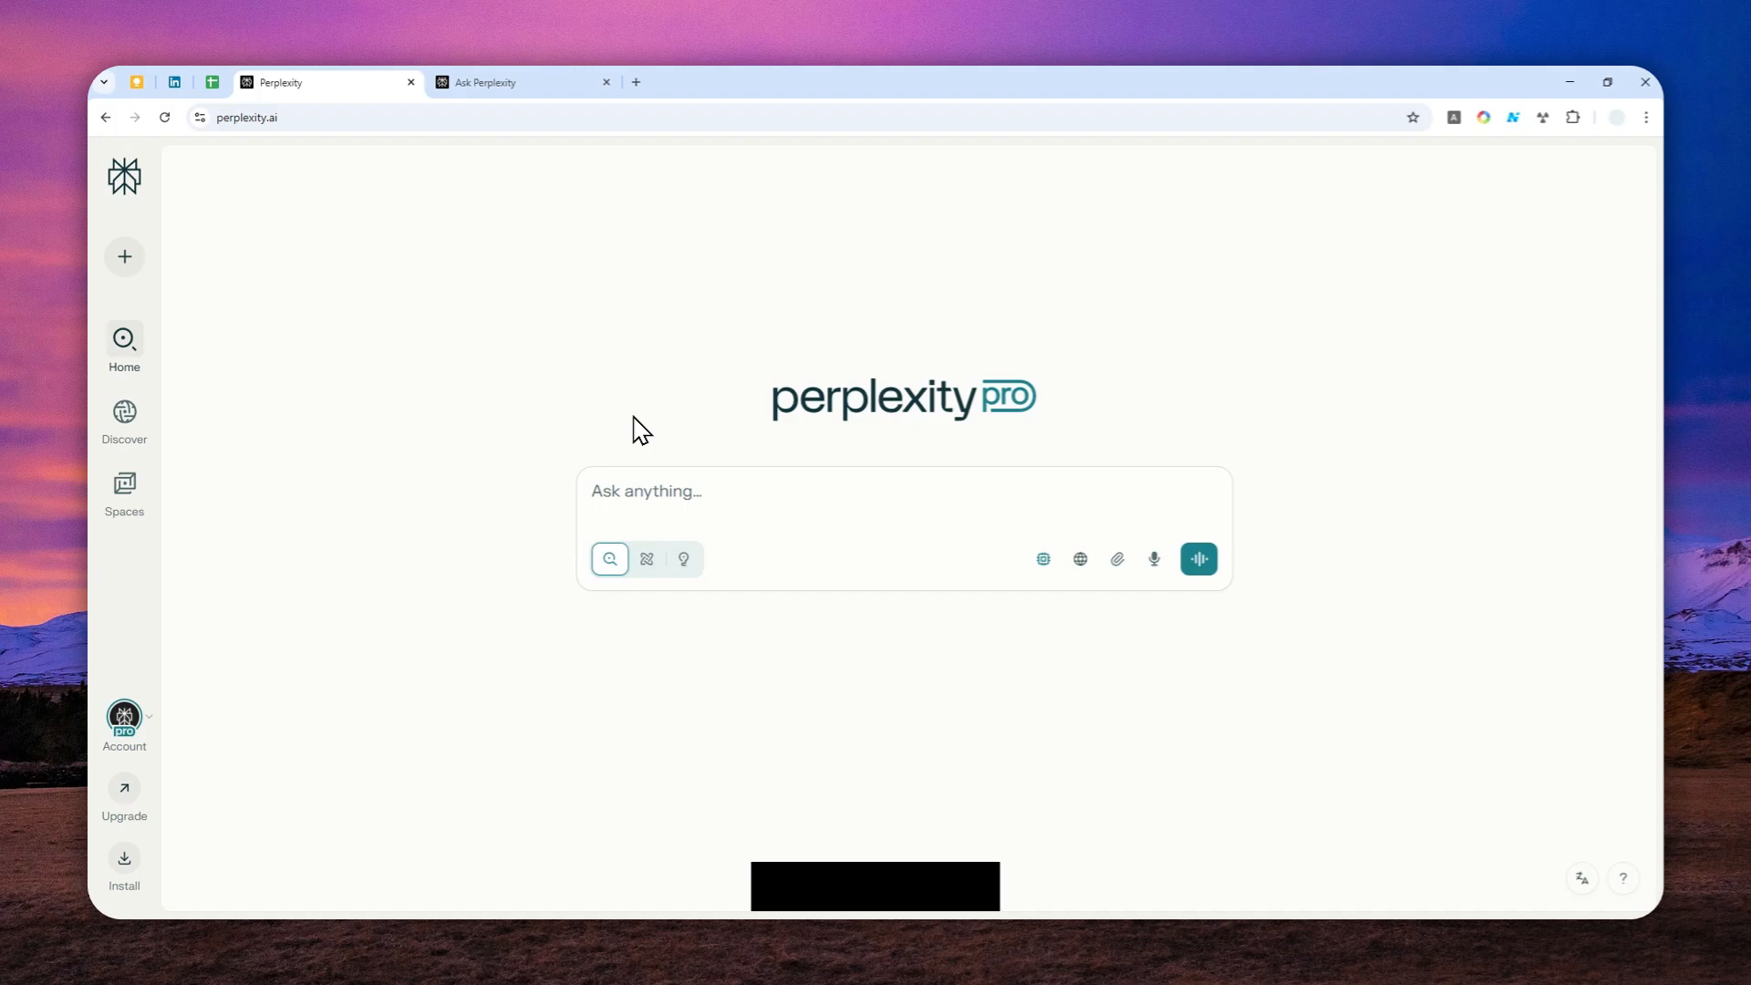
pyautogui.moveTo(477, 247)
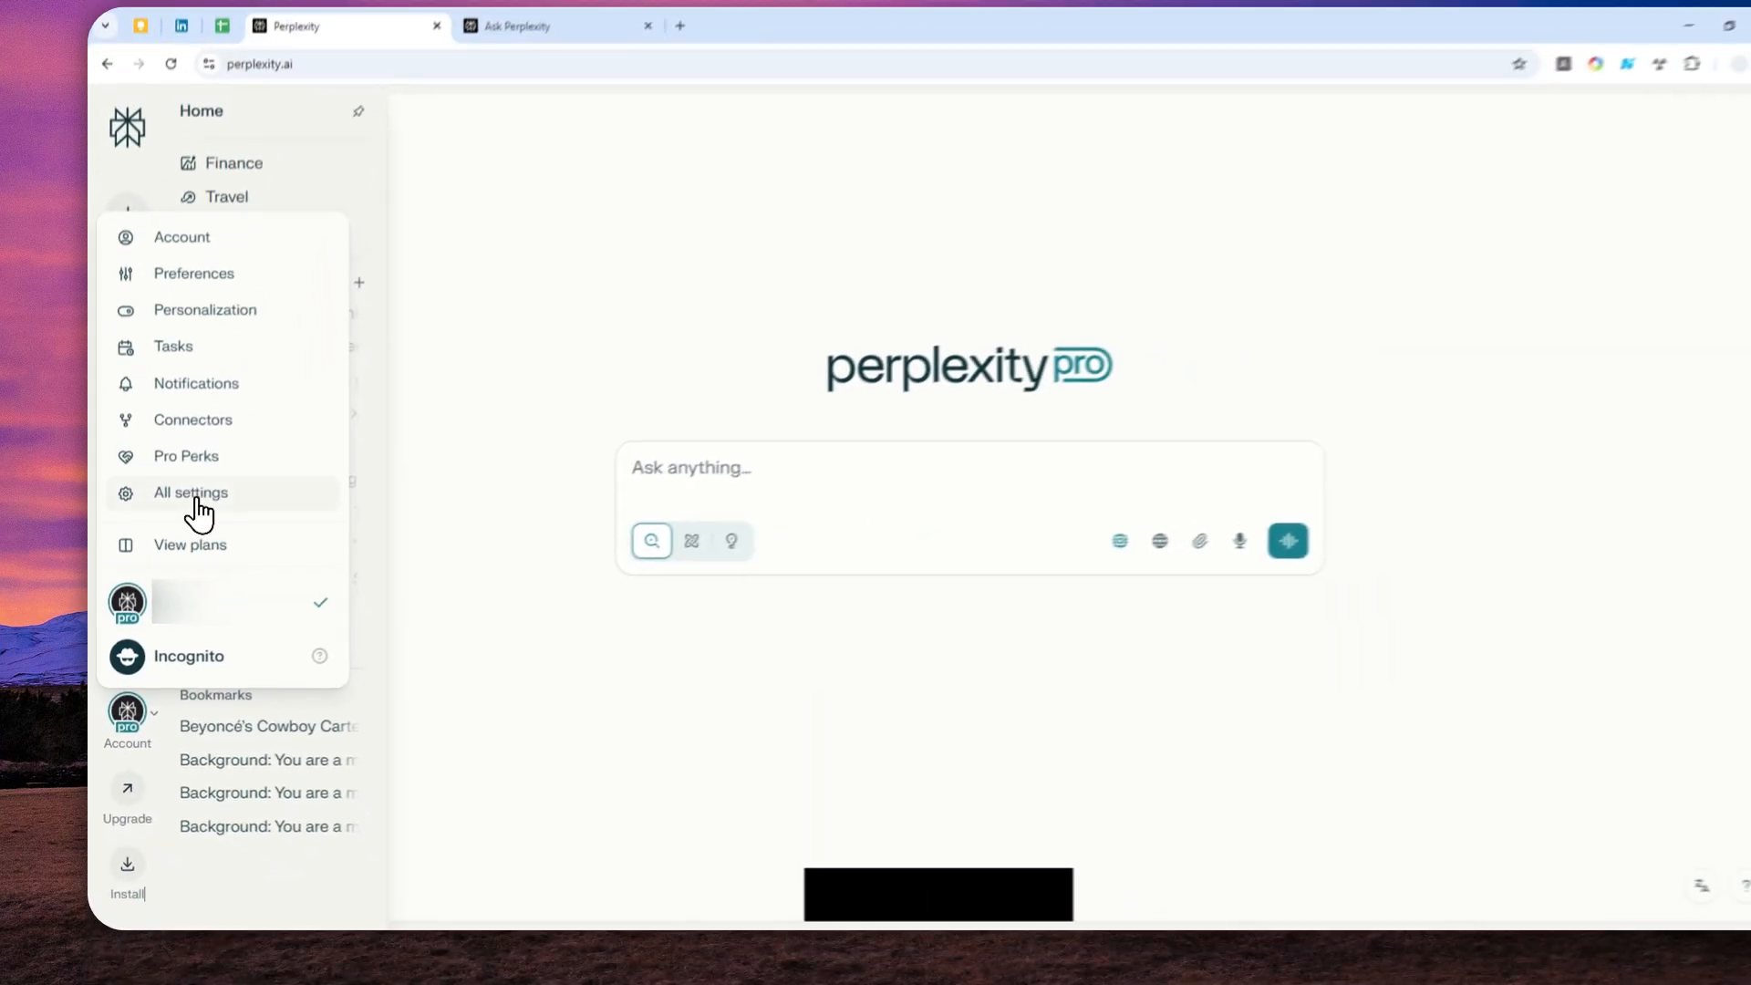
pyautogui.click(193, 418)
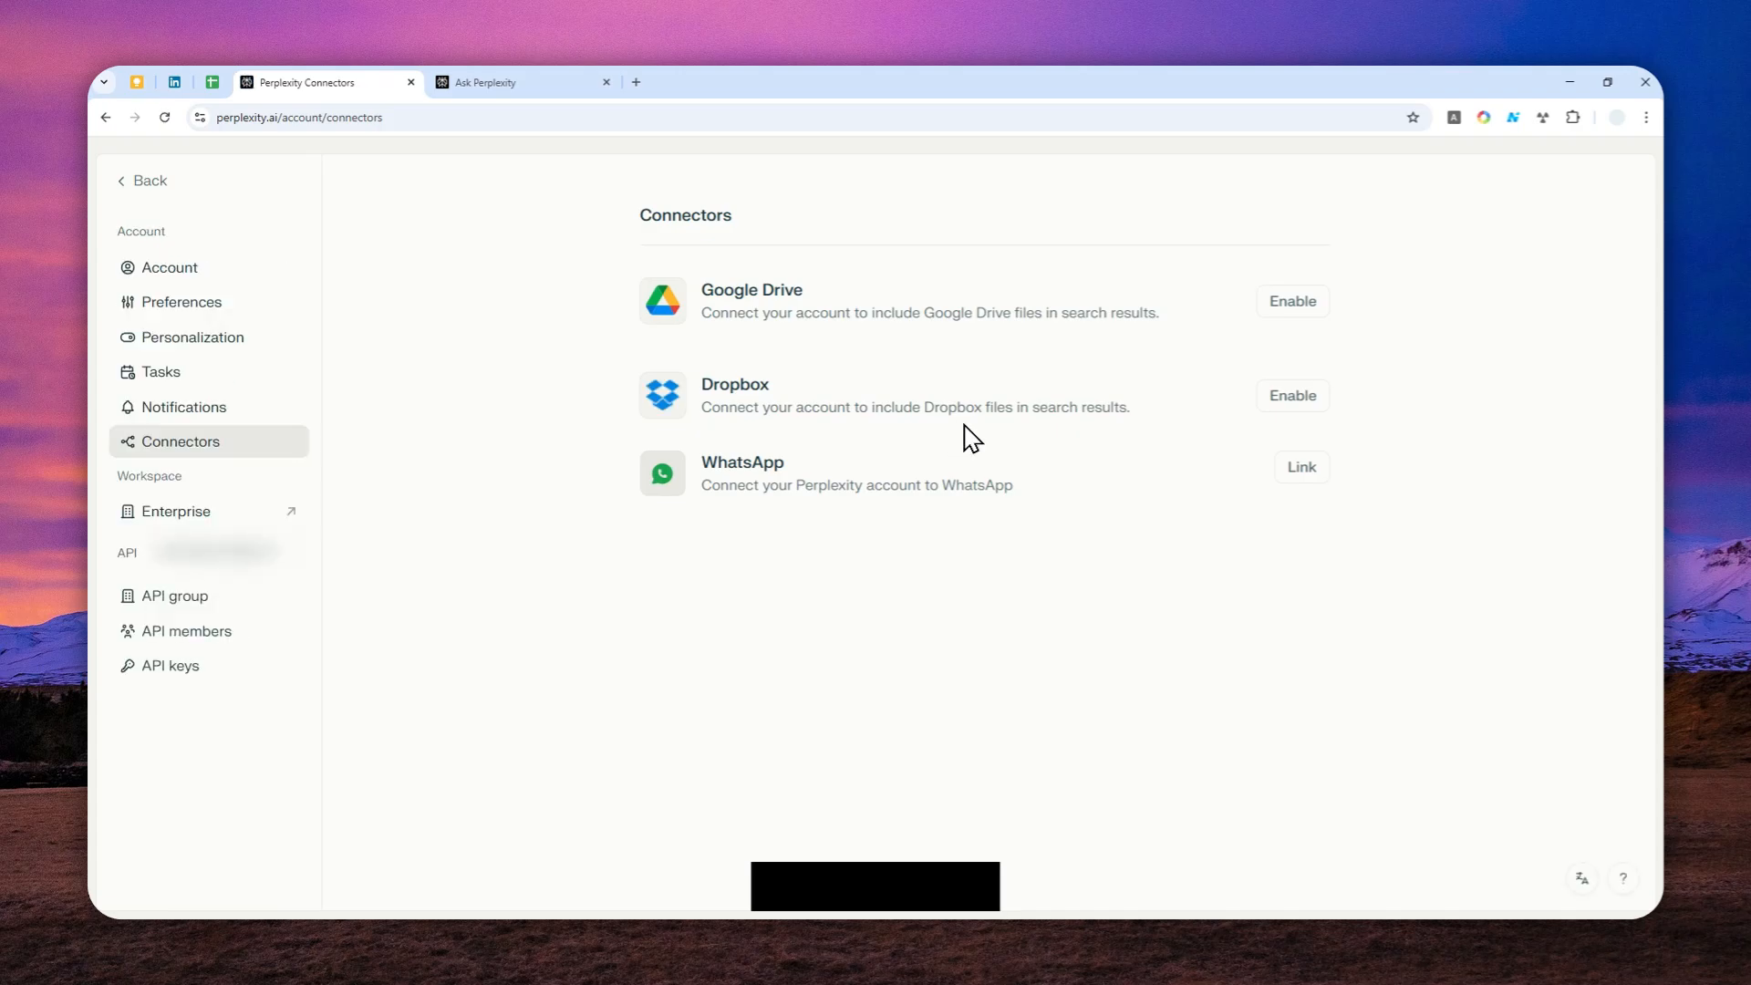
# Step: Link the WhatsApp connector, opening the Perplexity chat share page with /link
pyautogui.doubleClick(741, 462)
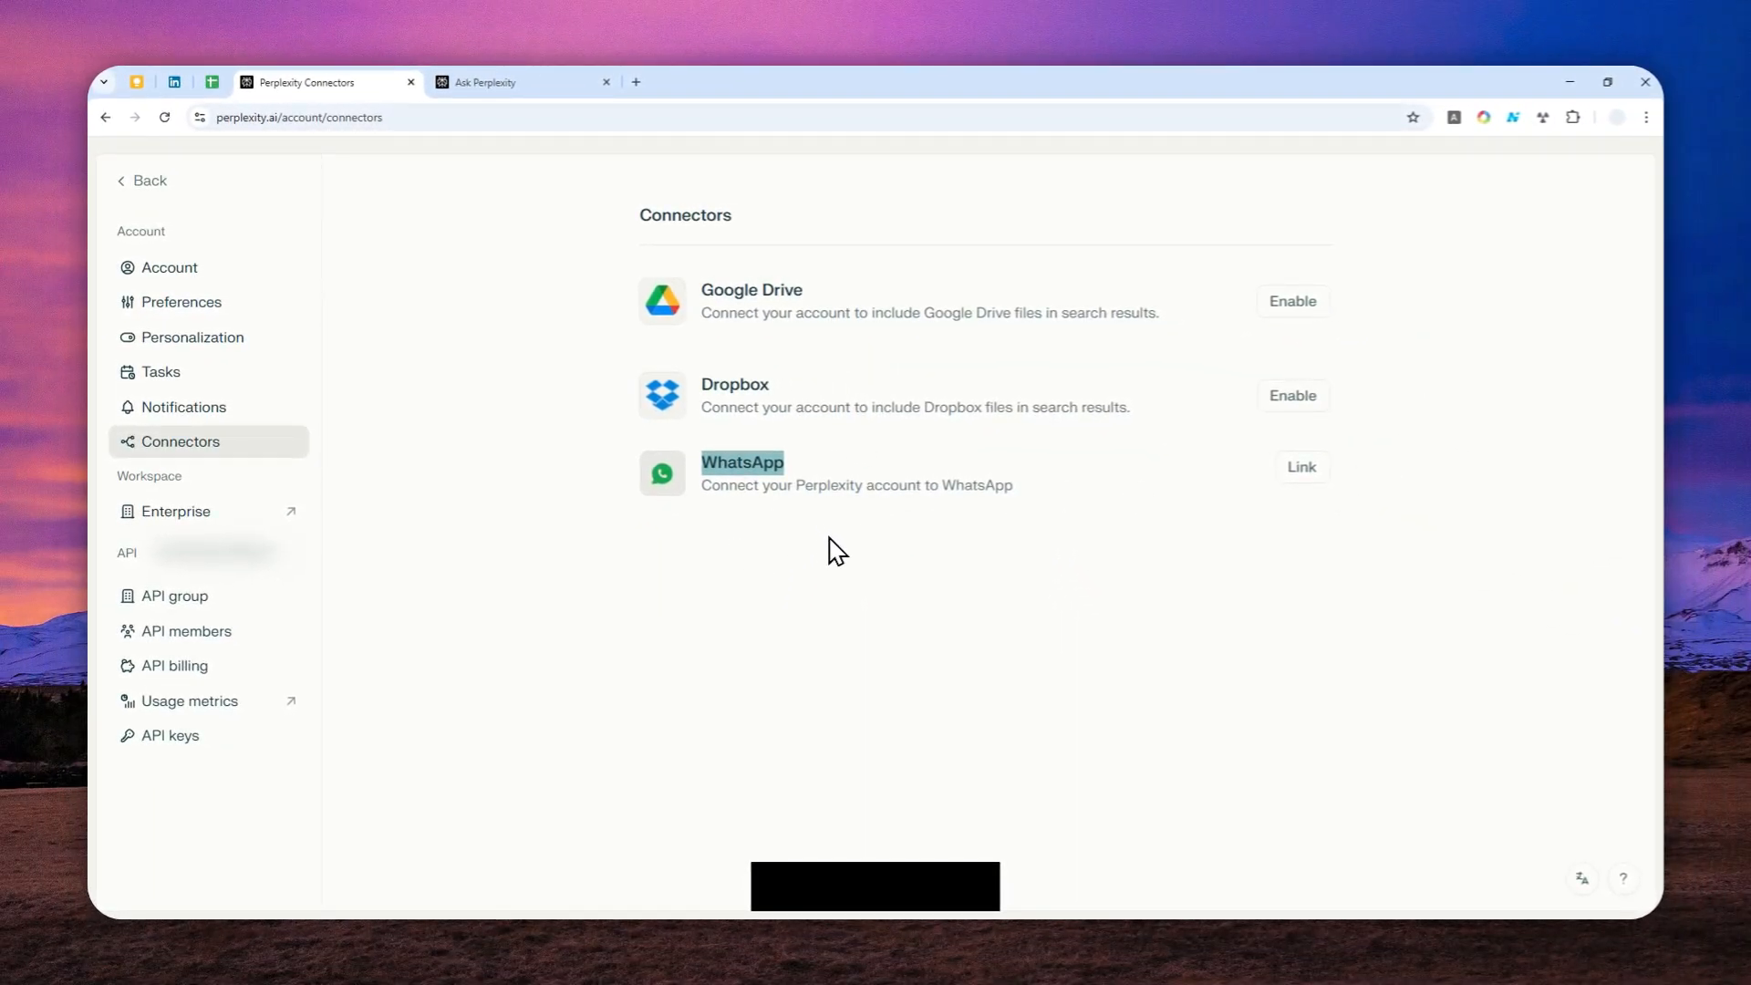
pyautogui.click(1300, 466)
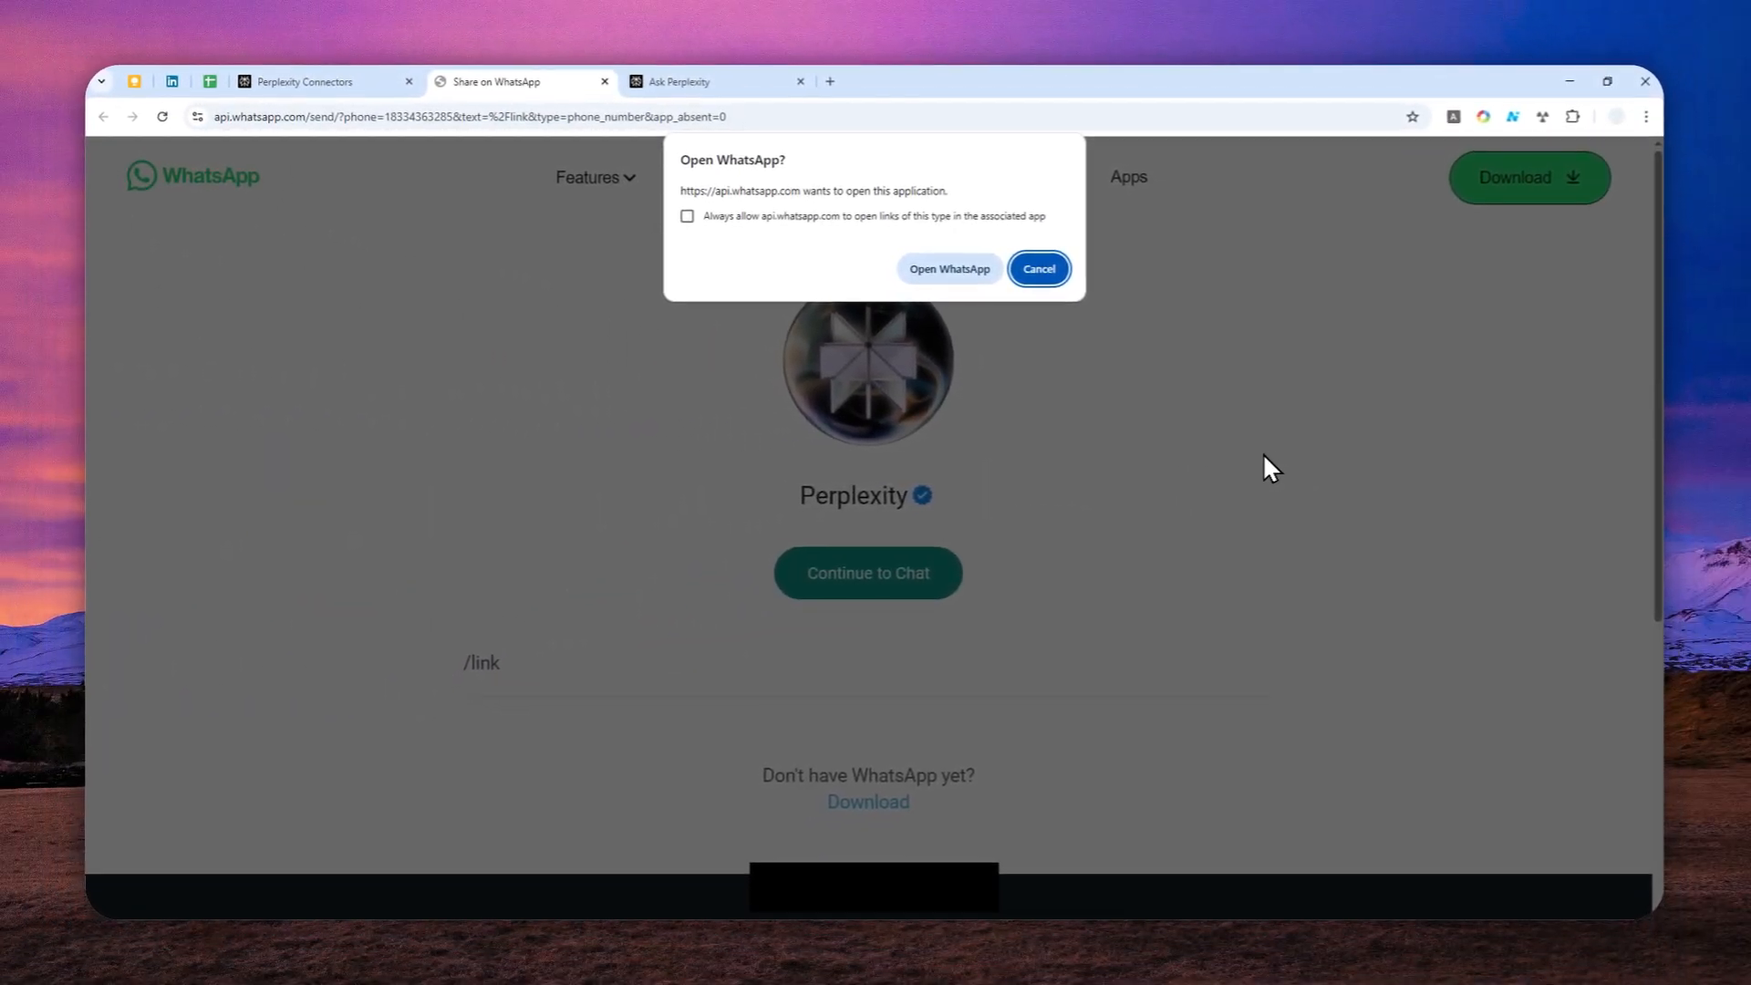
pyautogui.moveTo(882, 416)
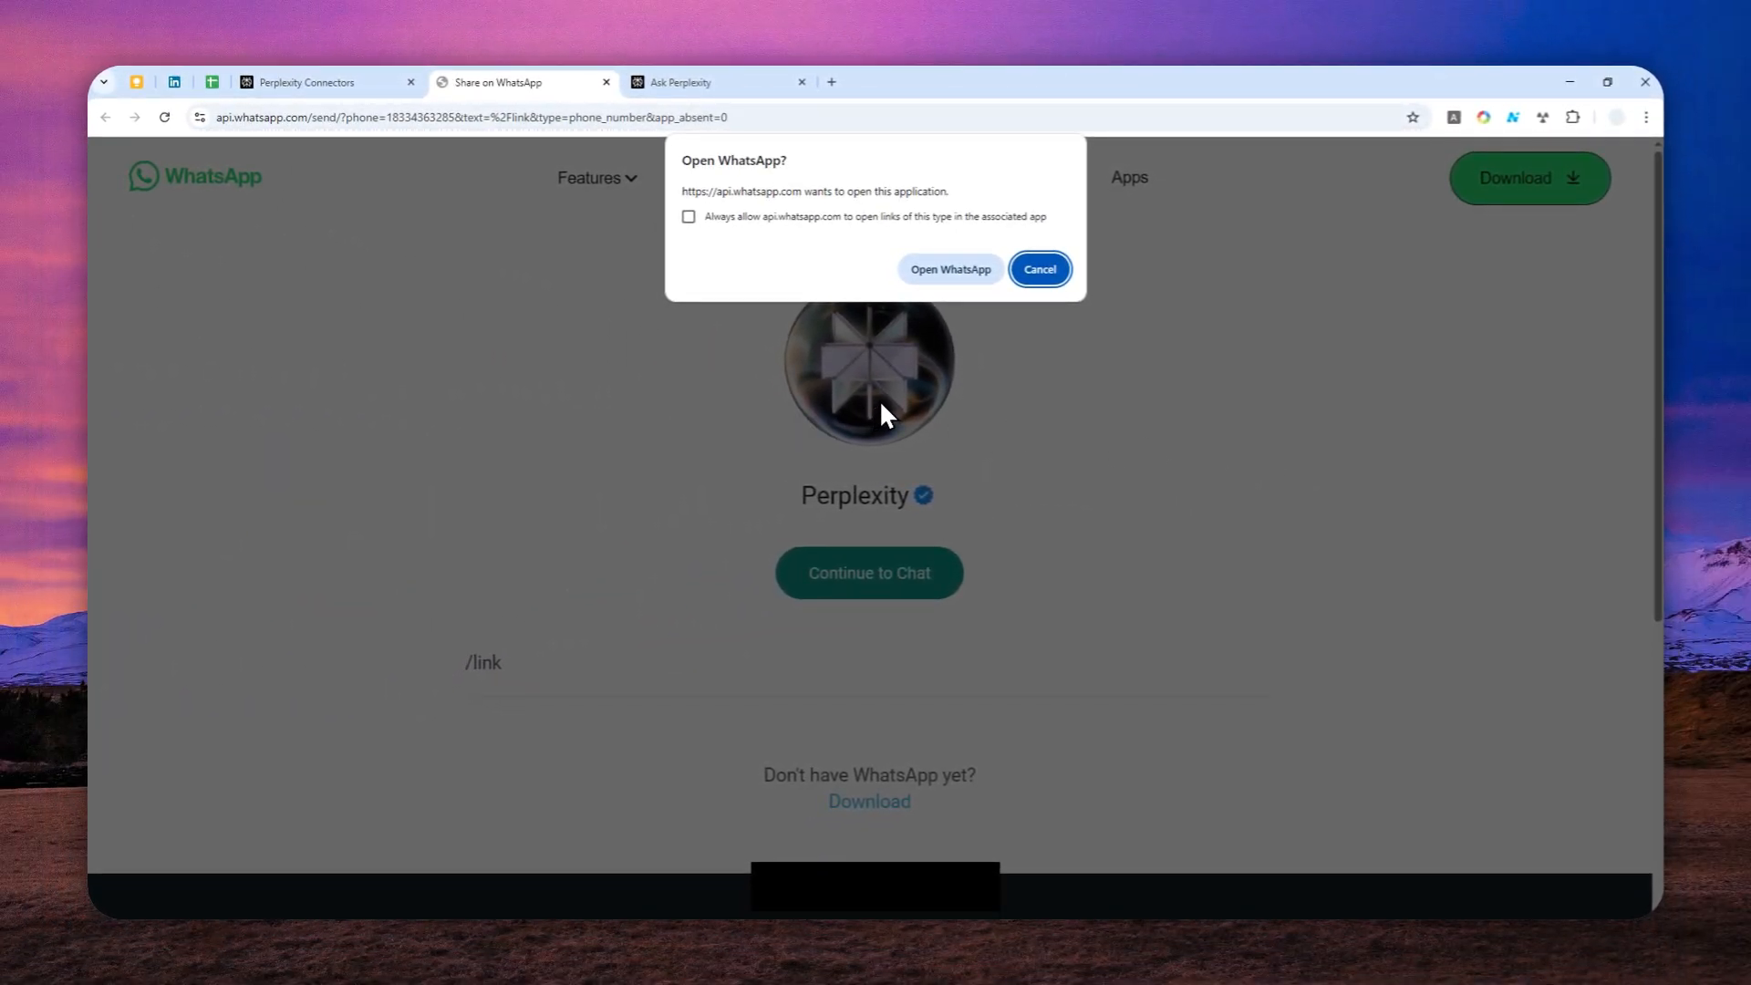
pyautogui.moveTo(946, 404)
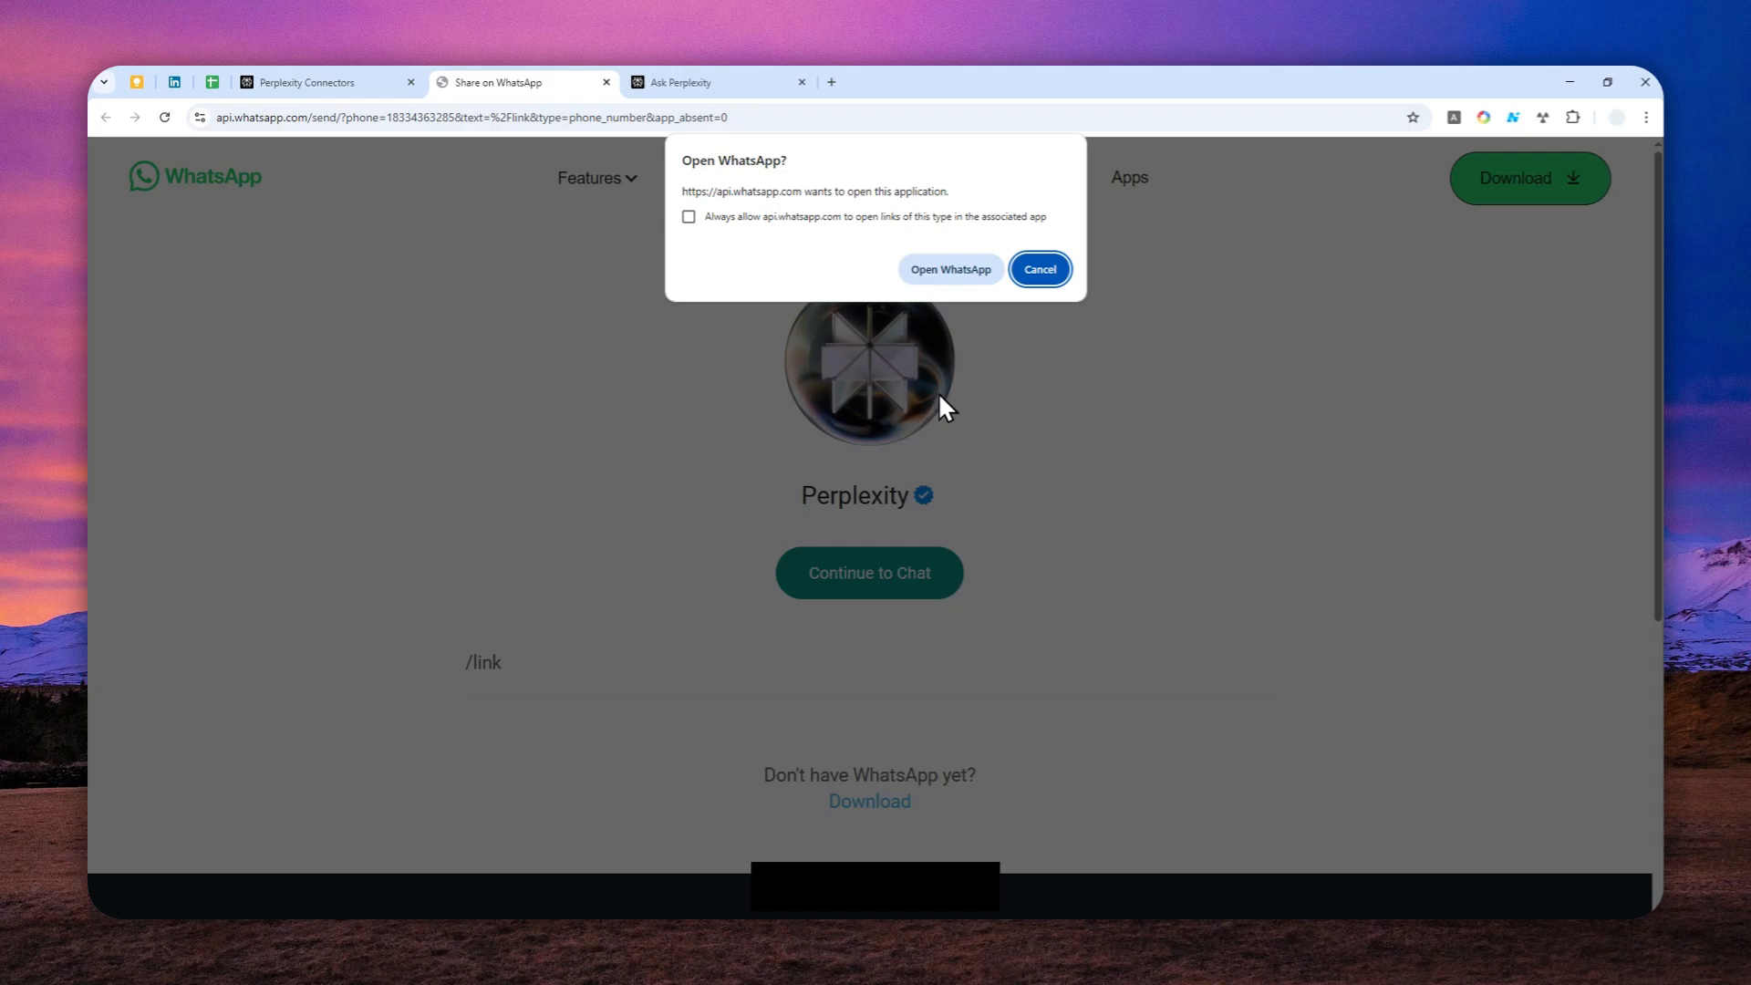
# Step: Confirm the Open WhatsApp prompt so the Perplexity chat opens in the desktop app
pyautogui.click(949, 269)
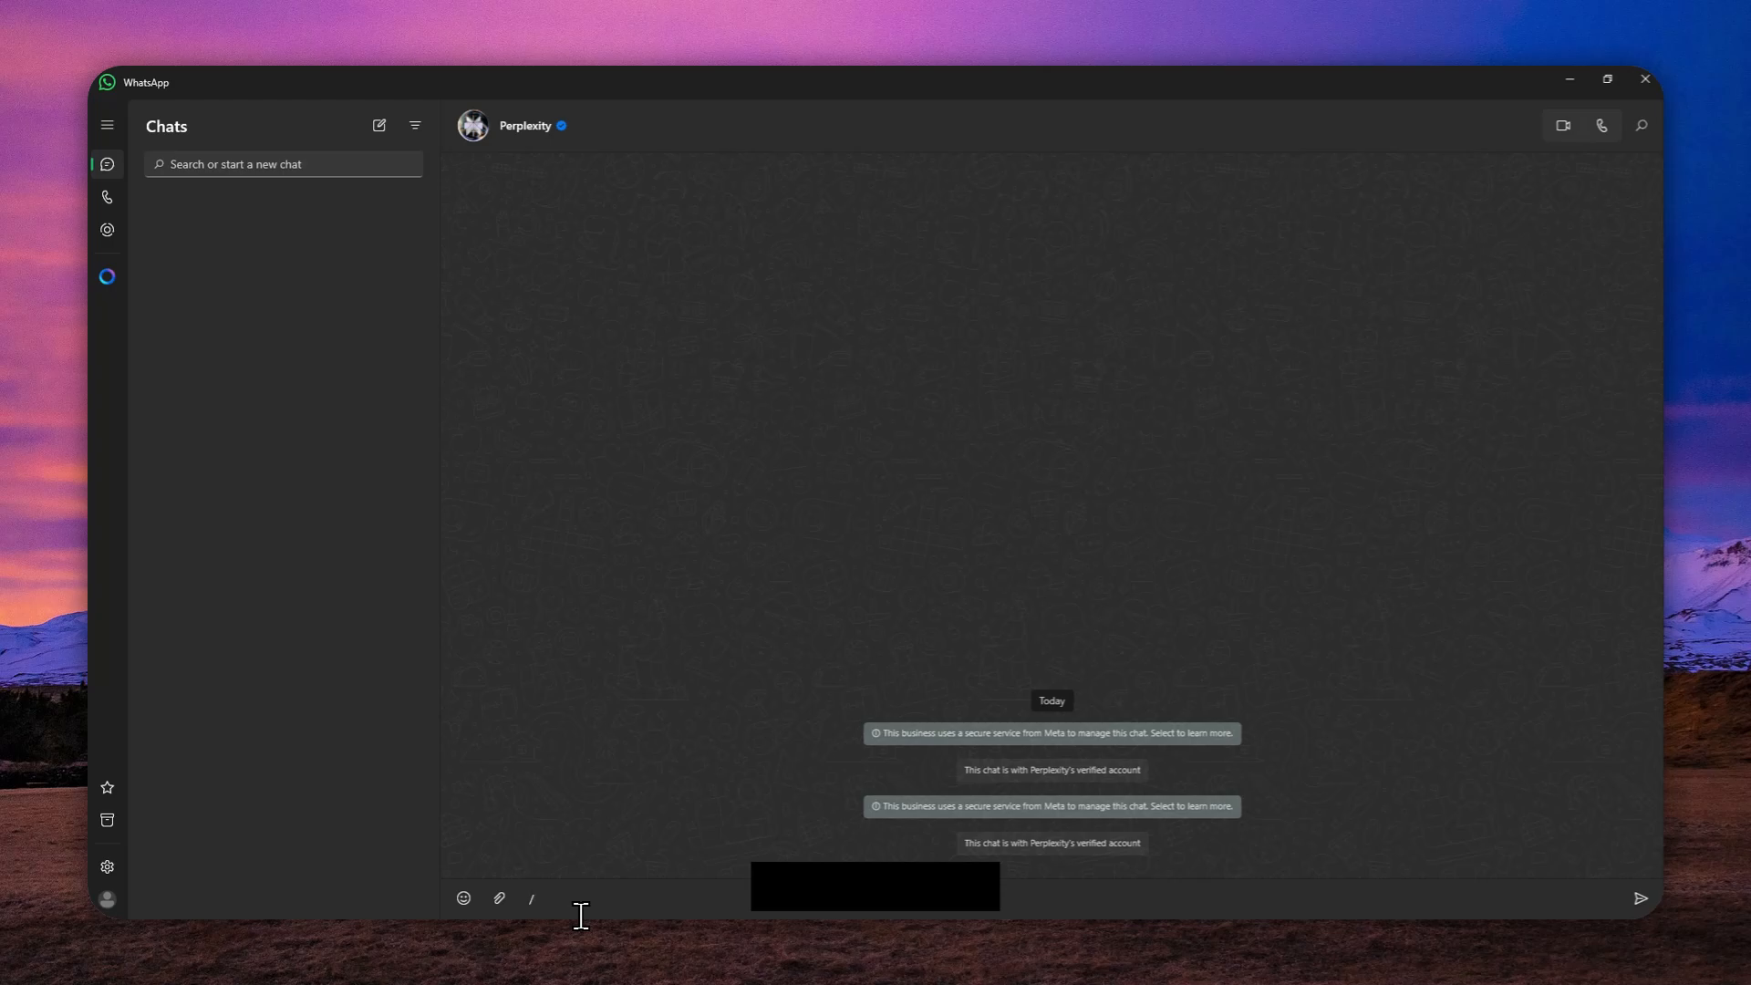
# Step: Type the /link command into the Perplexity chat composer without sending
pyautogui.write('/in')
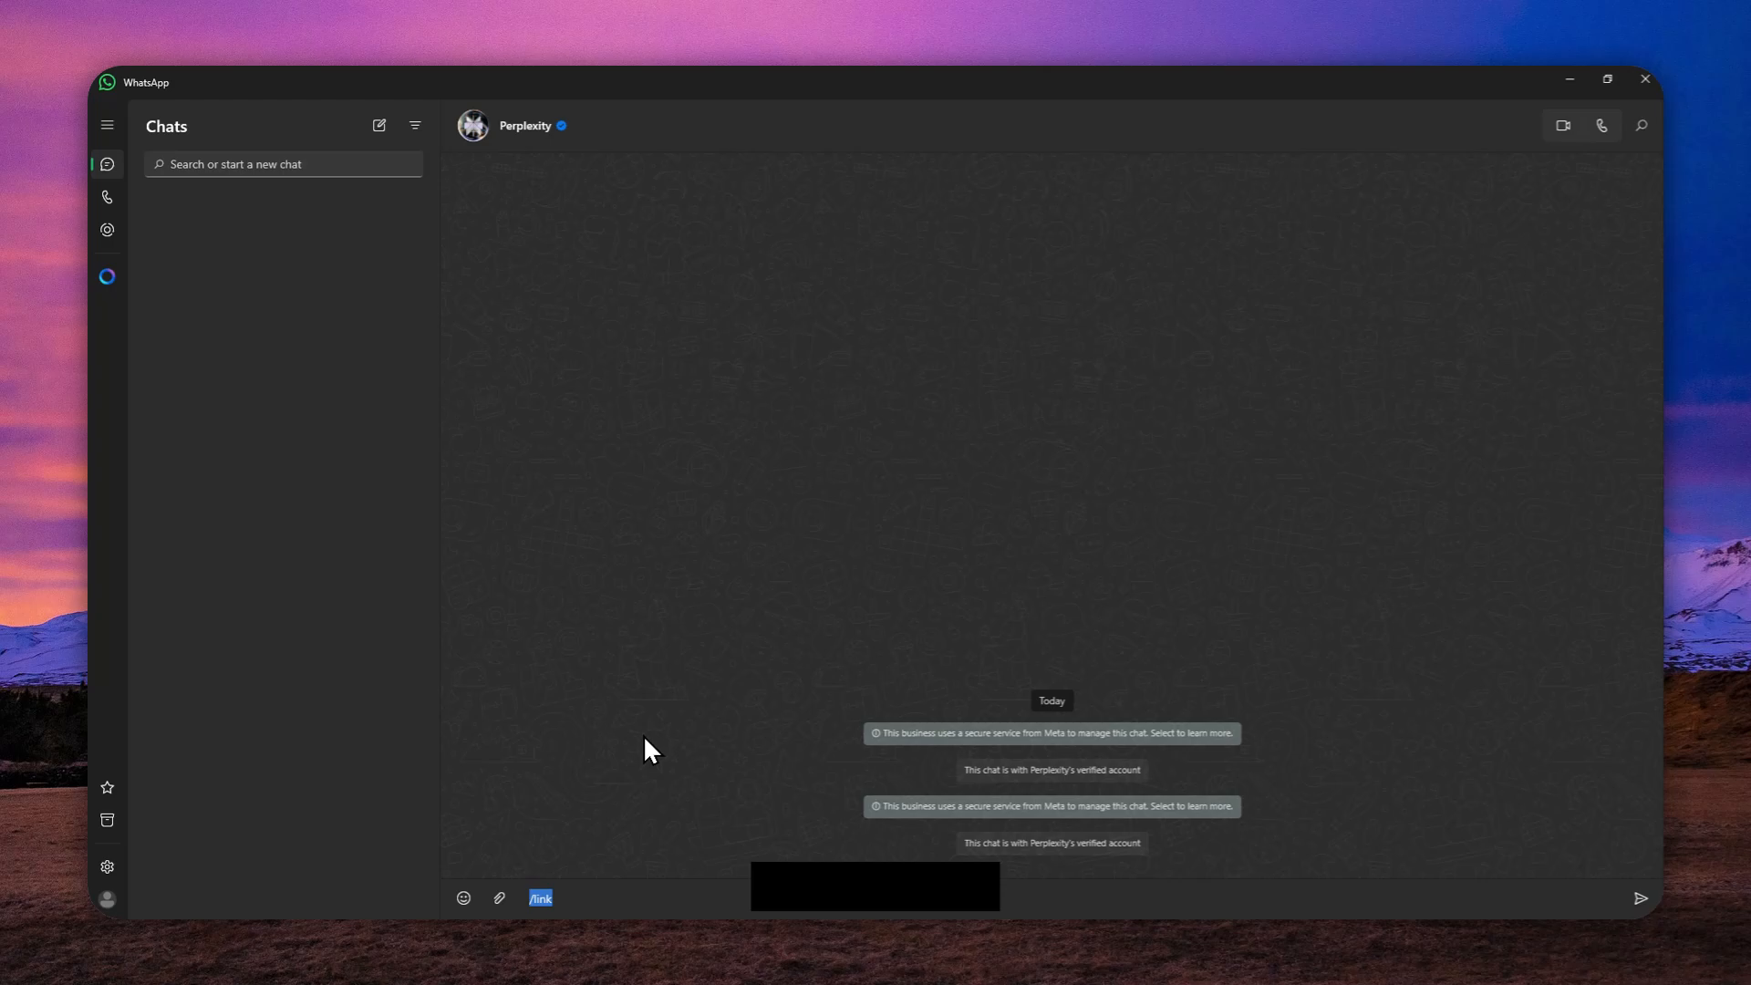
pyautogui.moveTo(652, 780)
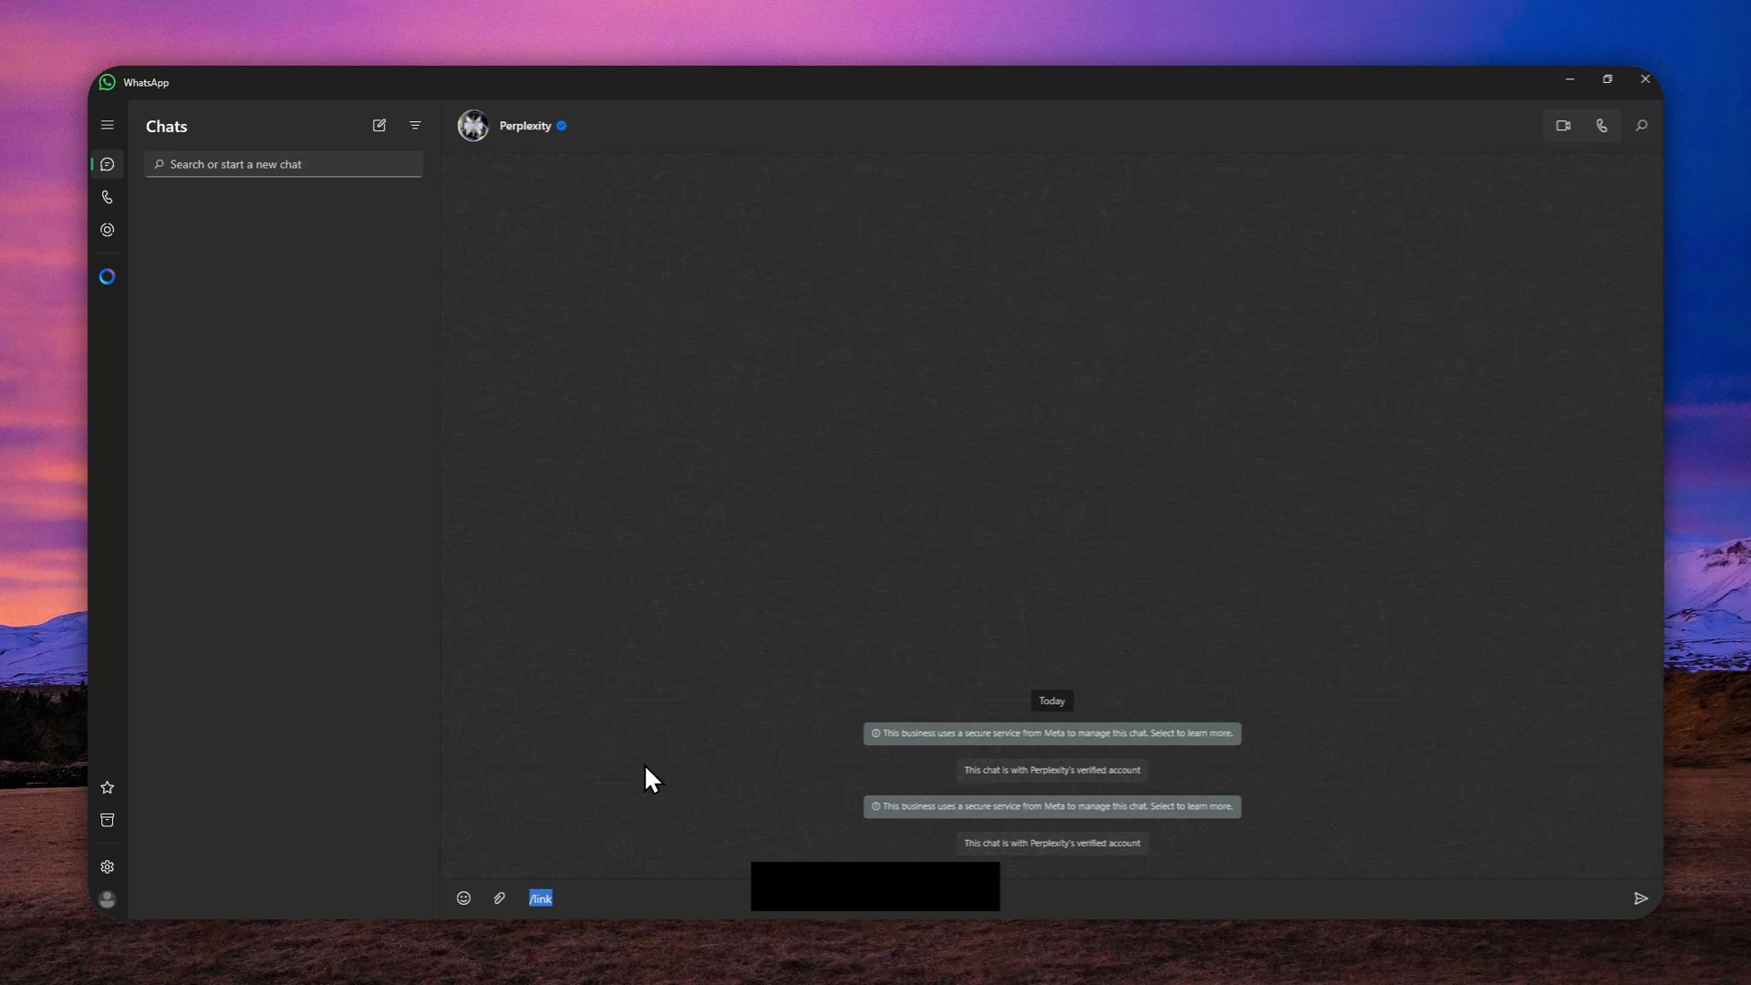
pyautogui.moveTo(655, 805)
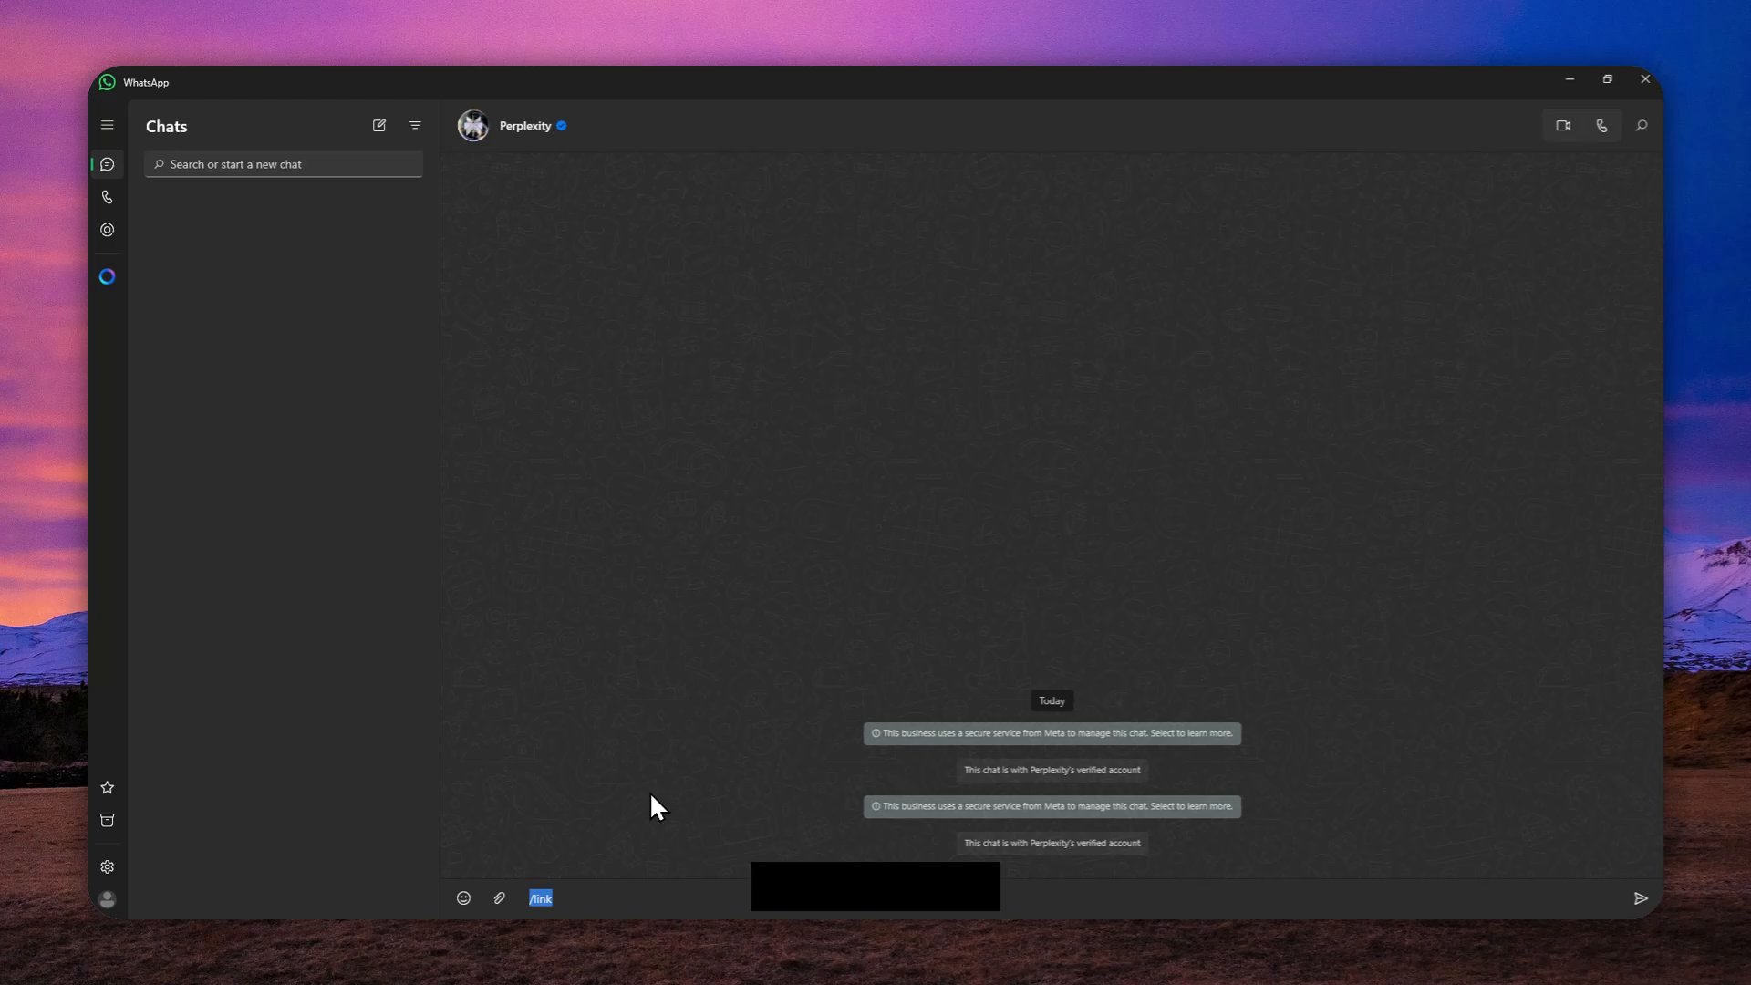
pyautogui.moveTo(701, 782)
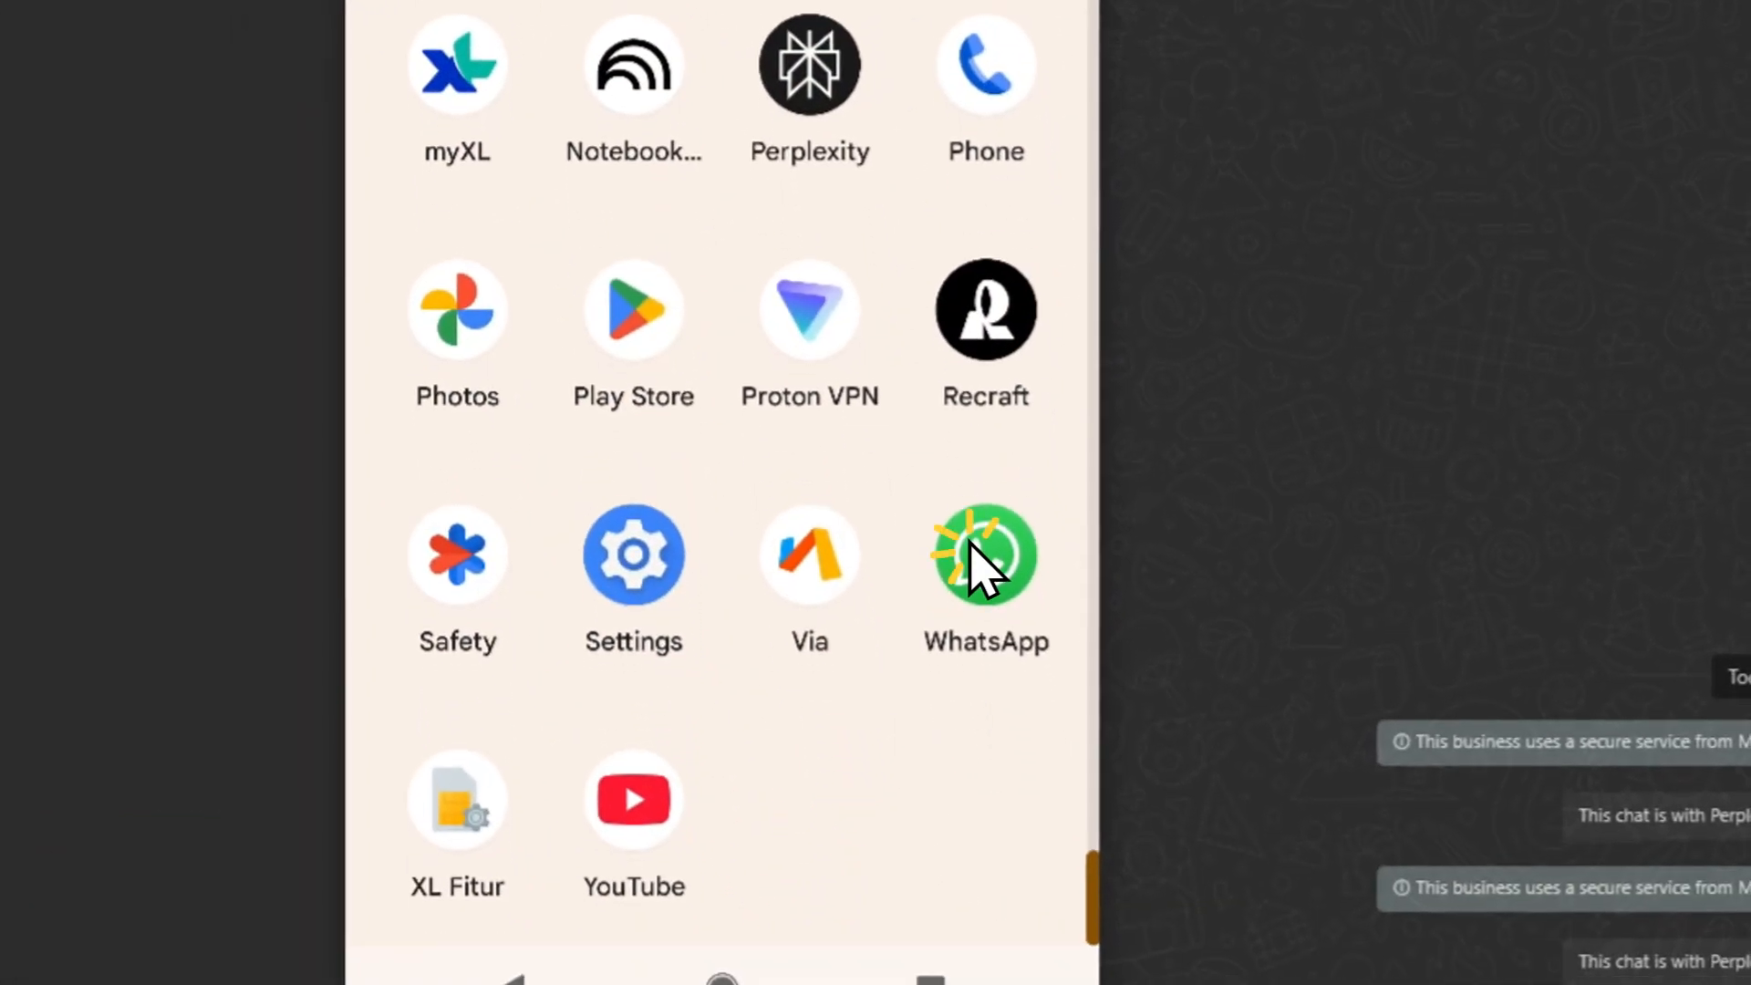
# Step: On the phone, visit social.perplexity.ai in Chrome and start the Perplexity WhatsApp chat
pyautogui.click(985, 555)
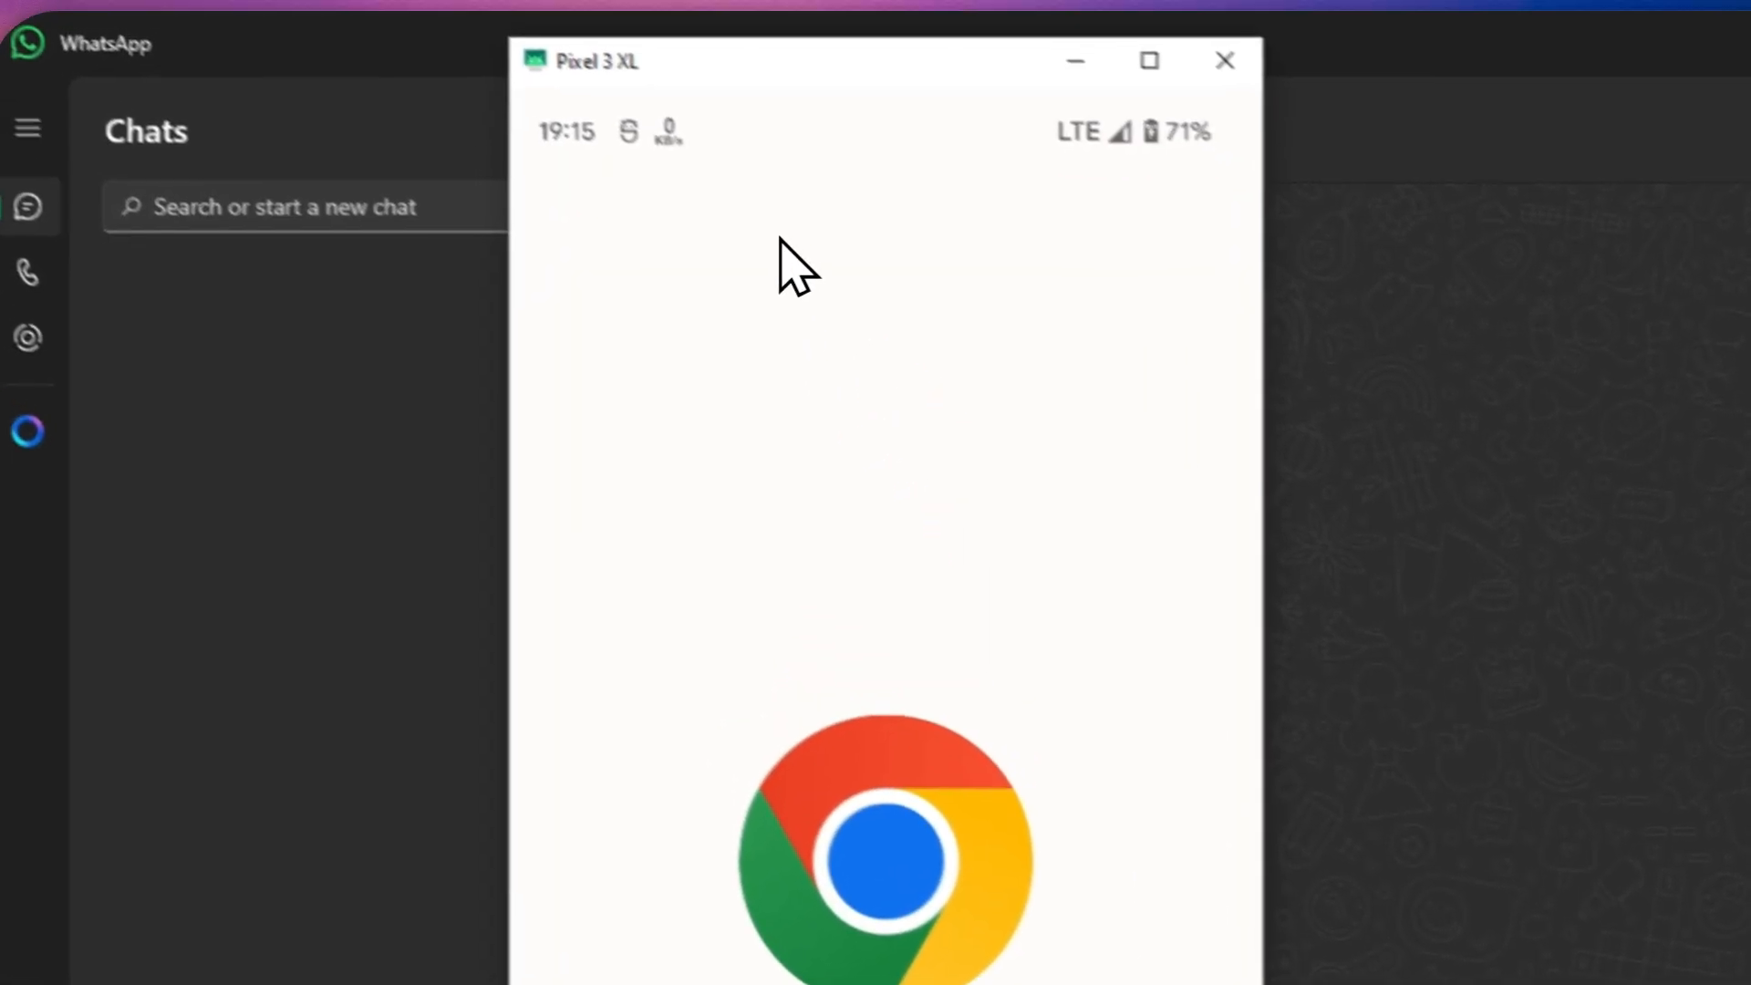
pyautogui.click(884, 855)
pyautogui.write('social.')
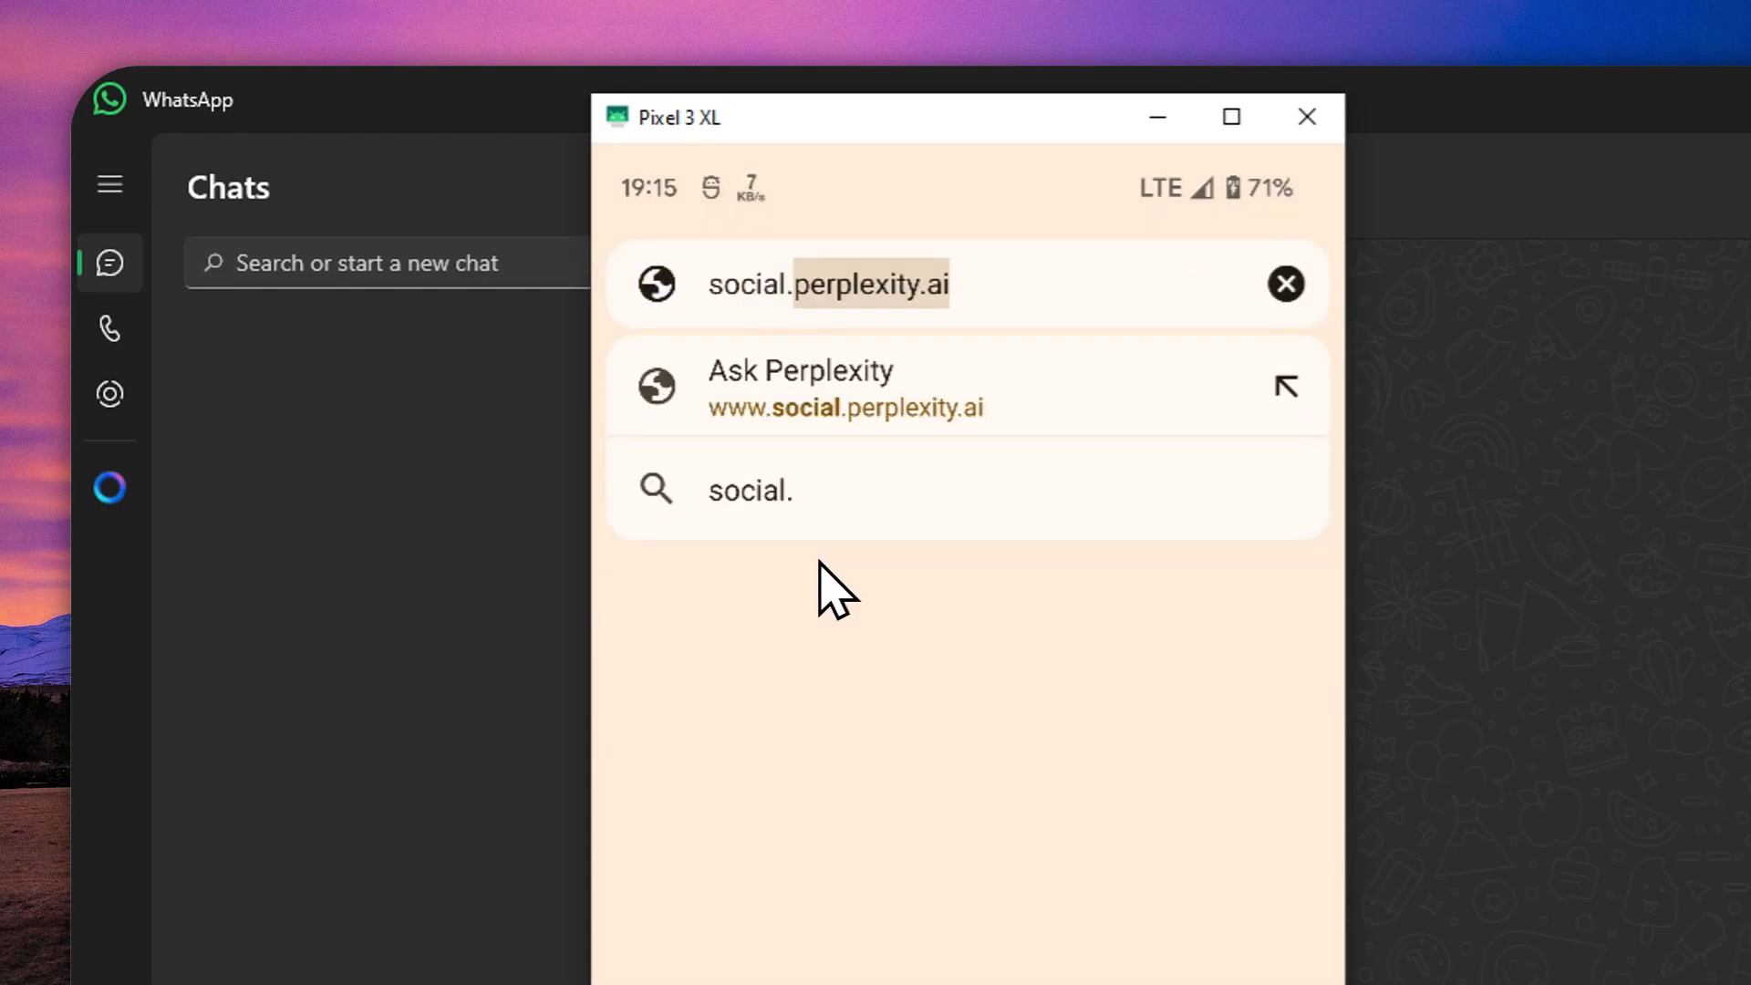
pyautogui.click(827, 385)
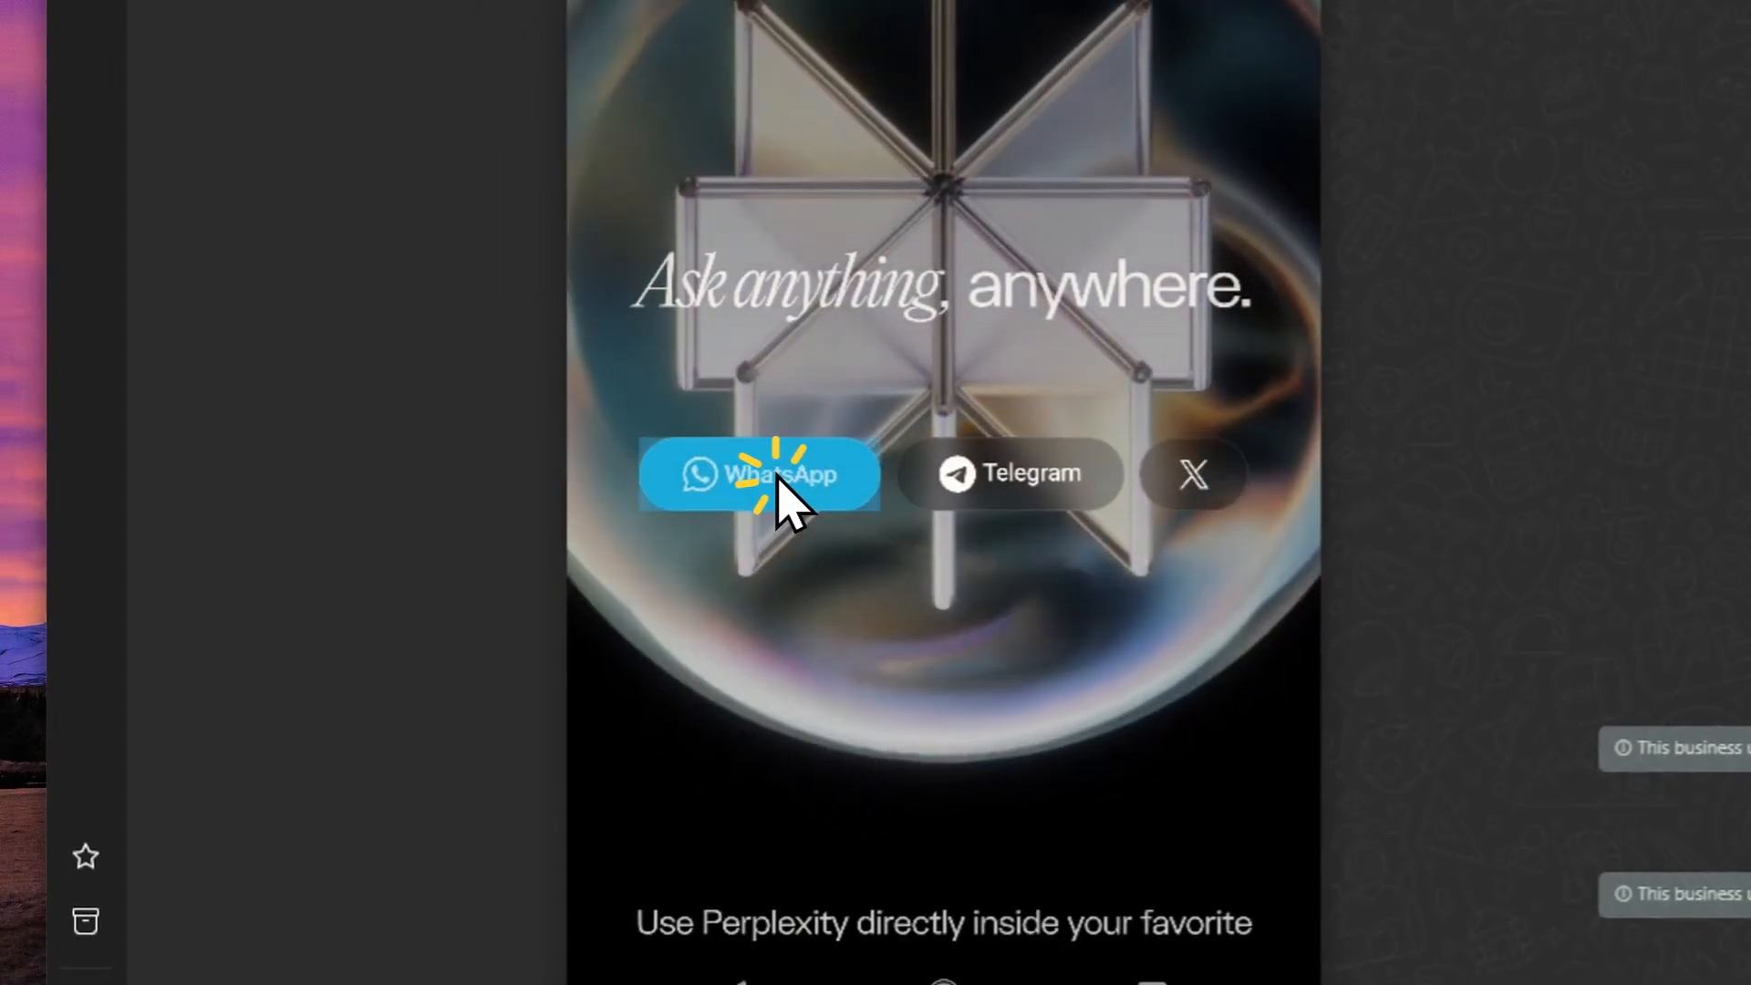
pyautogui.scroll(-3)
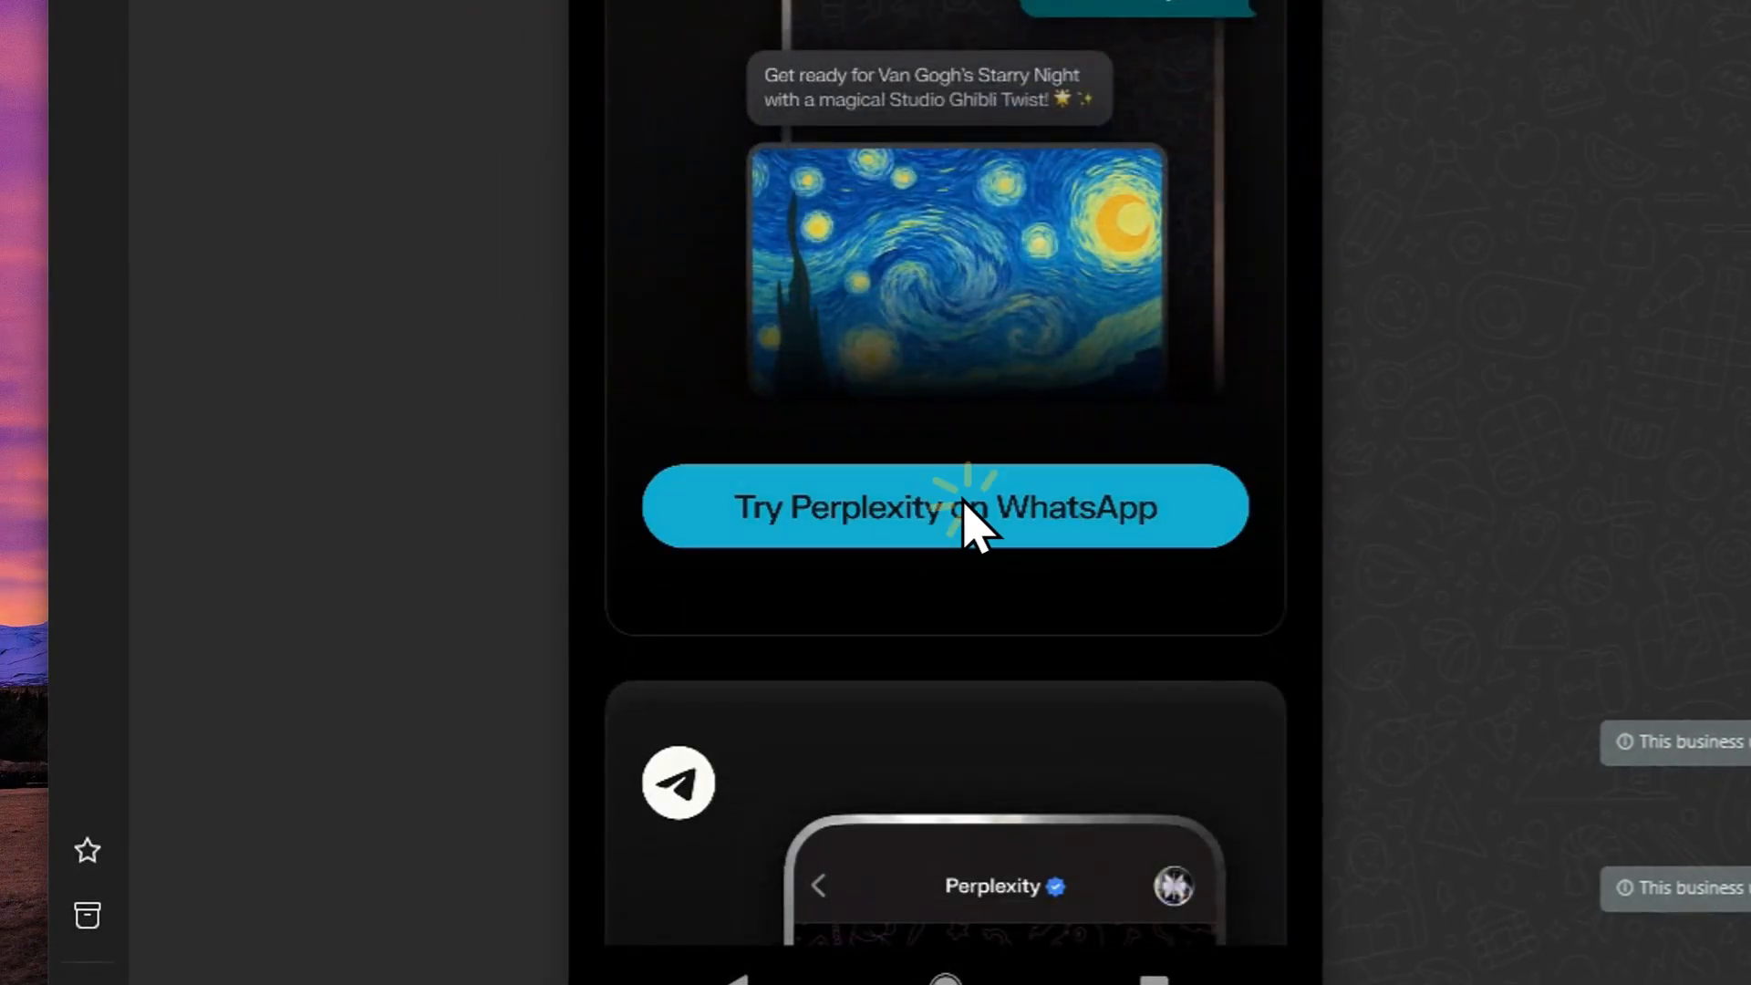
pyautogui.click(944, 506)
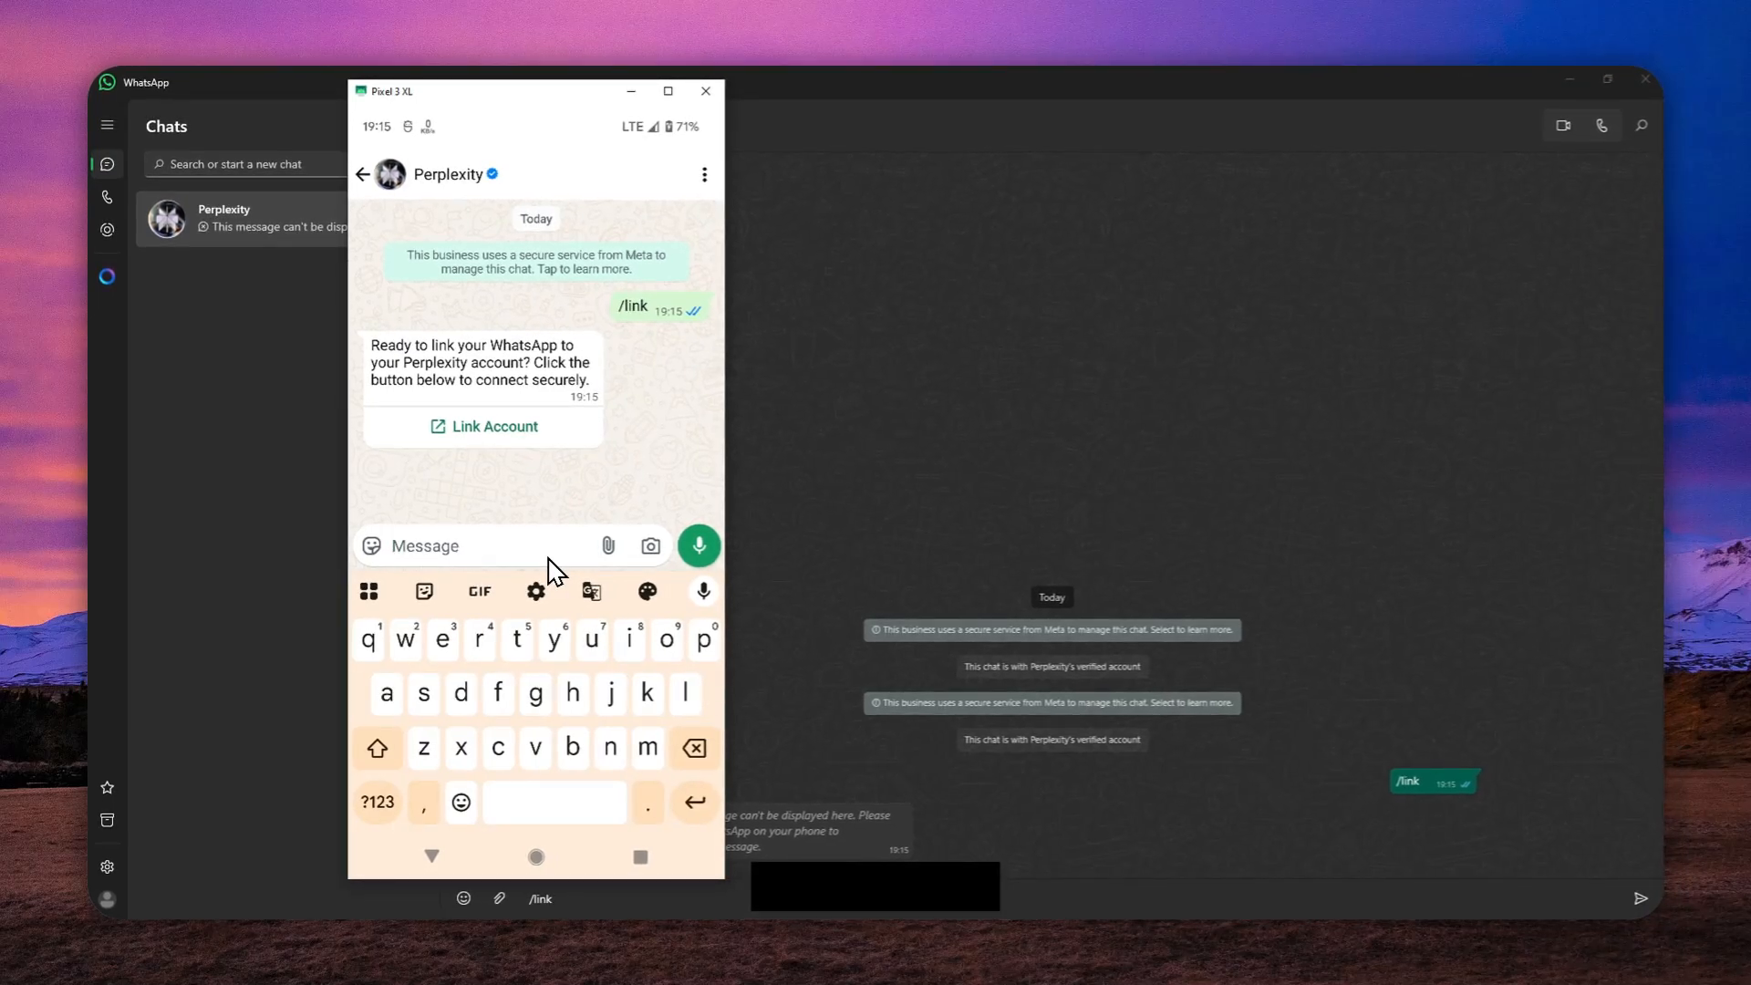
# Step: Tap Link Account and return to the Connect WhatsApp page via recent apps
pyautogui.click(483, 427)
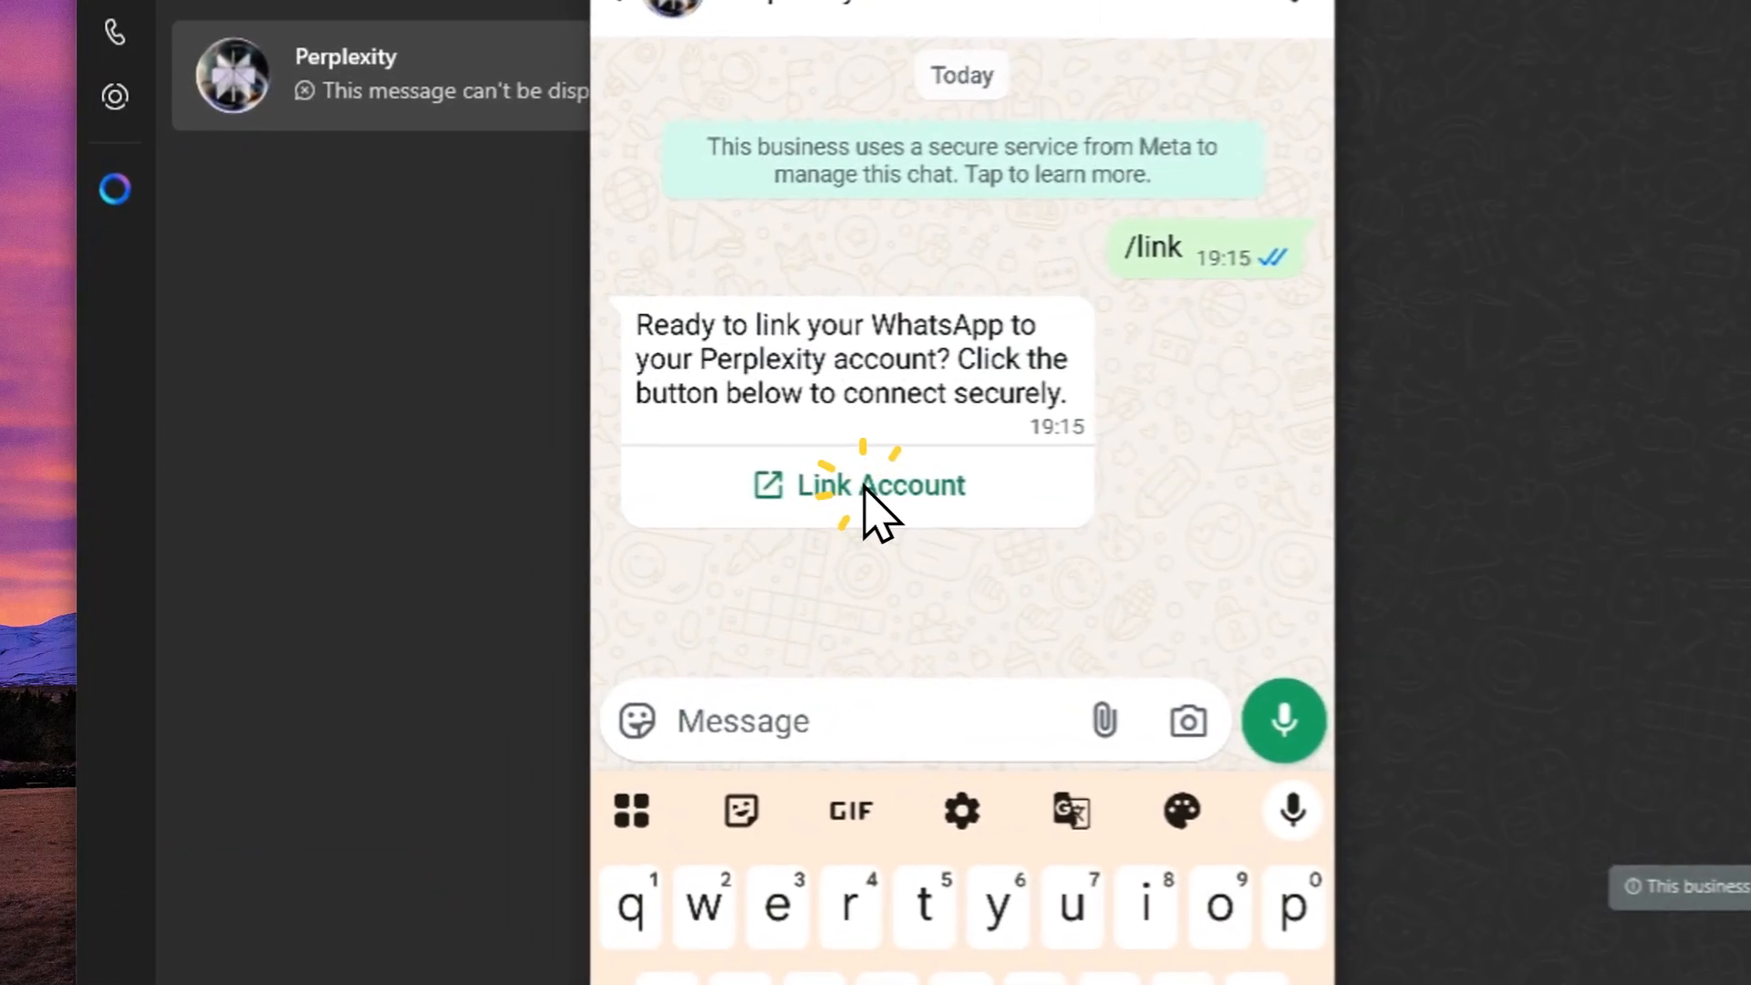
pyautogui.click(881, 485)
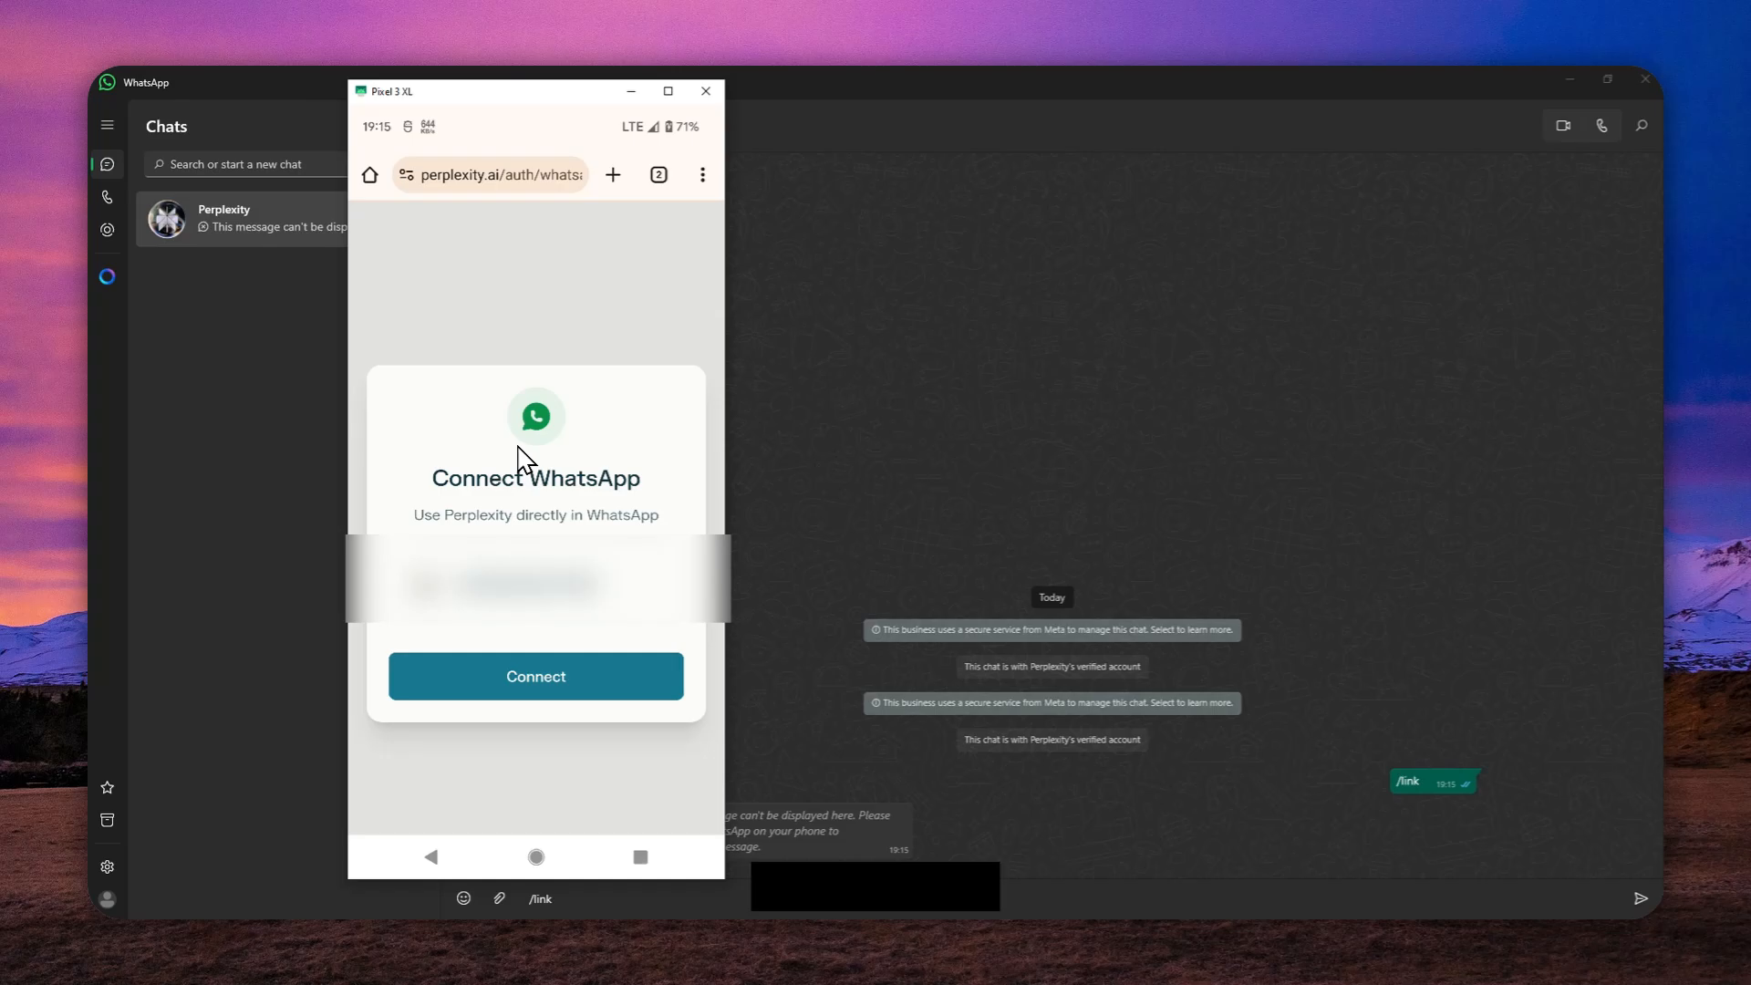
pyautogui.moveTo(517, 606)
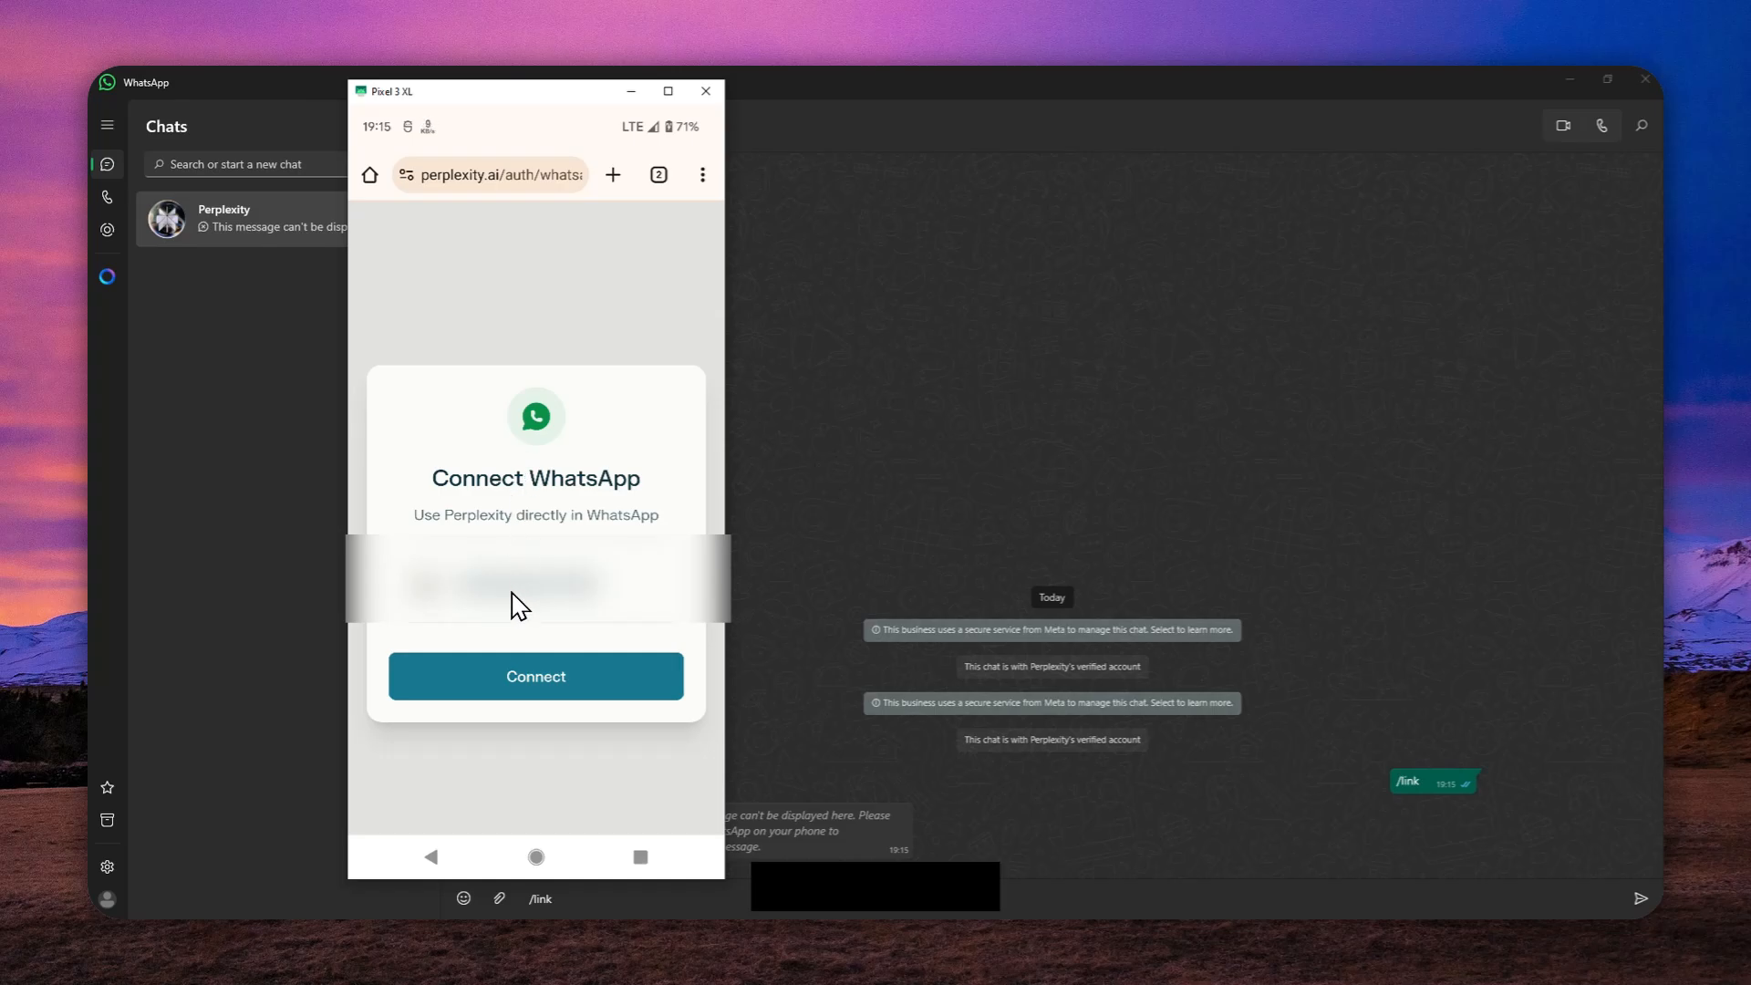
pyautogui.moveTo(517, 562)
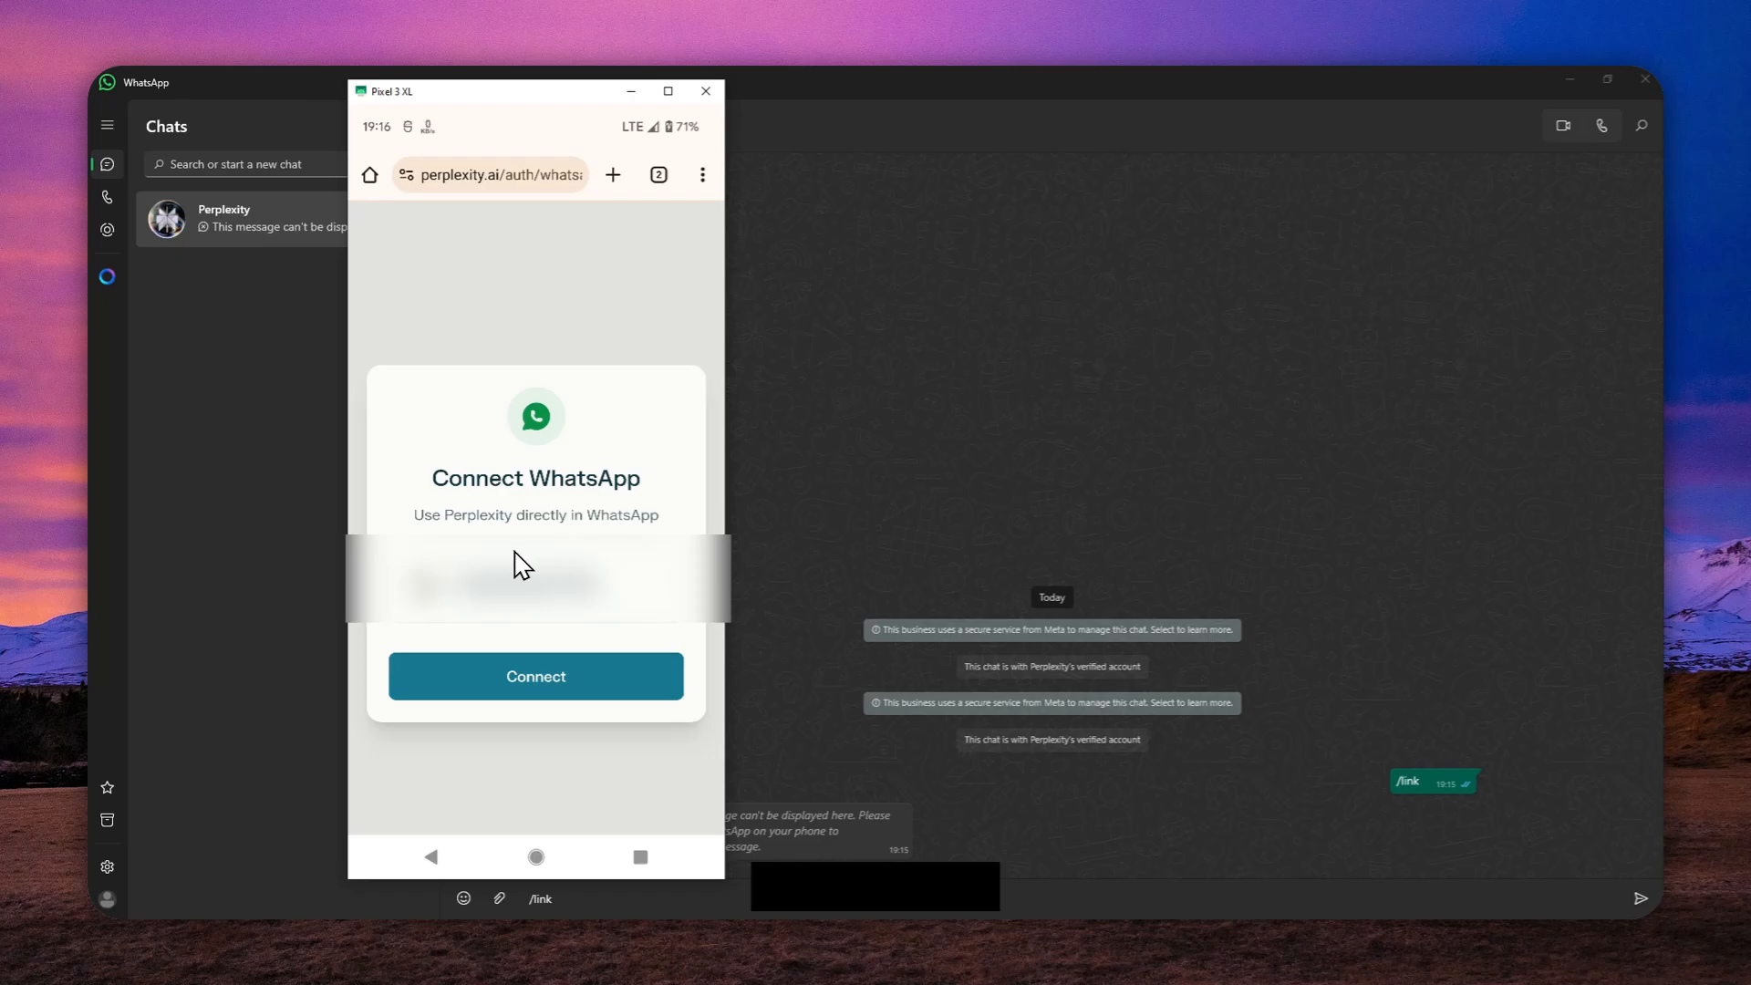
pyautogui.click(639, 857)
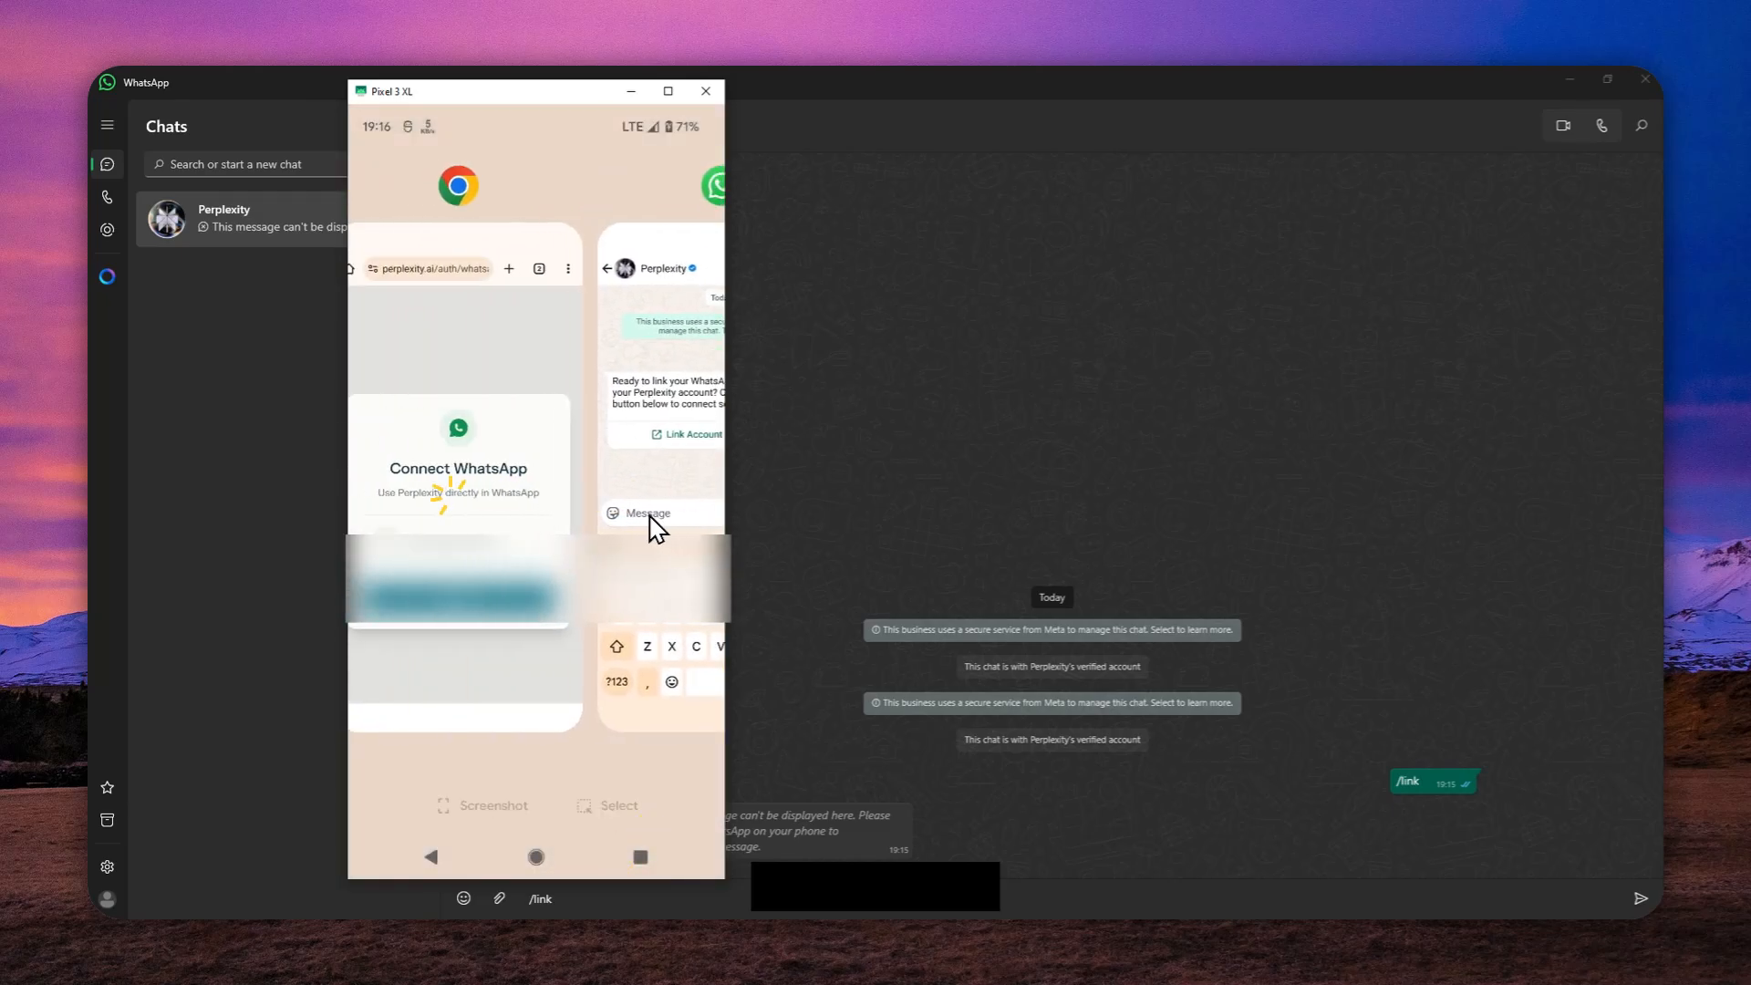
pyautogui.click(457, 447)
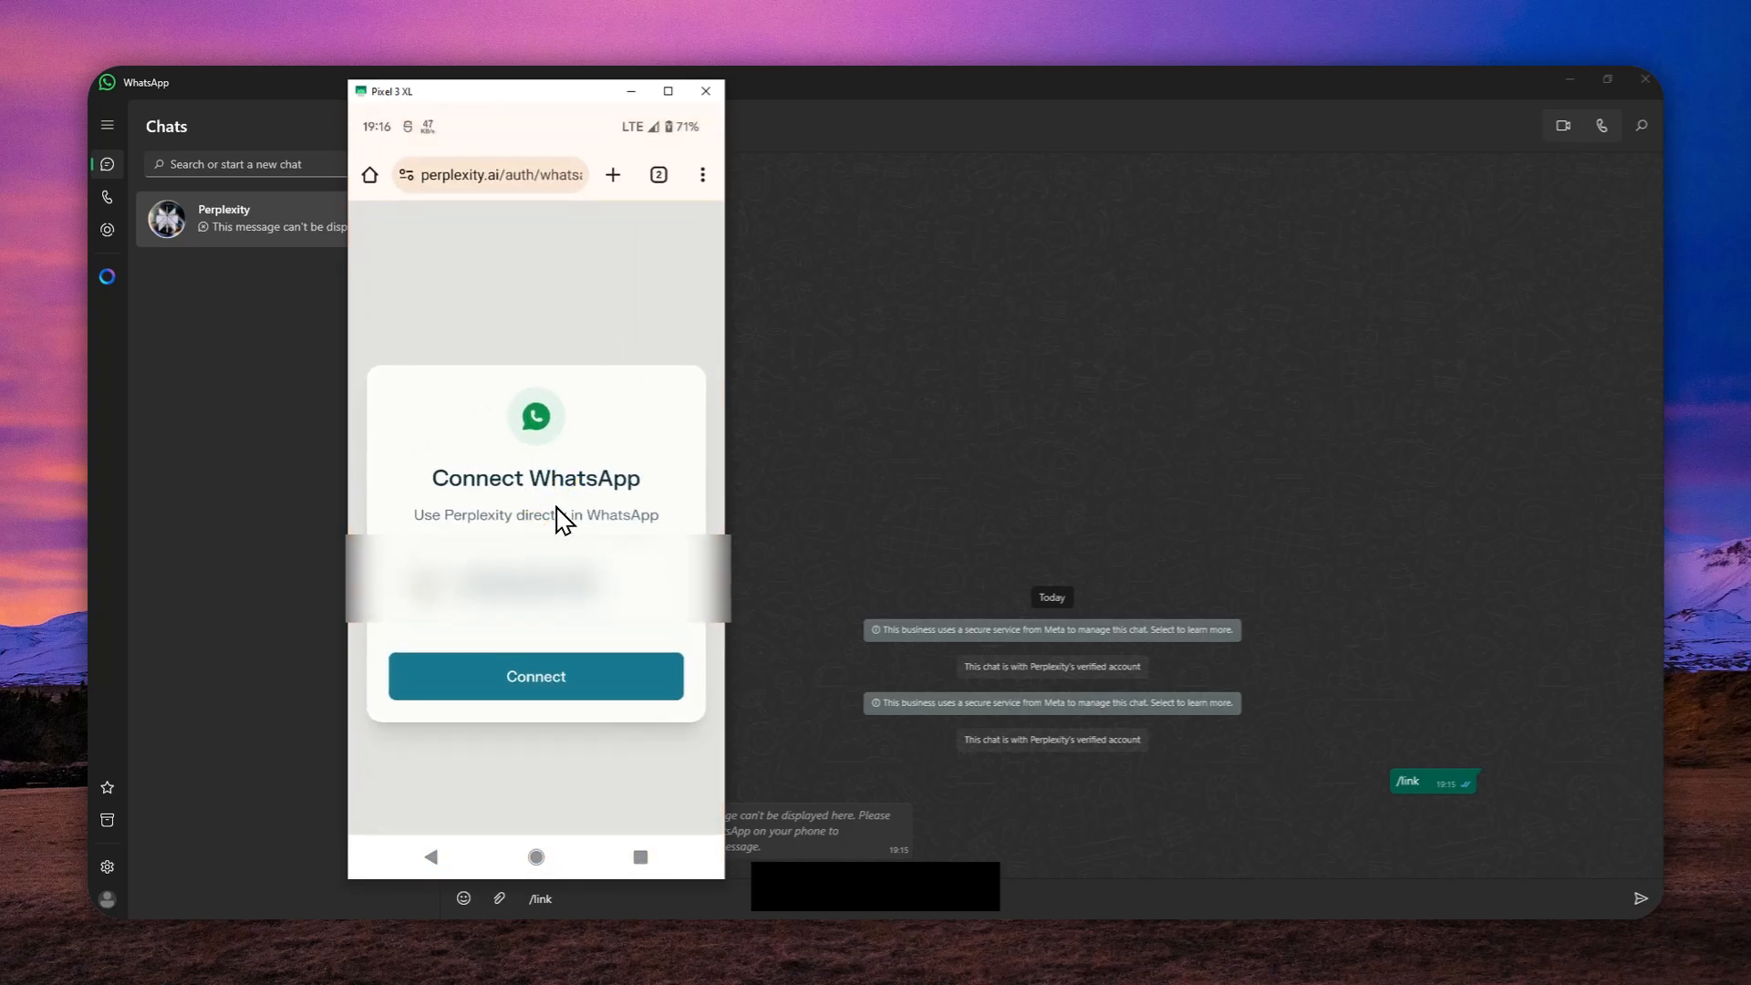
# Step: Authorize Connect to link WhatsApp to the Perplexity account
pyautogui.click(535, 675)
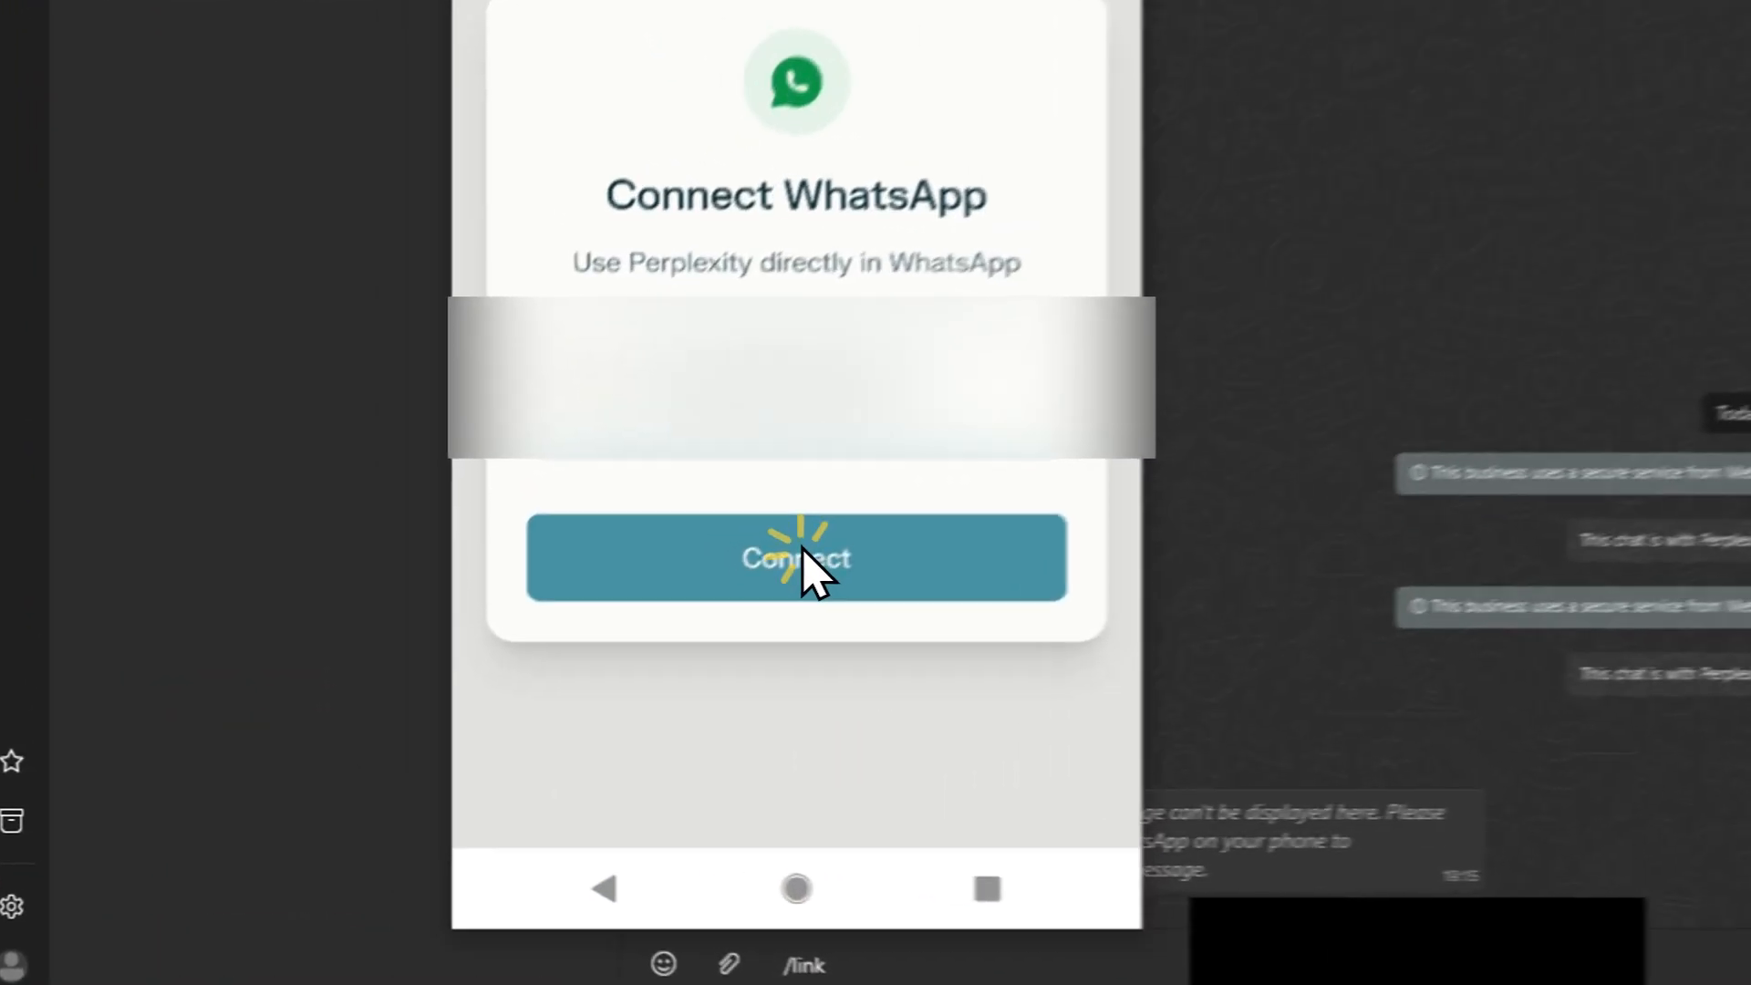
pyautogui.click(796, 558)
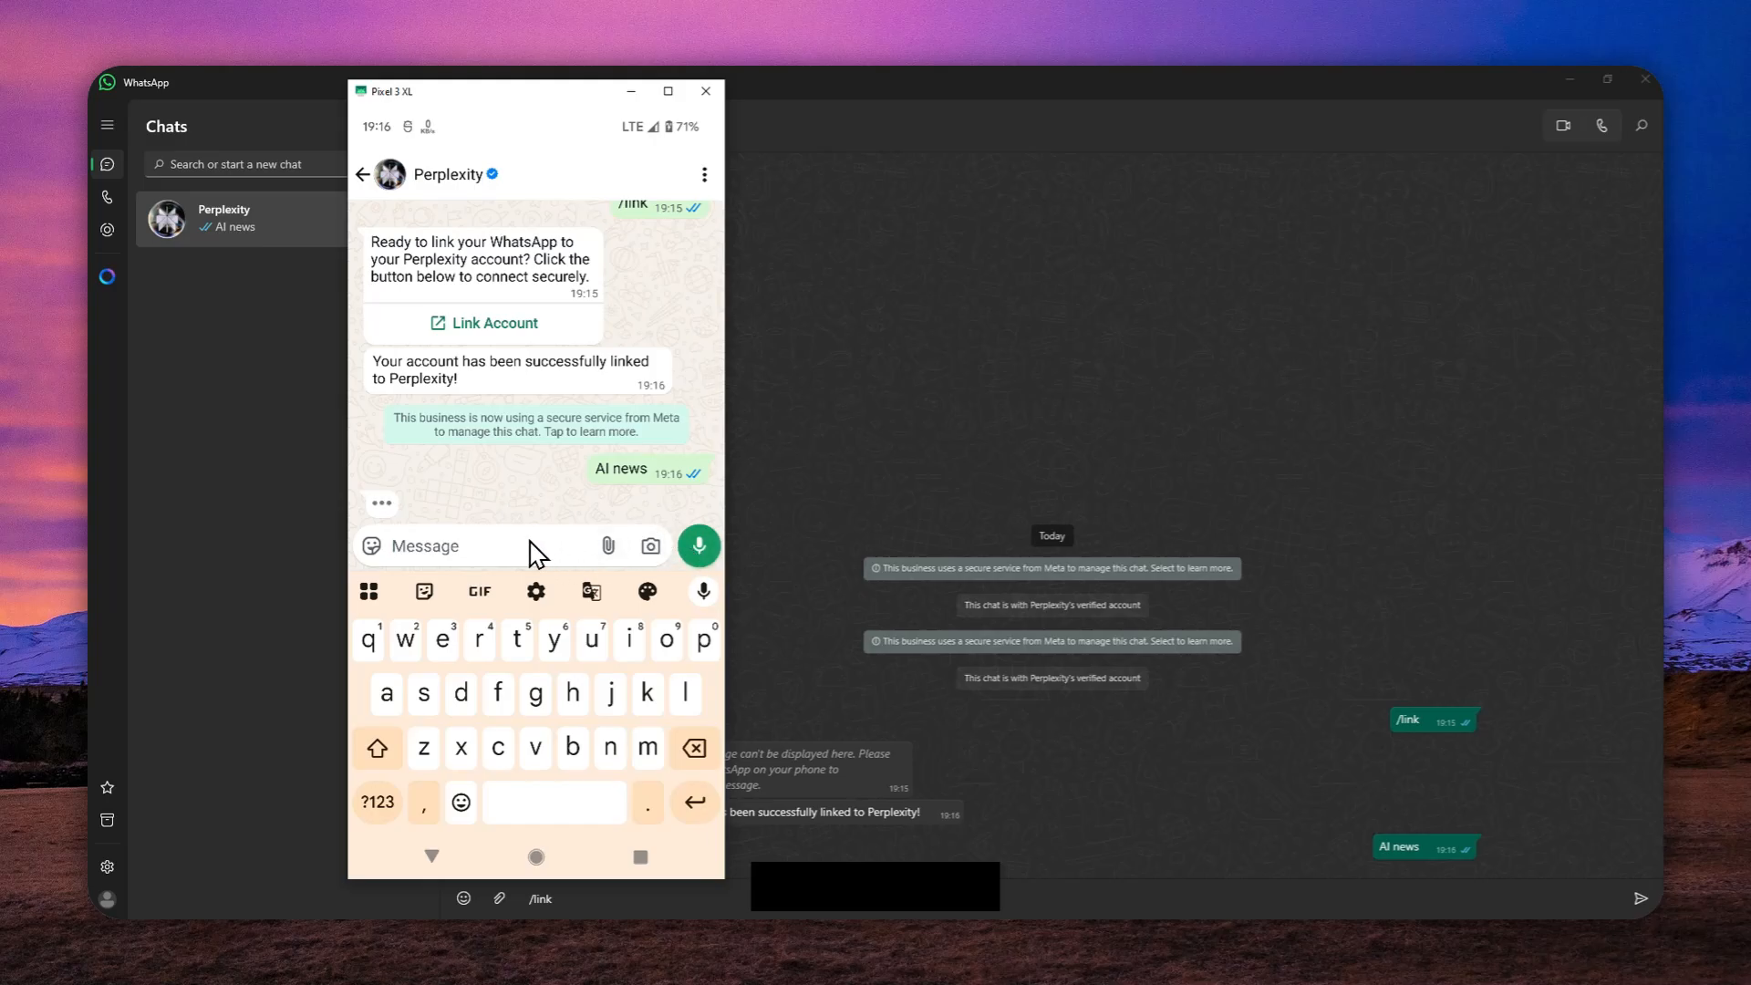
pyautogui.moveTo(525, 553)
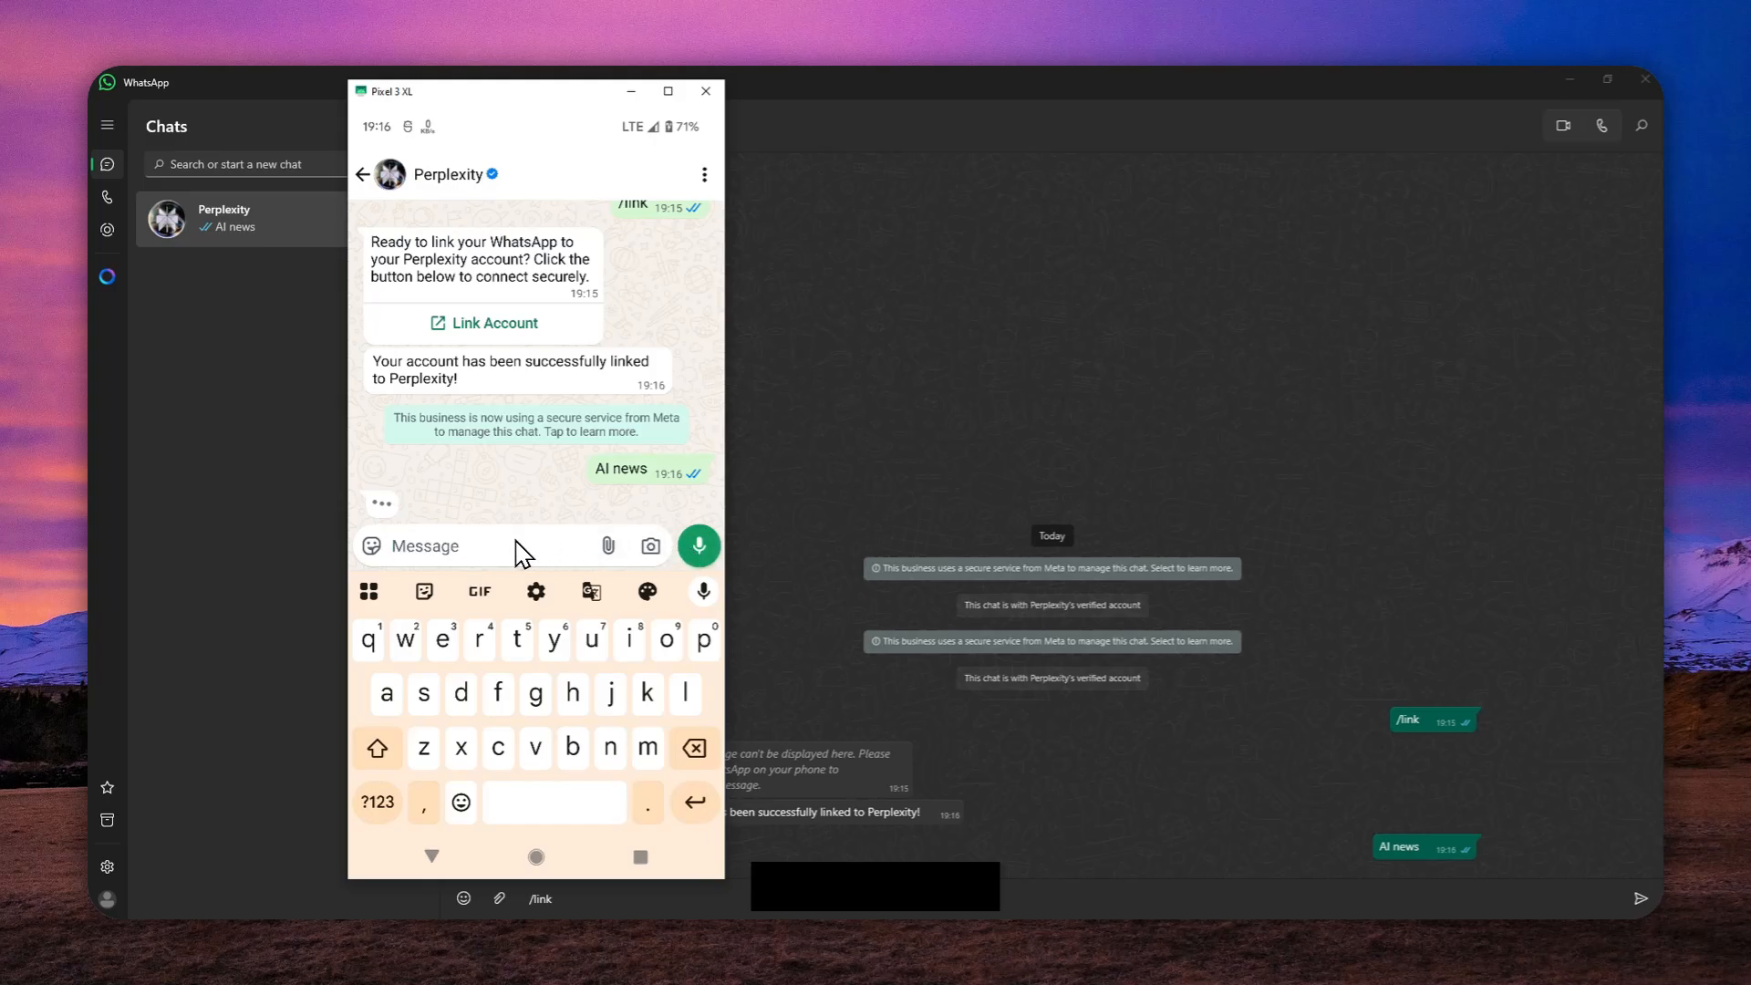
pyautogui.moveTo(571, 579)
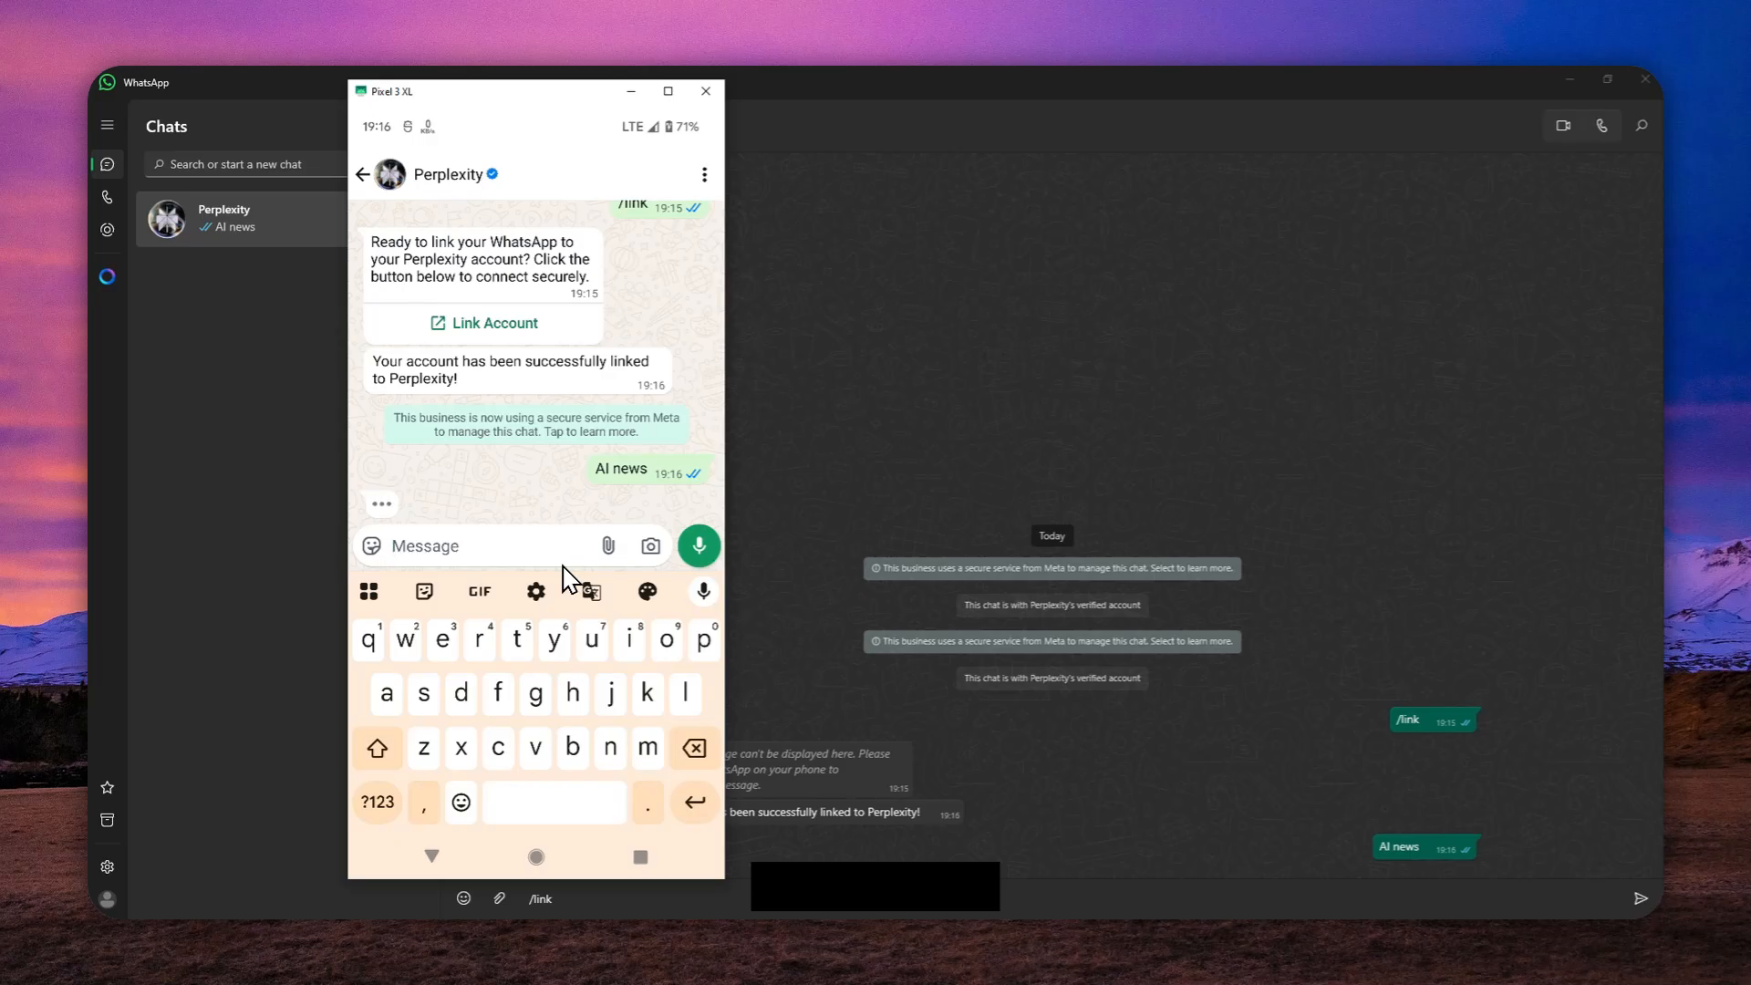
pyautogui.moveTo(233, 910)
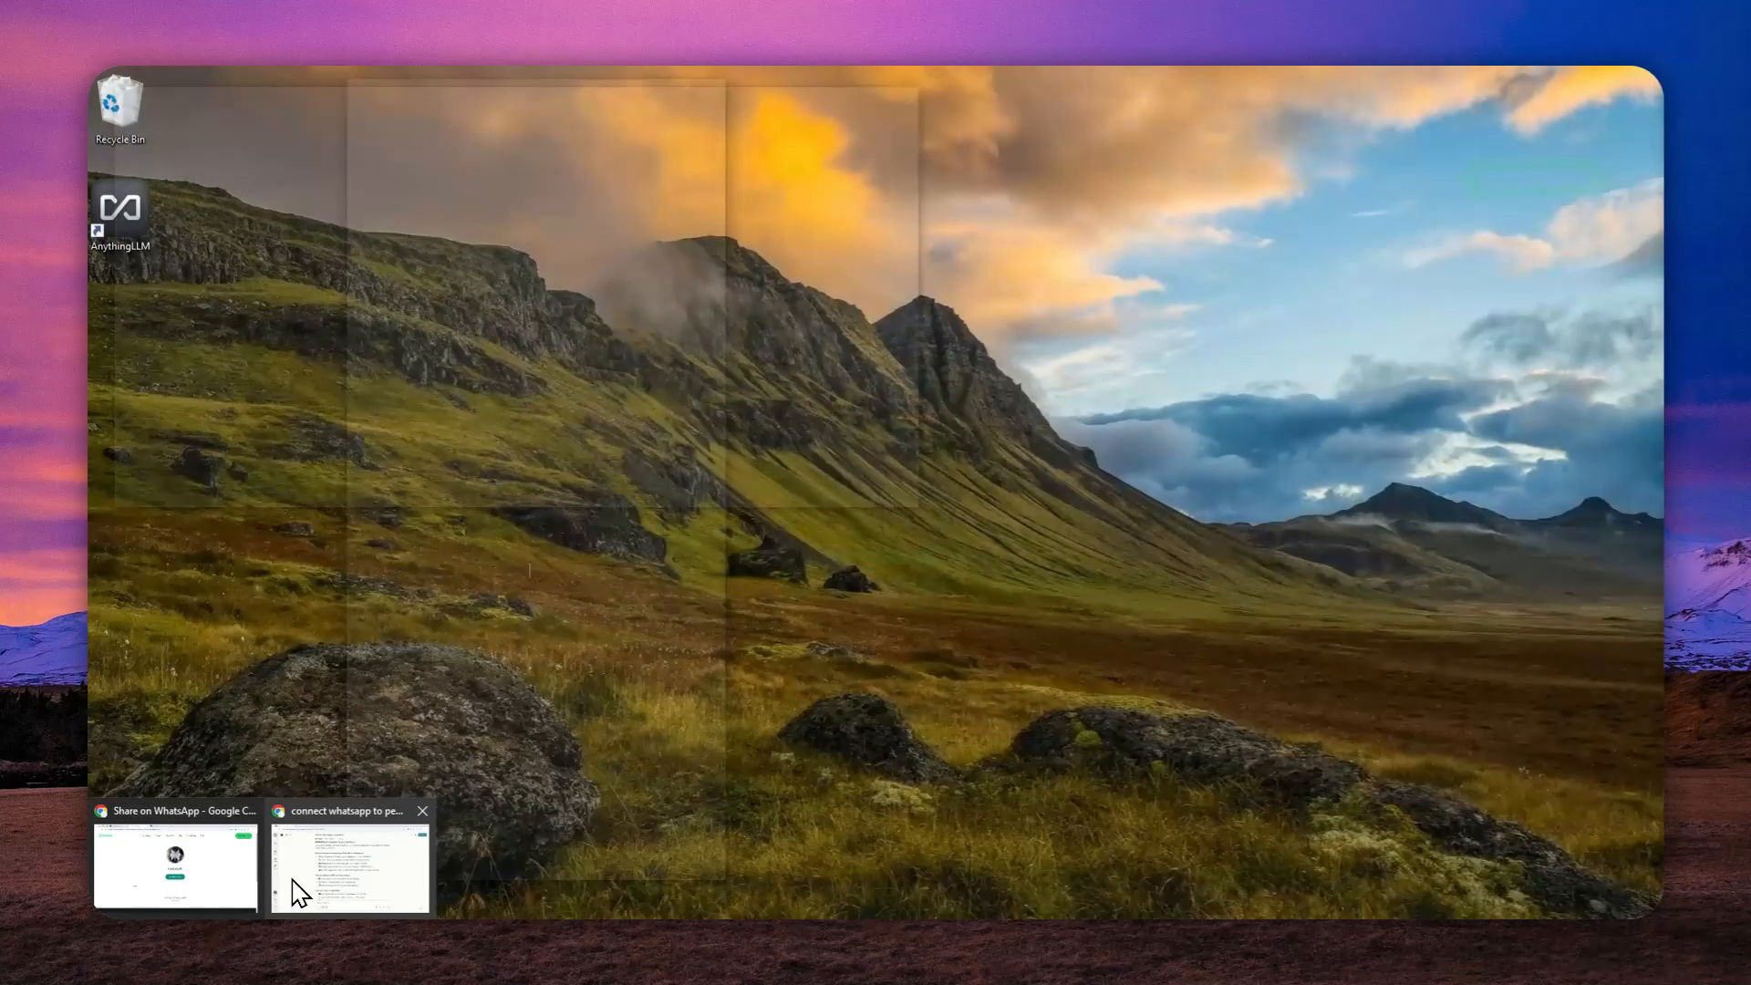
# Step: In Chrome's Perplexity Connectors, open the options menu for the linked WhatsApp connector
pyautogui.click(347, 860)
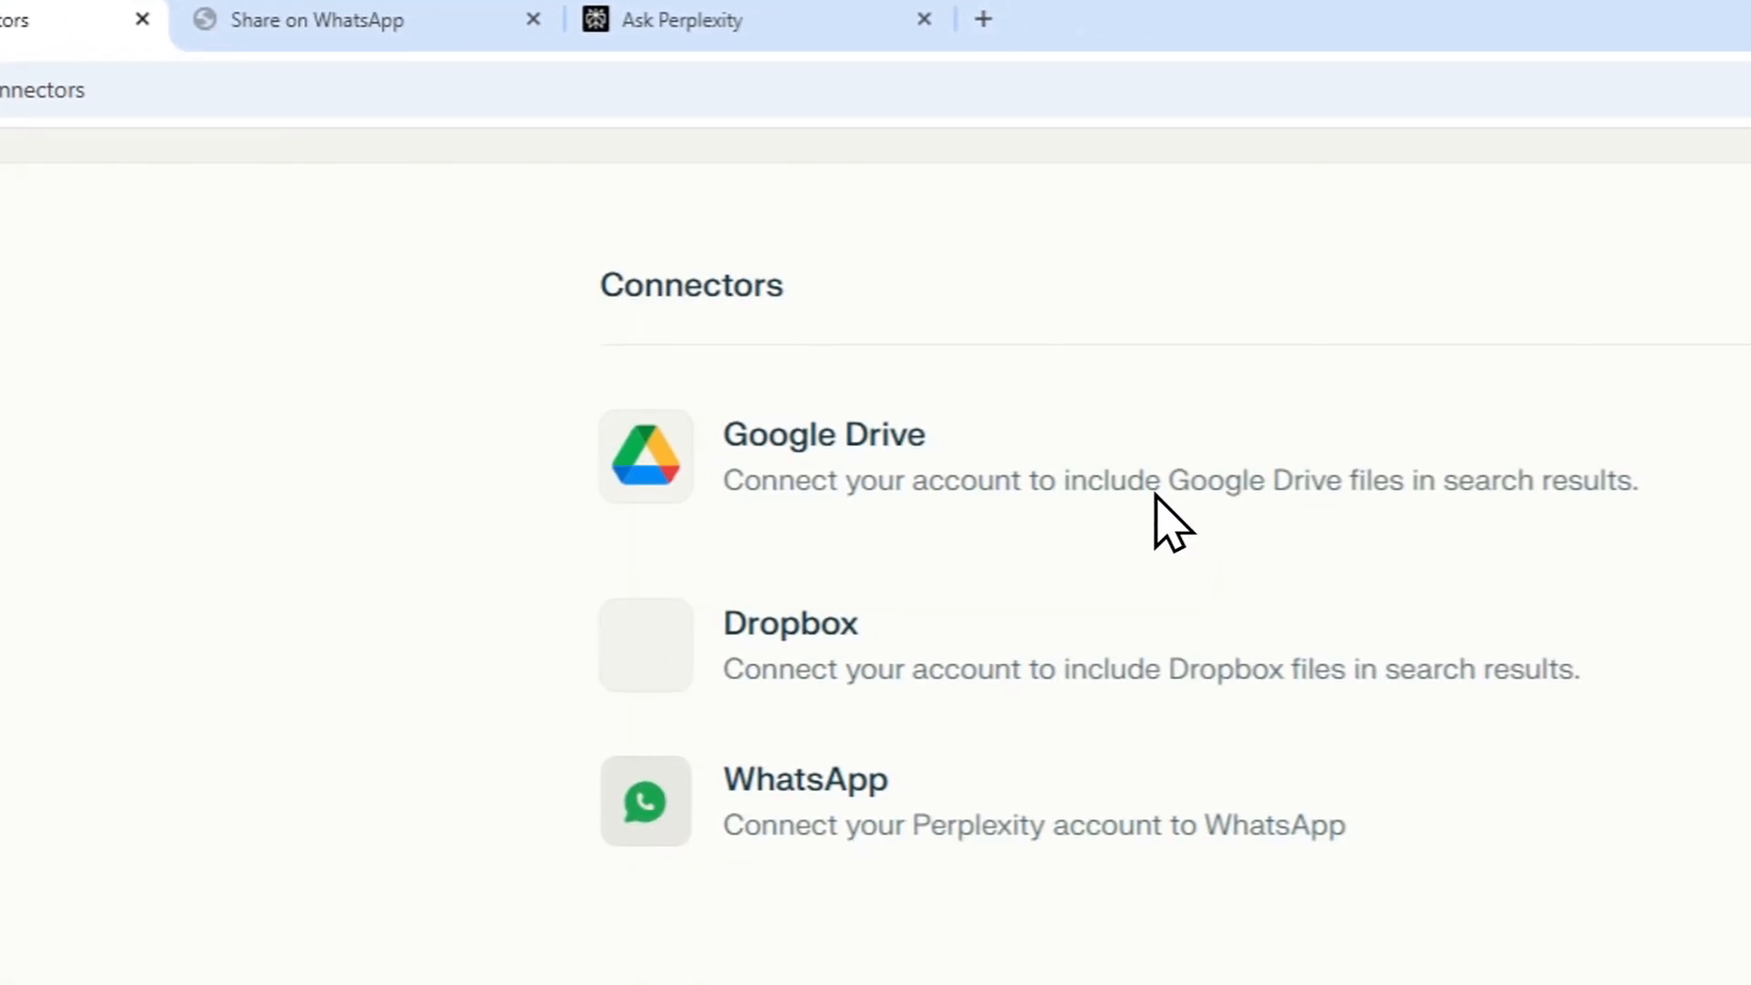
pyautogui.click(1216, 528)
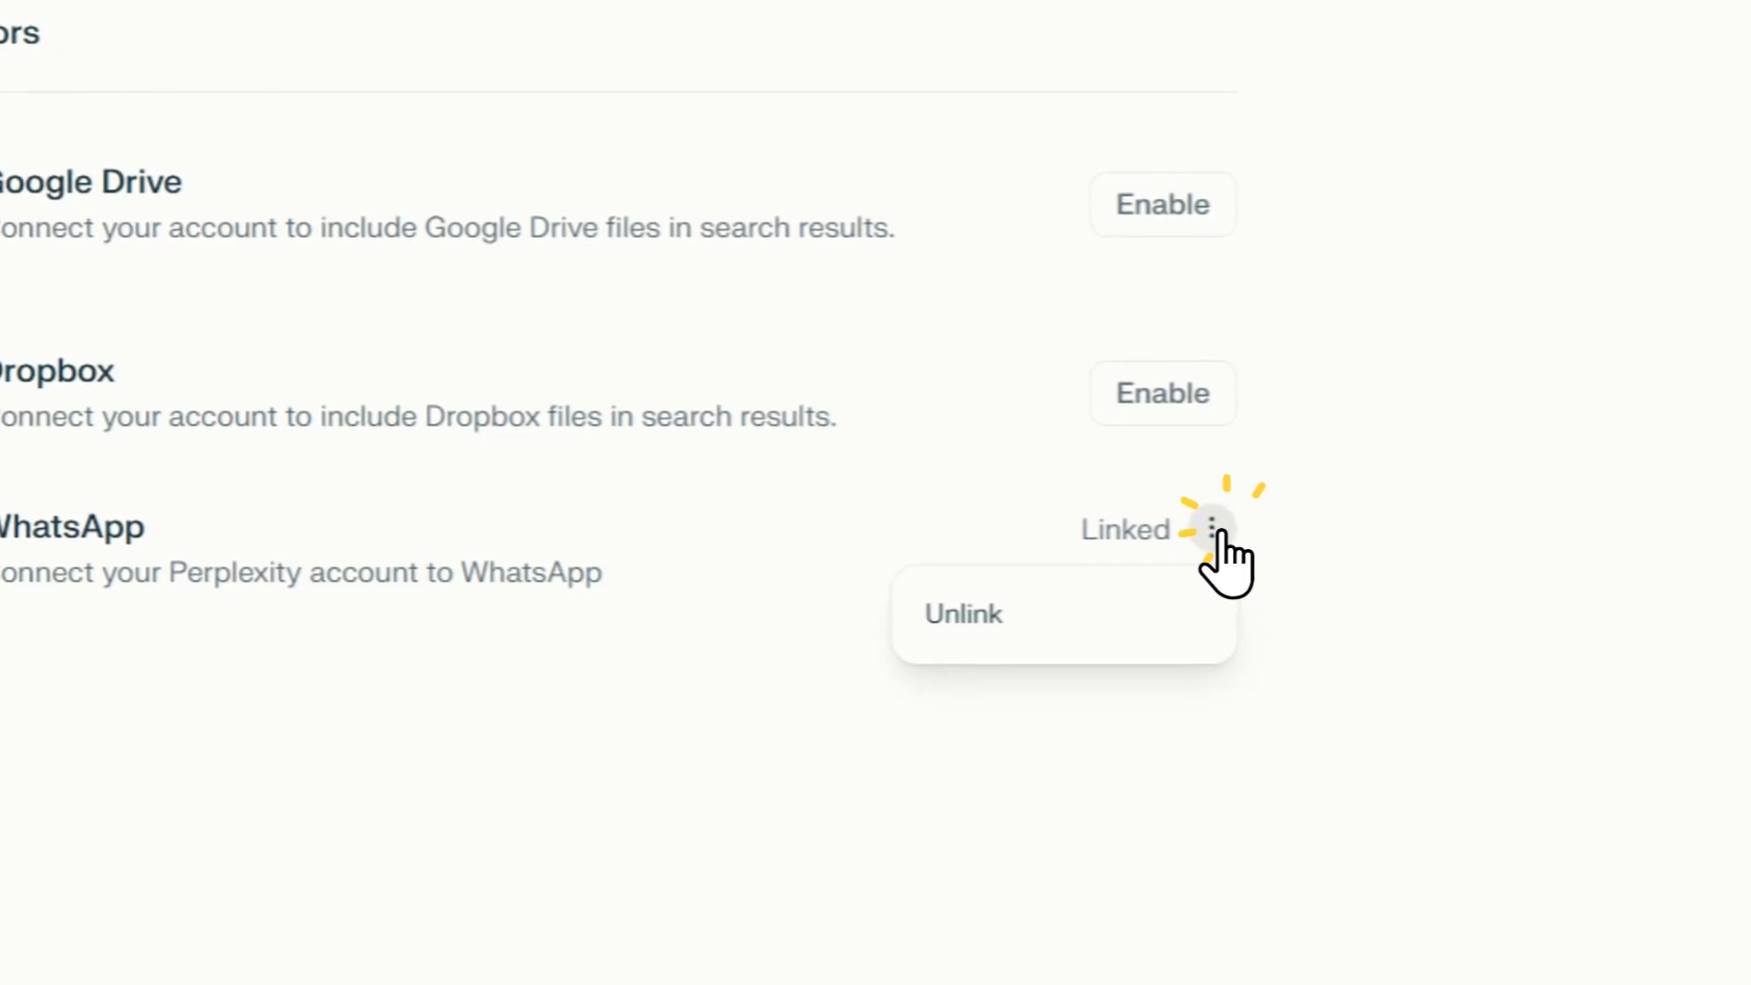
pyautogui.click(961, 614)
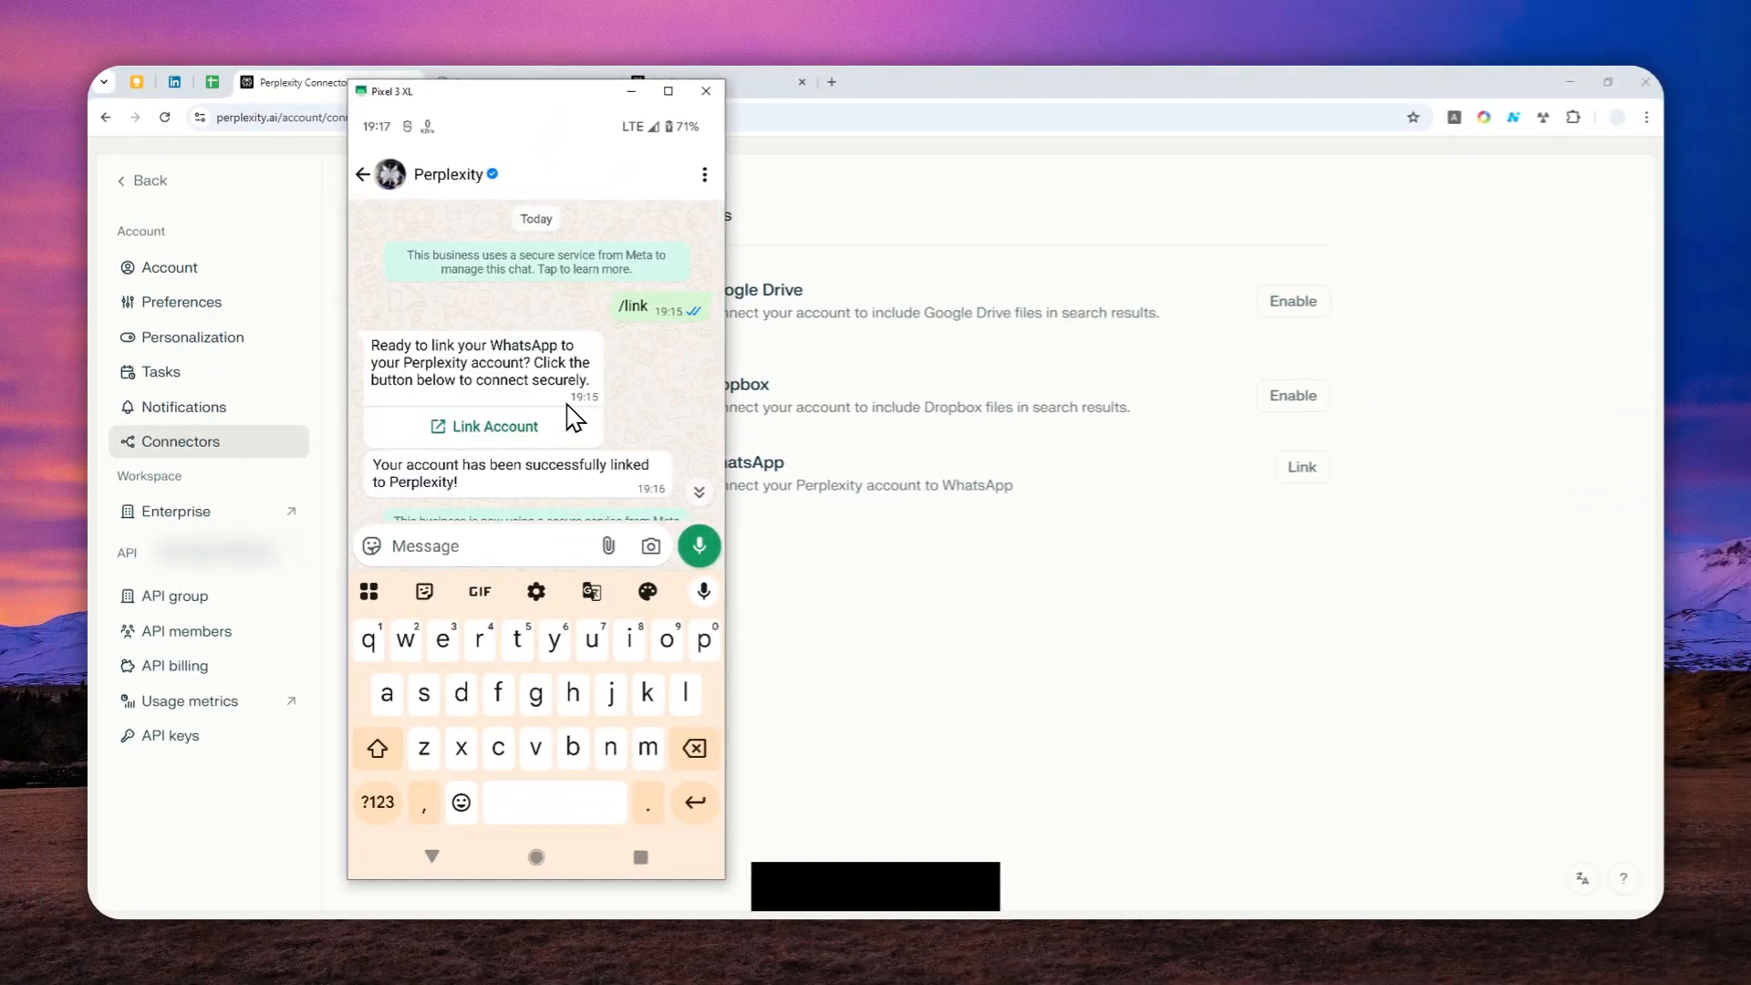
pyautogui.moveTo(586, 419)
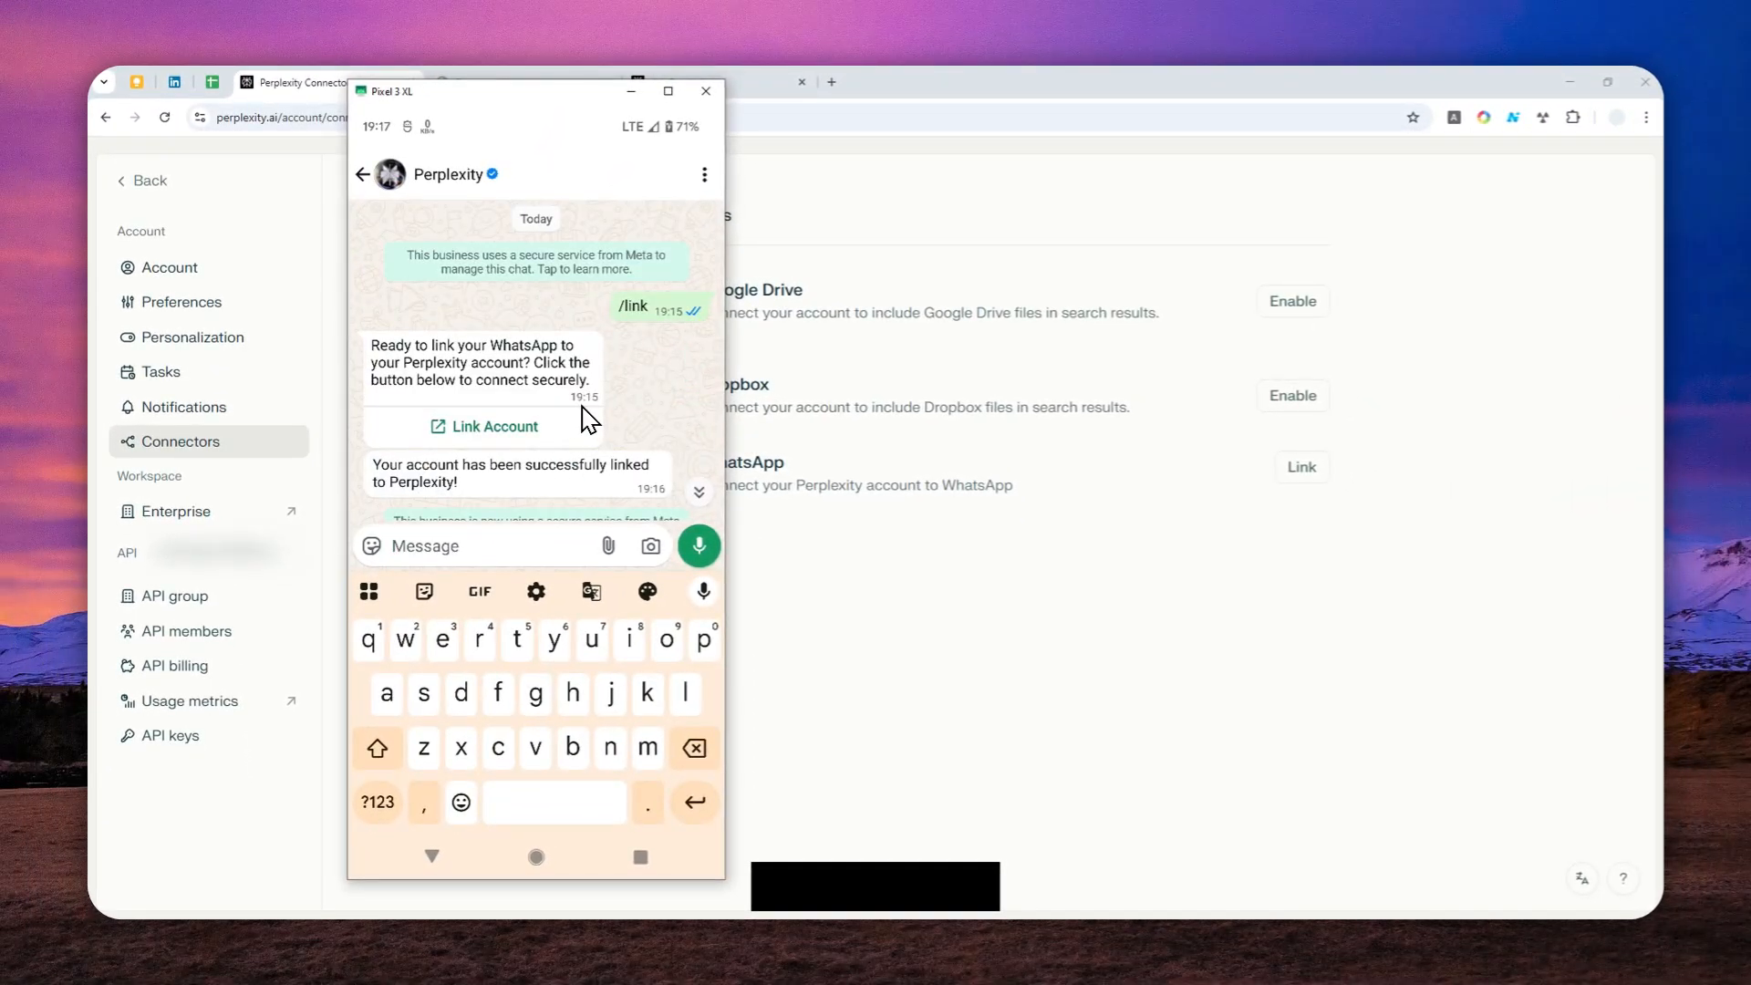